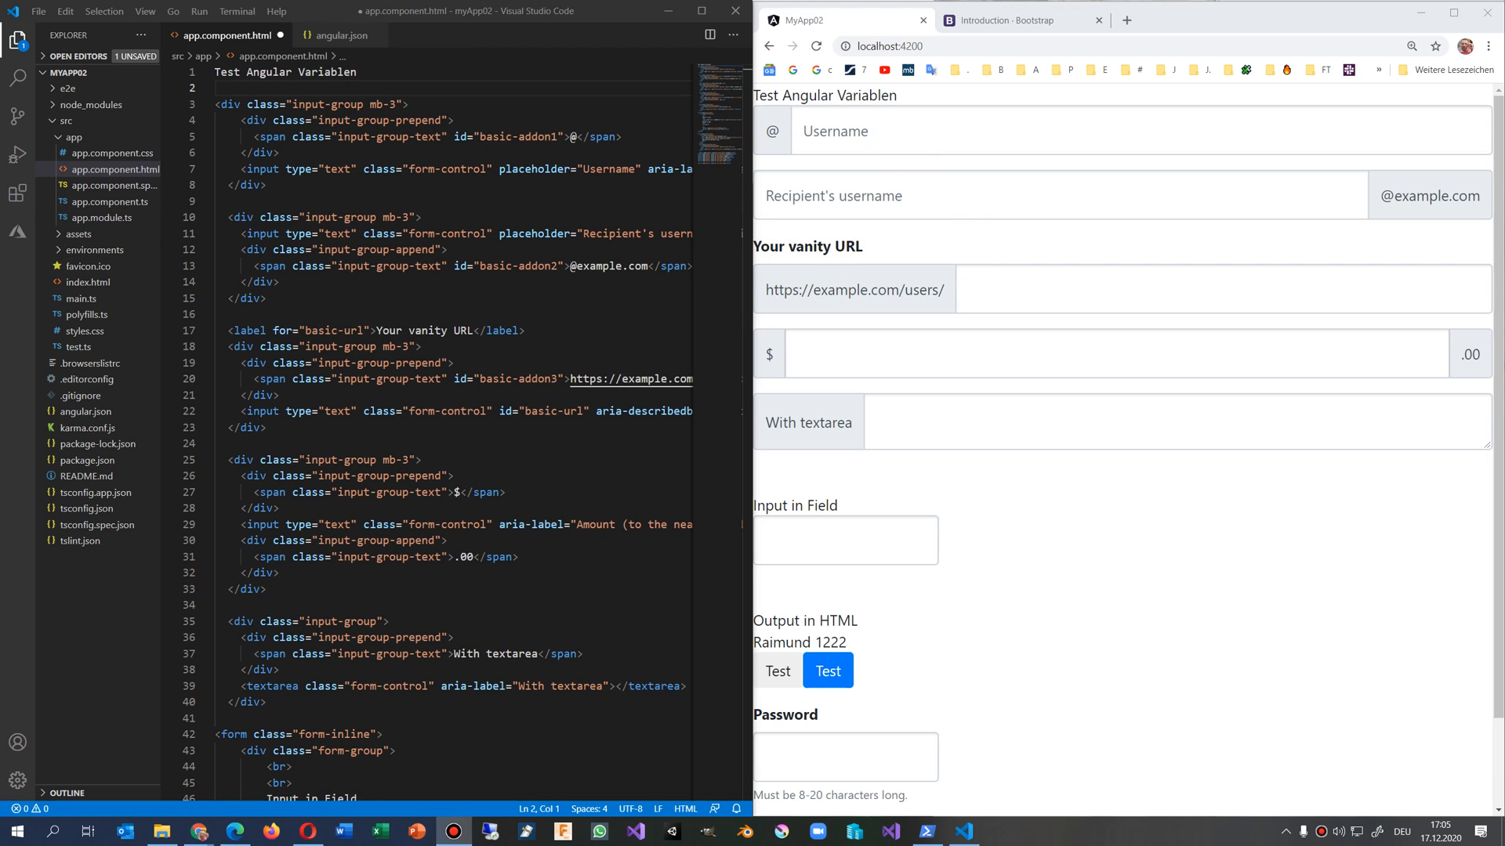
Bring up the Bootstrap 4.0 Input group docs and scroll to the example markup.
{"action": "left_click", "coordinate": [1003, 19]}
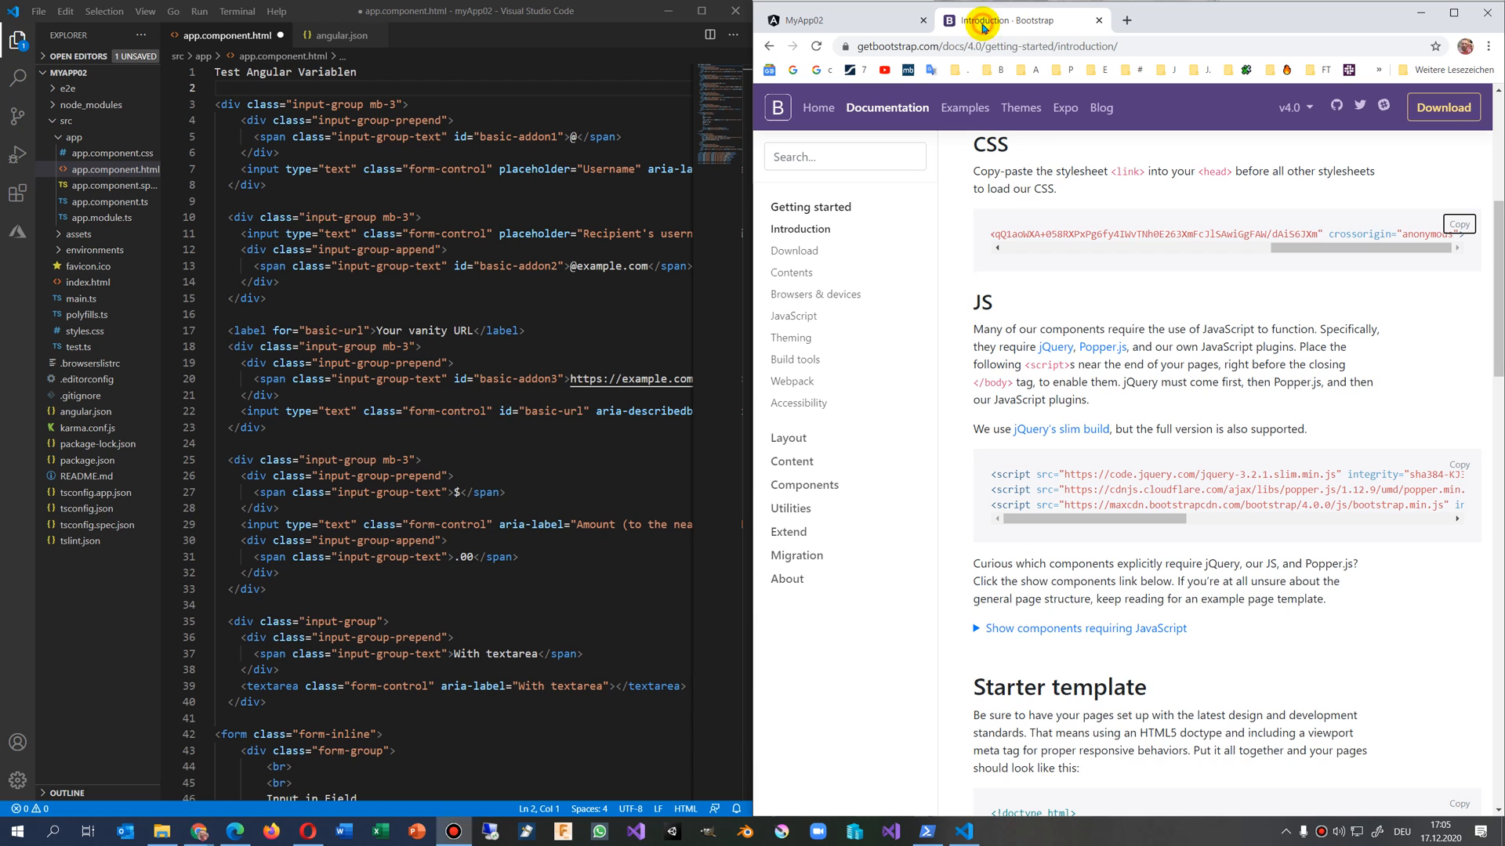
{"action": "scroll", "scroll_direction": "up", "scroll_amount": 3}
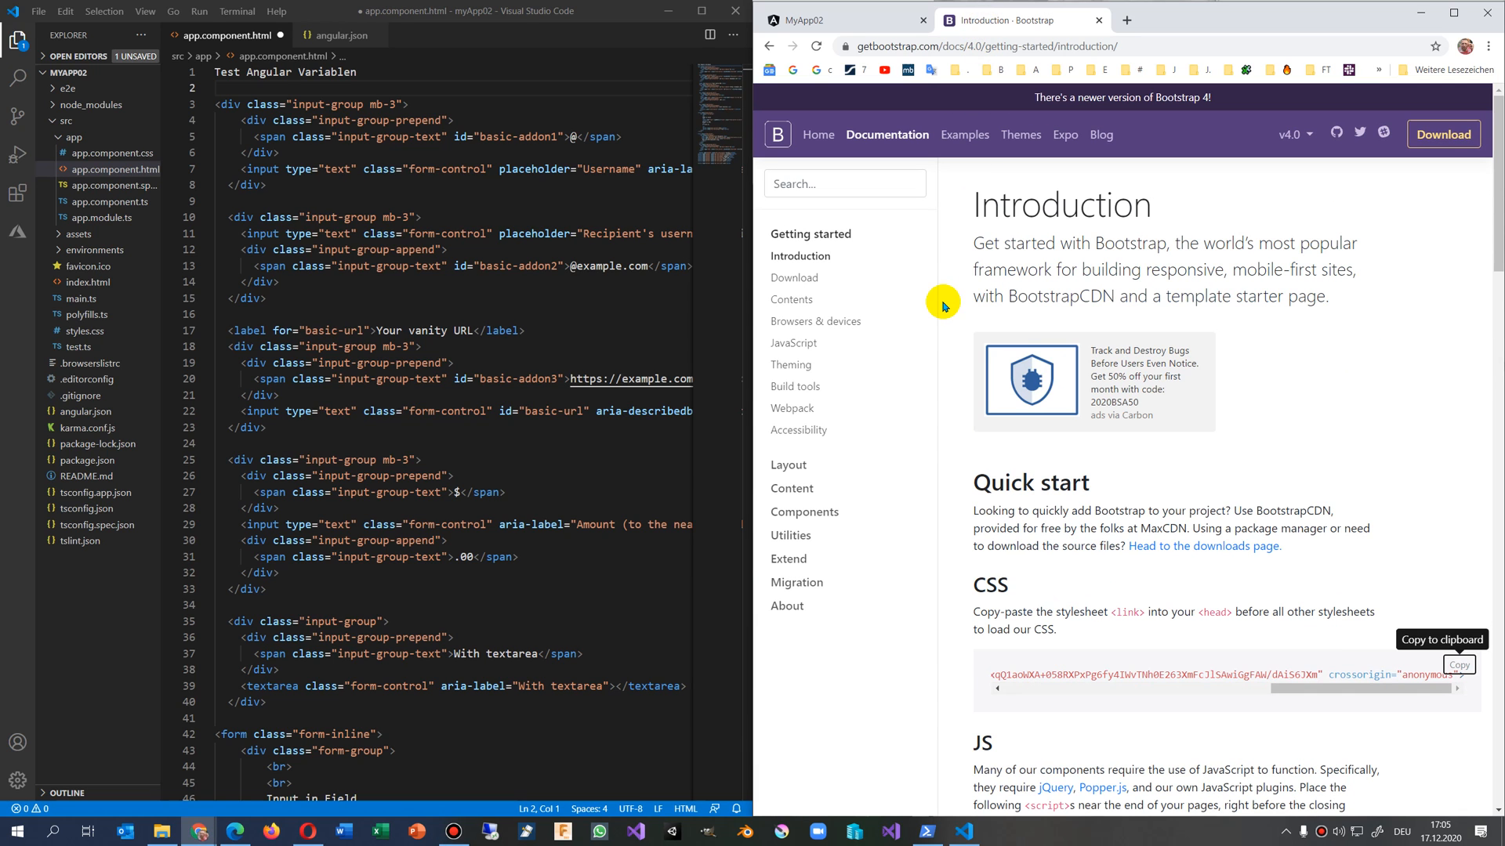
{"action": "scroll", "scroll_direction": "down", "scroll_amount": 3}
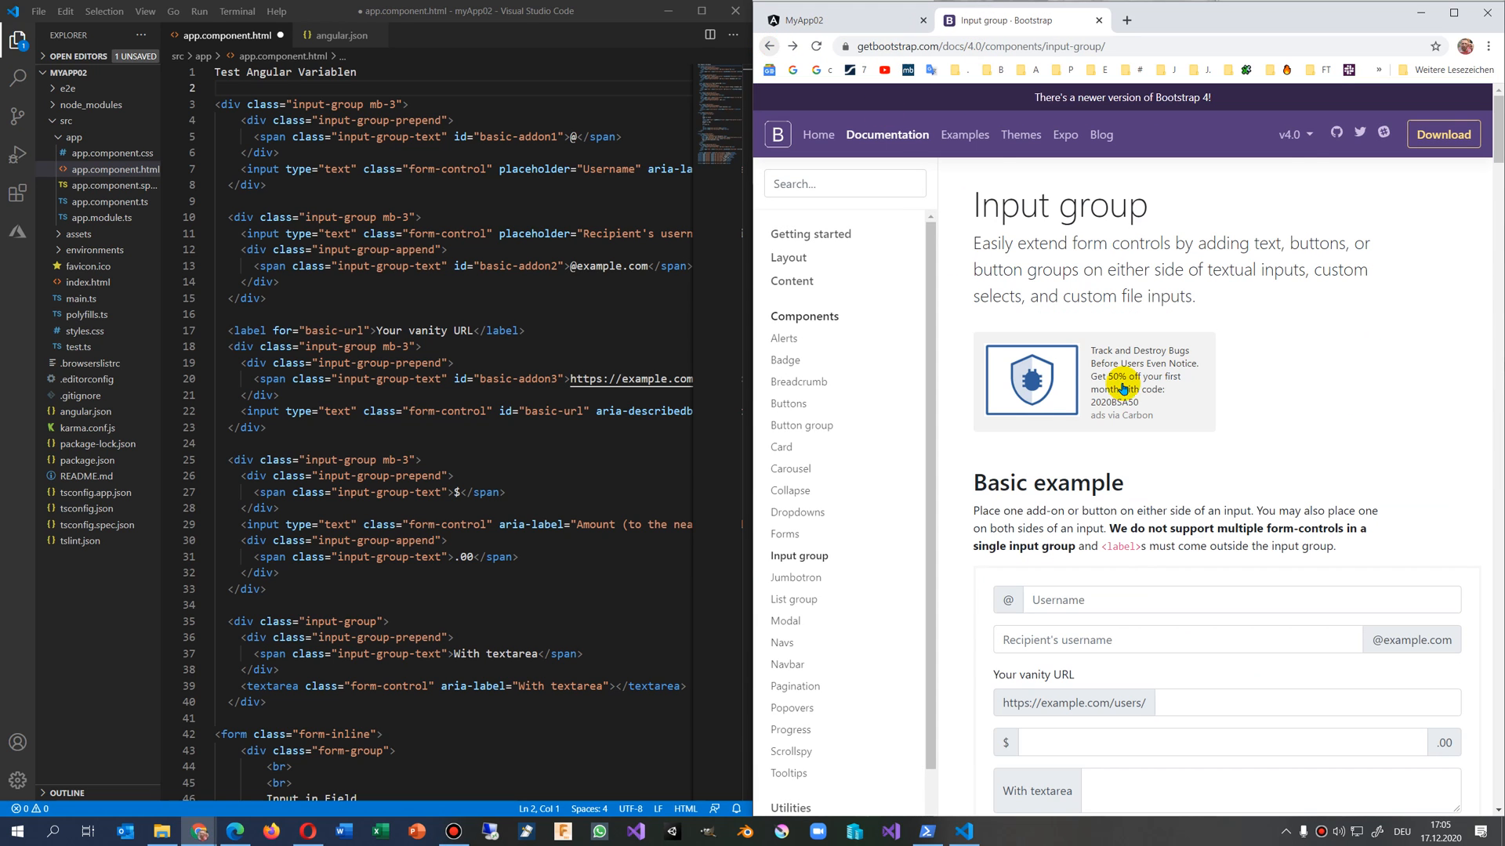
{"action": "scroll", "scroll_direction": "down", "scroll_amount": 3}
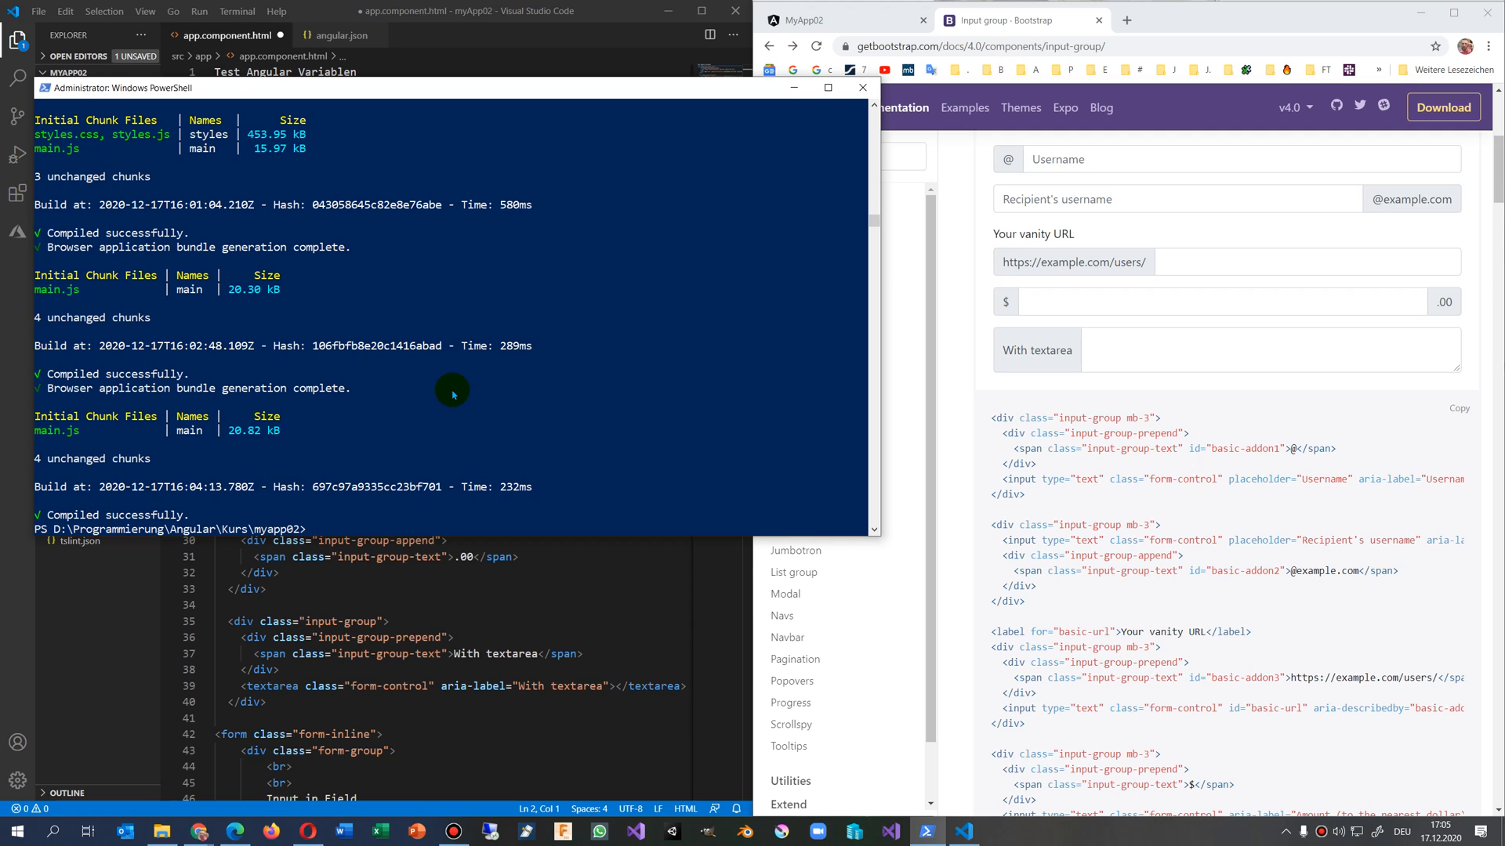
Run npm install --save bootstrap in myapp02, then start ng serve again.
{"action": "type", "text": "npm install --save bootstrap"}
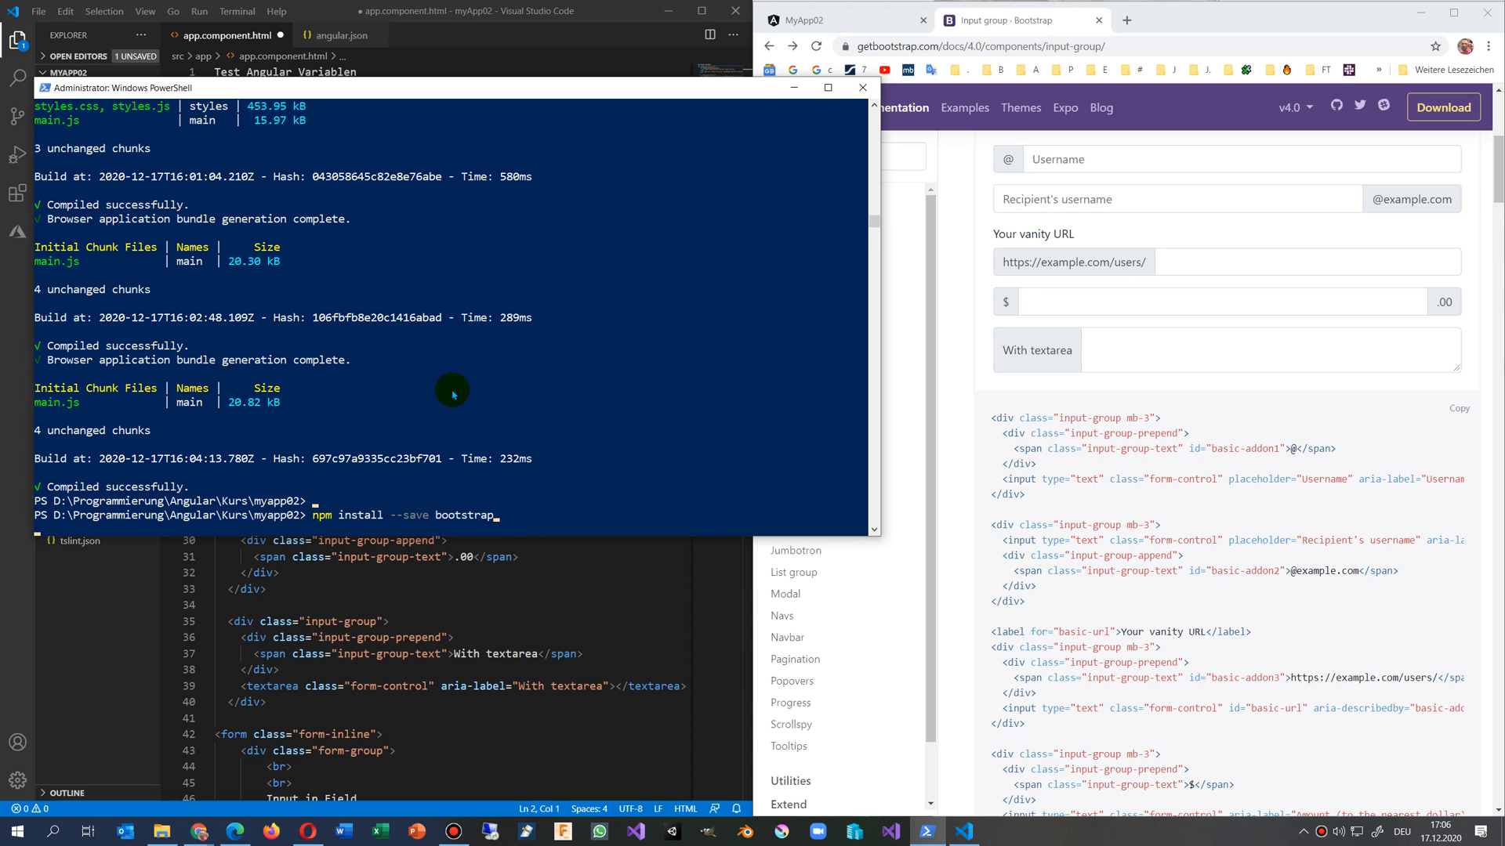
{"action": "key", "text": "Return"}
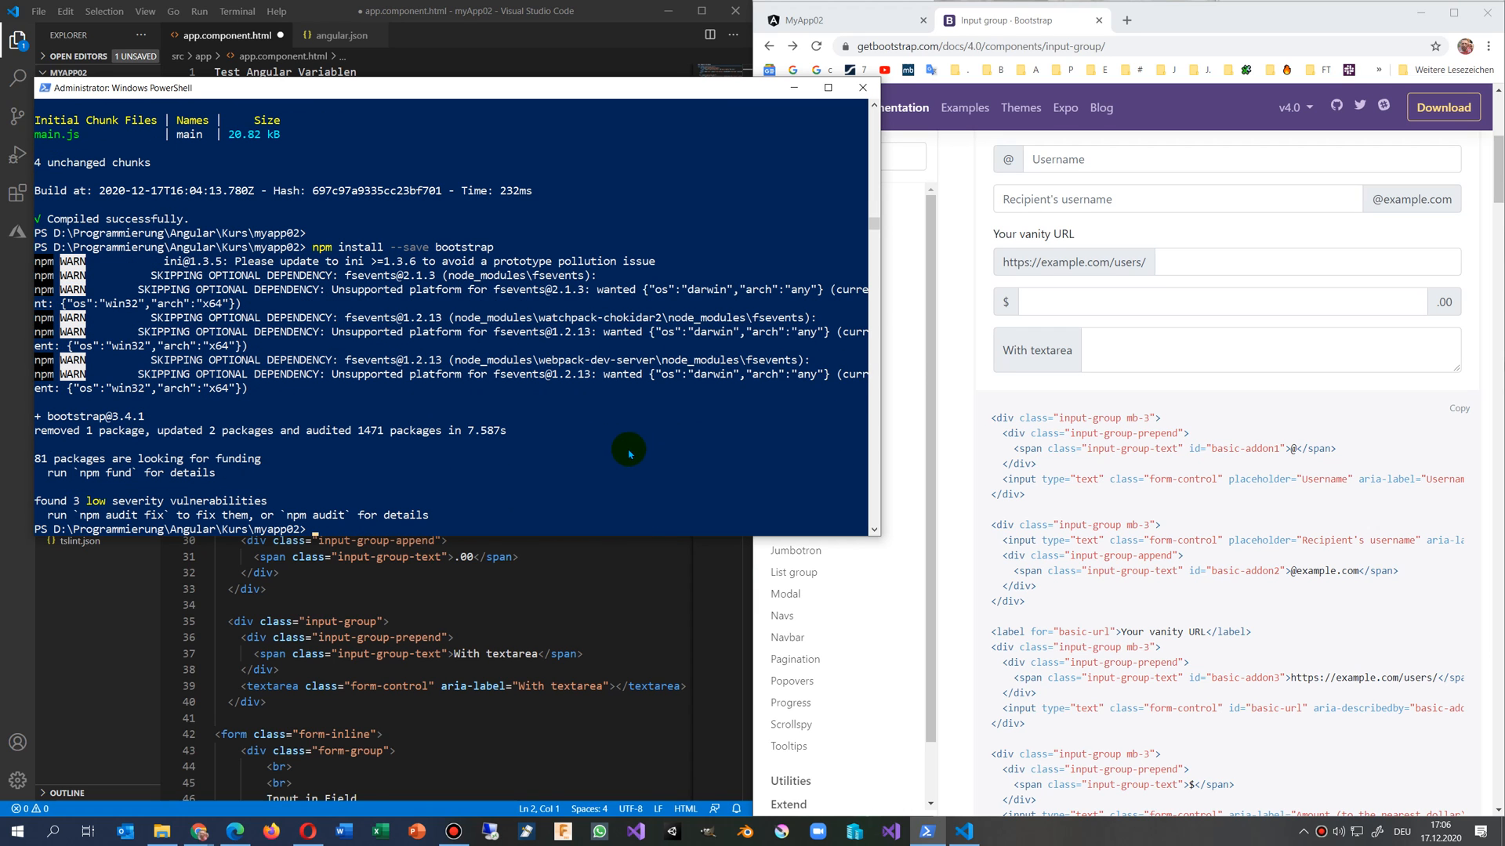
{"action": "mouse_move", "coordinate": [119, 439]}
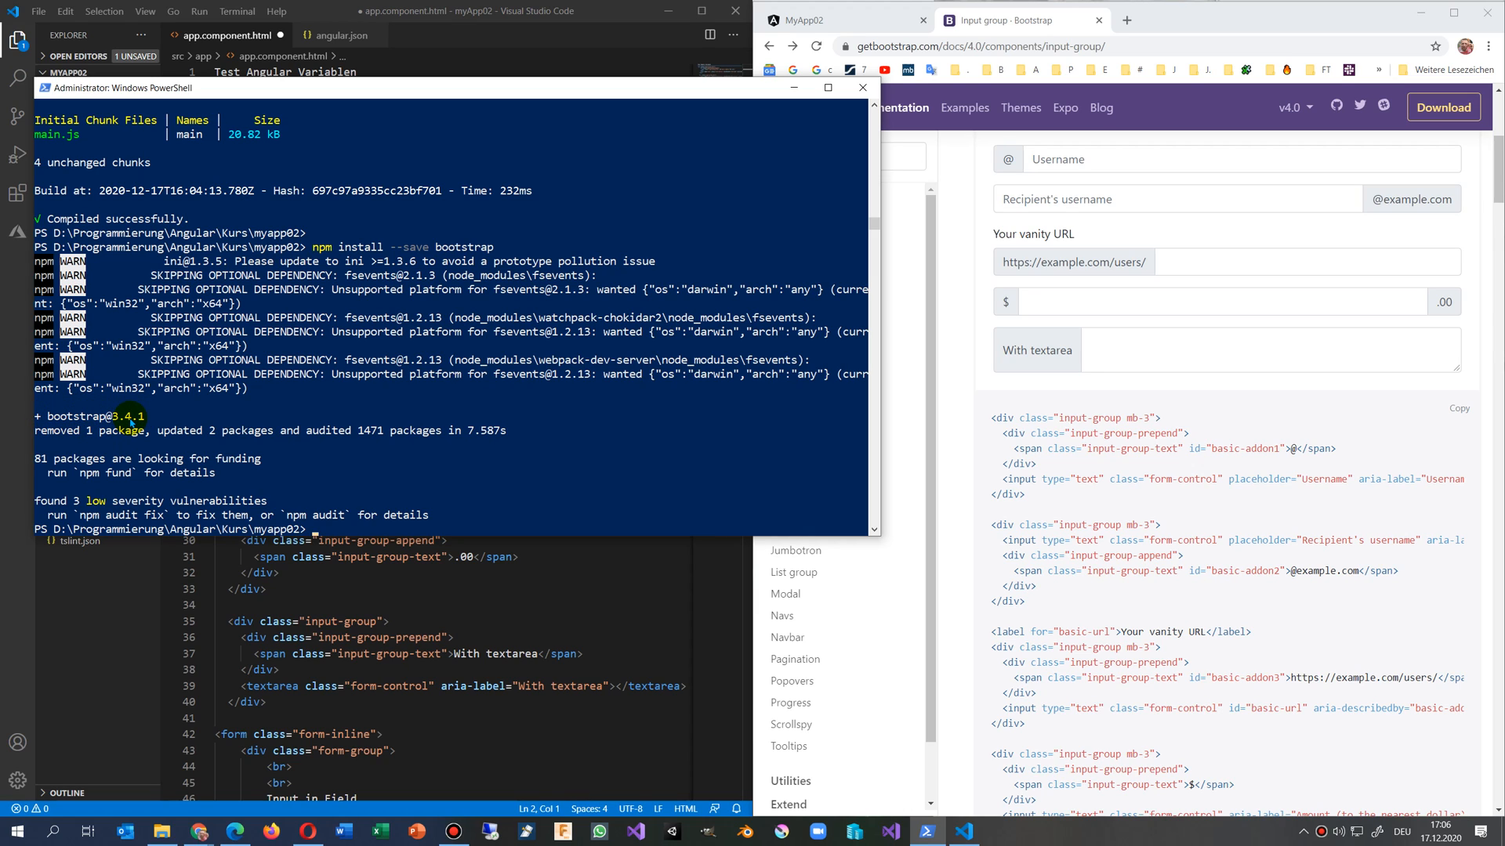
{"action": "mouse_move", "coordinate": [381, 422]}
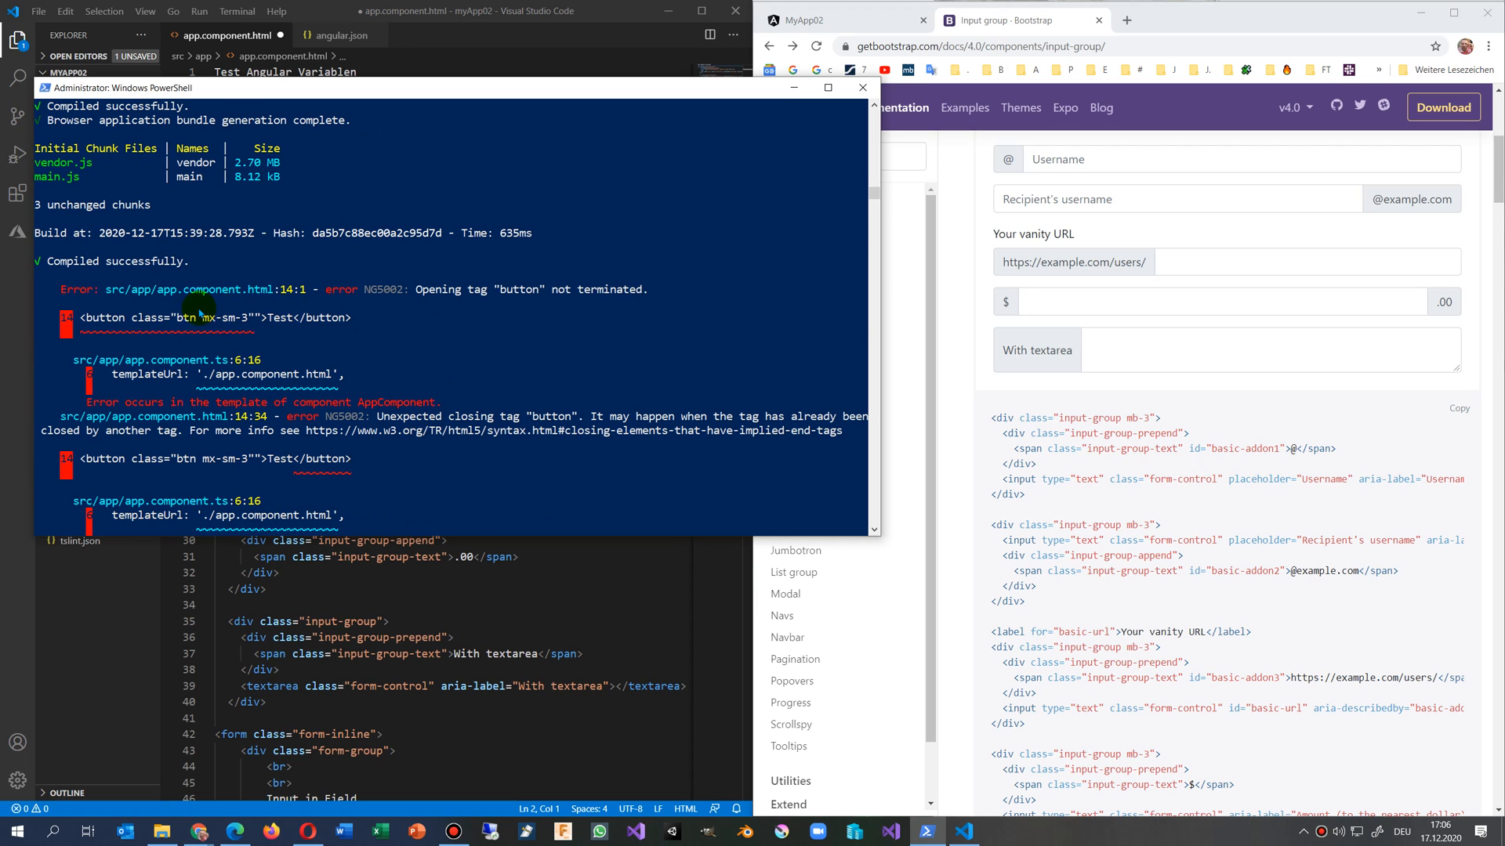
{"action": "mouse_move", "coordinate": [216, 322]}
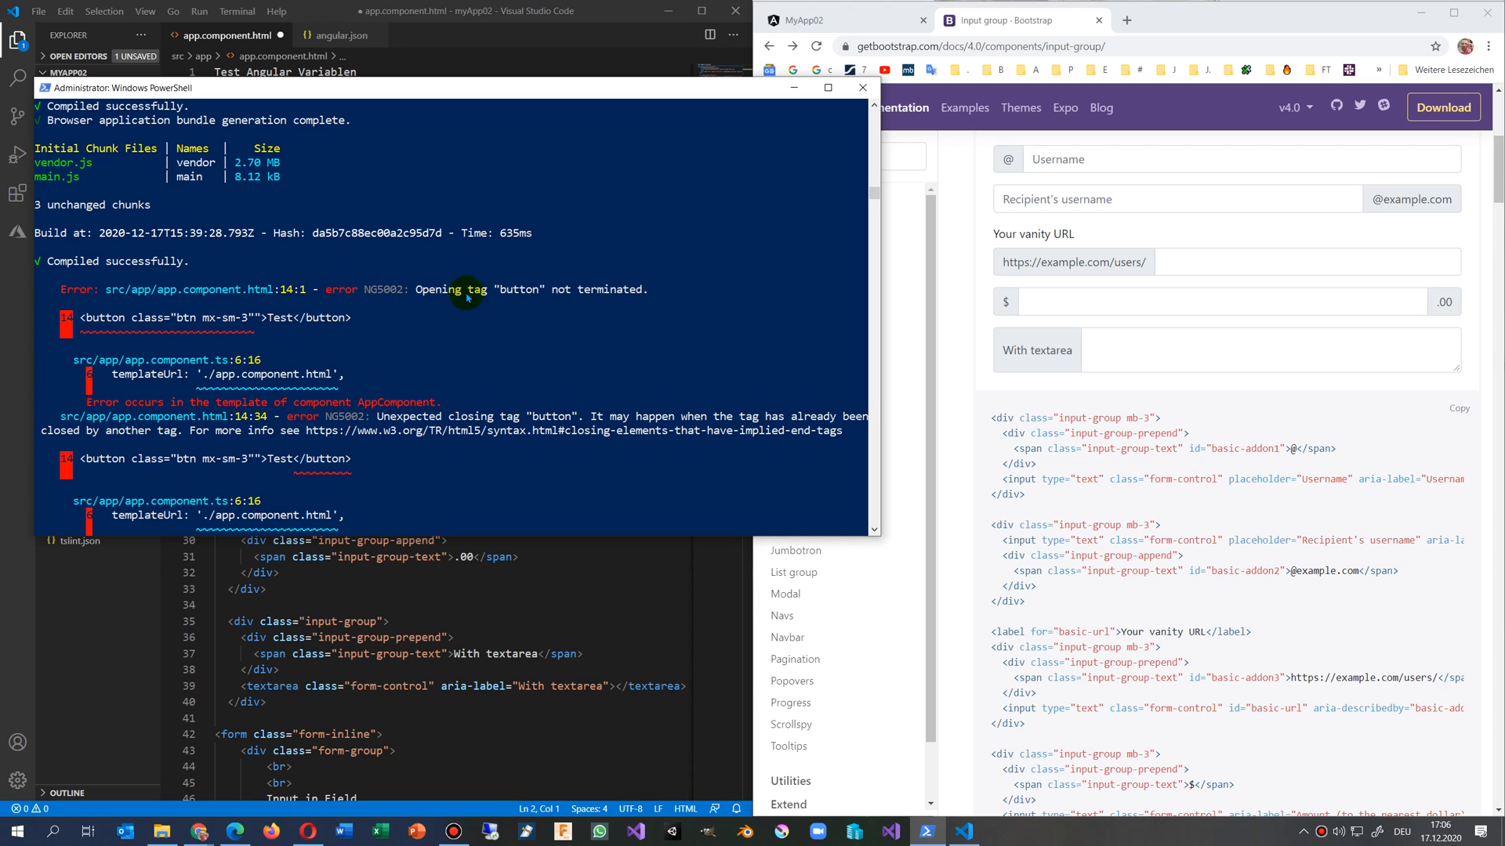
{"action": "mouse_move", "coordinate": [566, 298]}
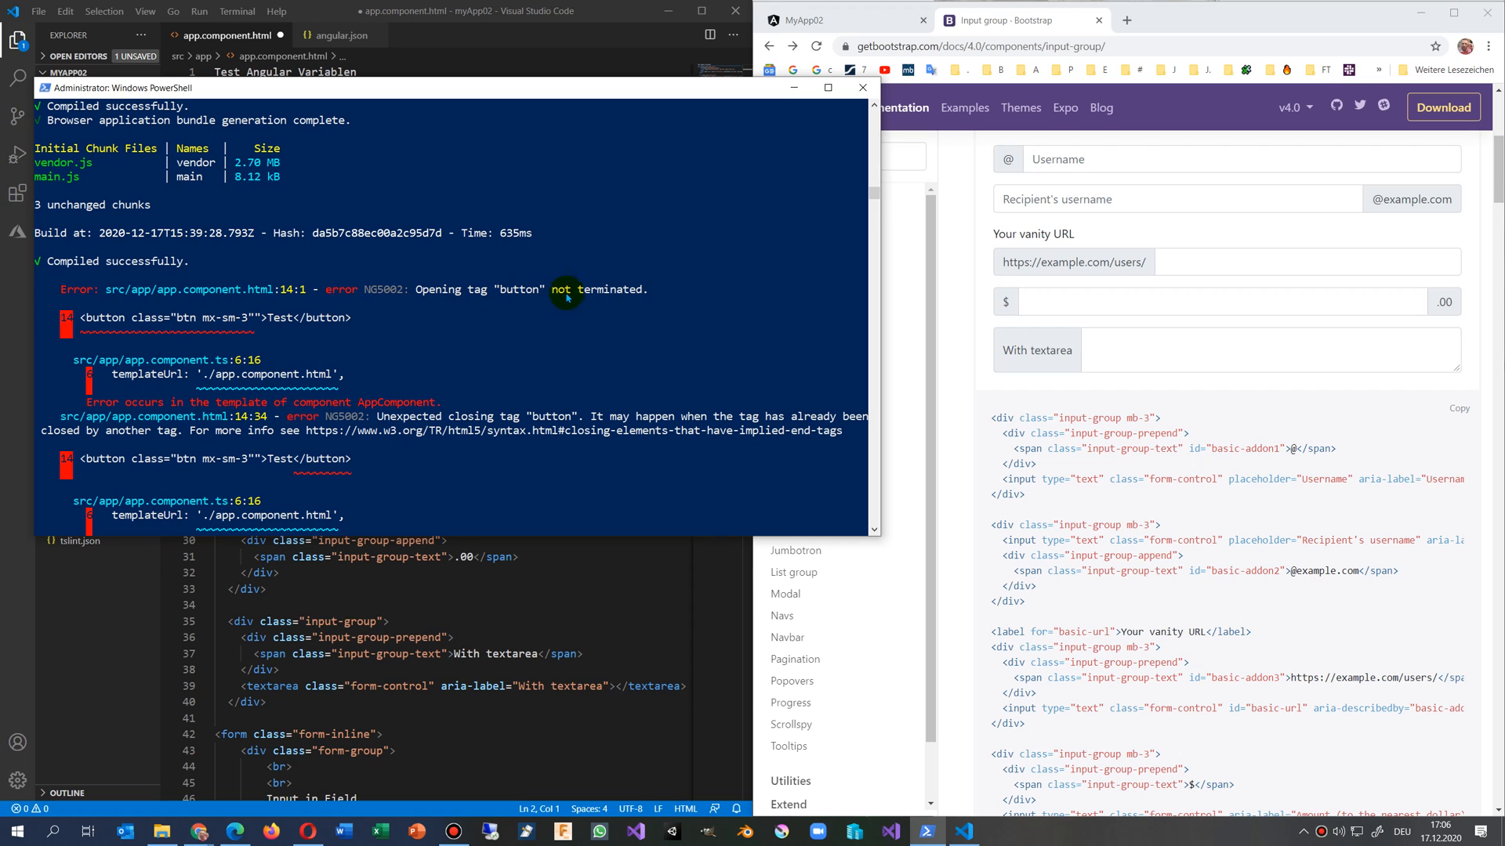
{"action": "mouse_move", "coordinate": [672, 128]}
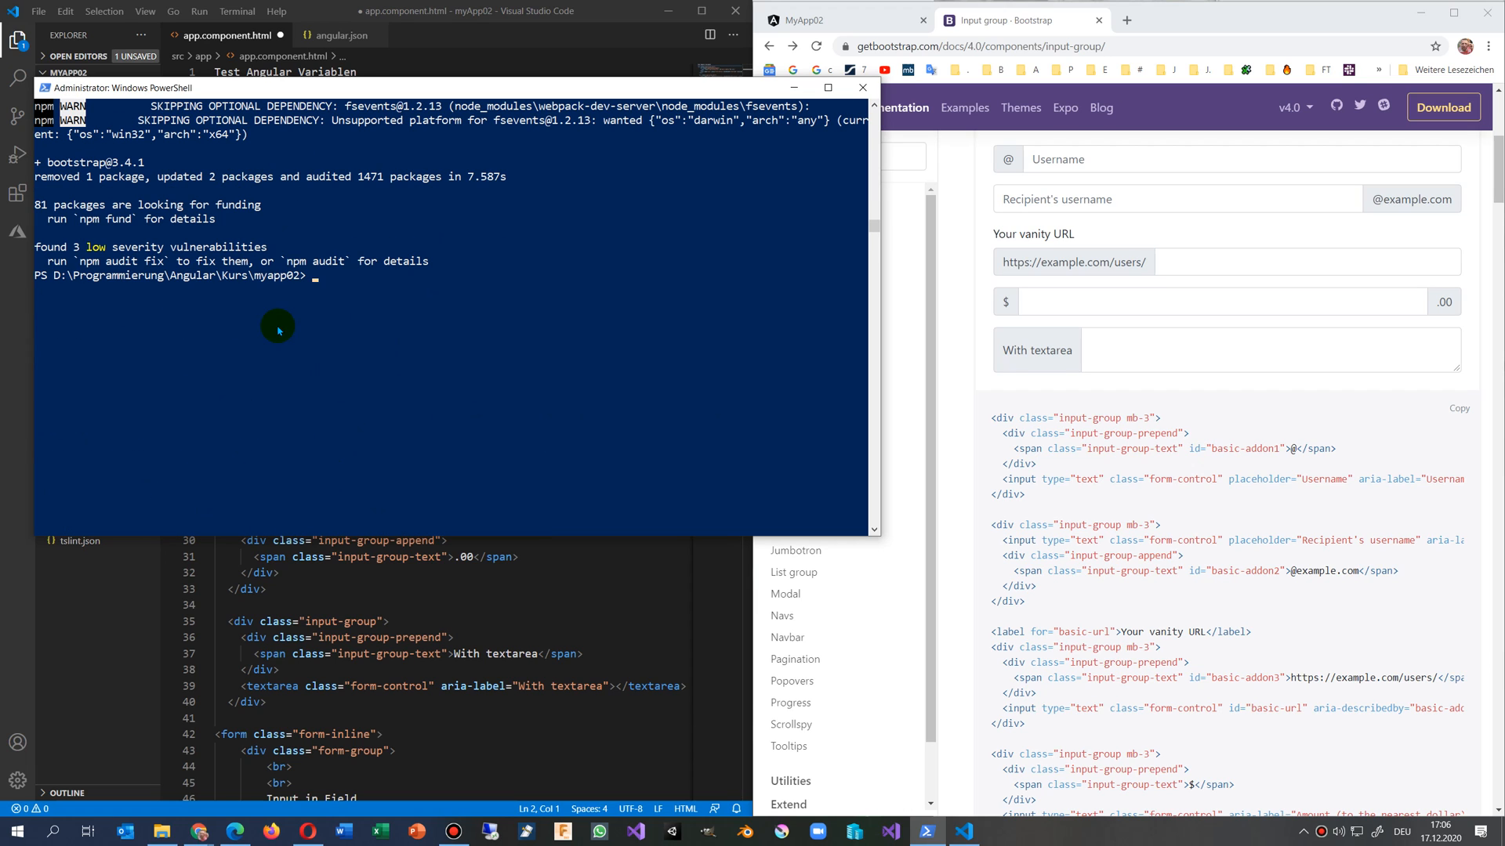
{"action": "type", "text": "npm install --save bootstrap"}
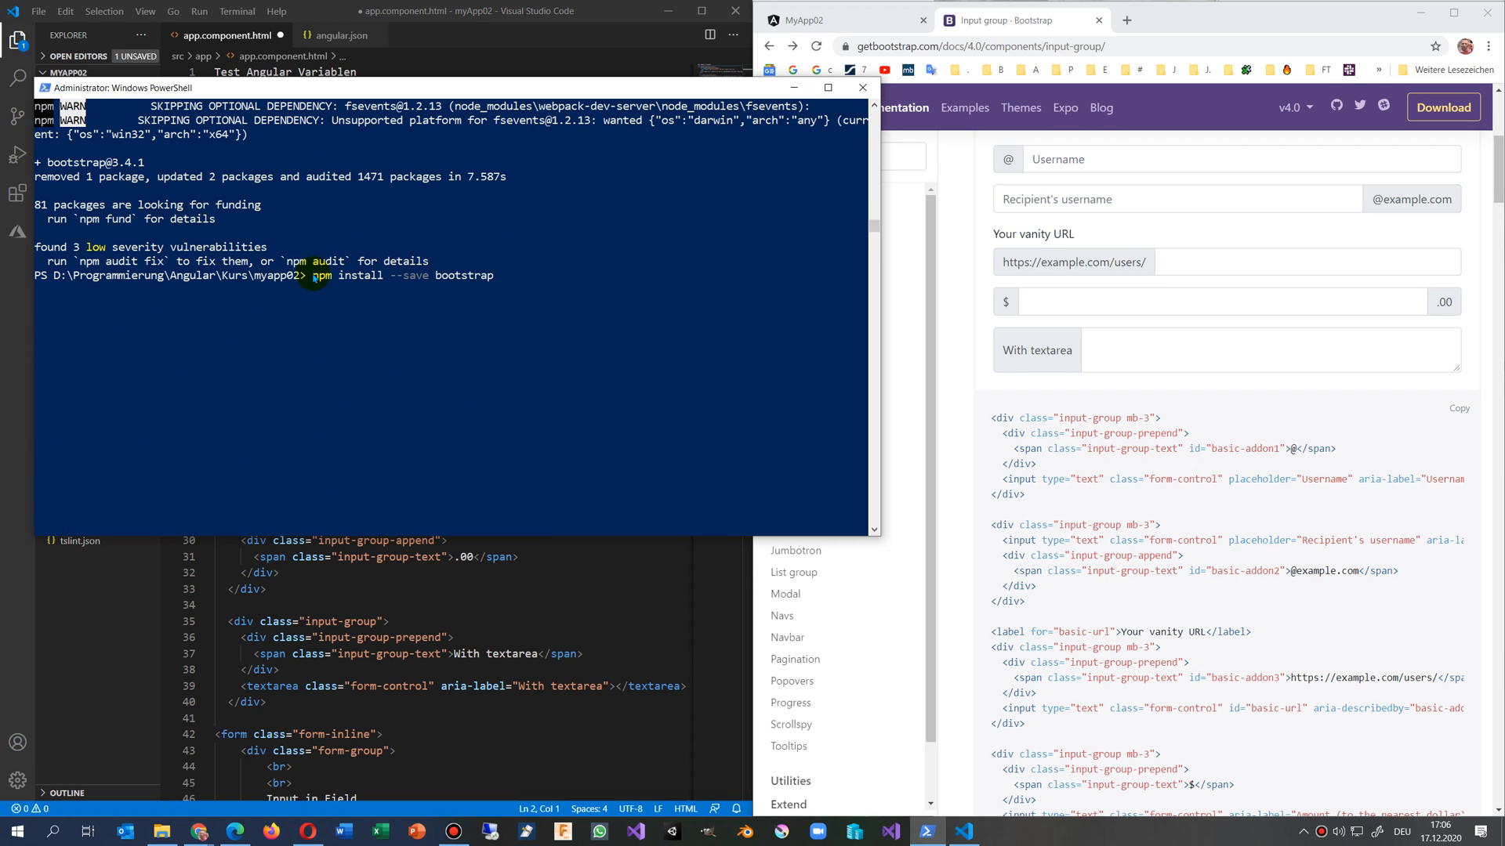
{"action": "type", "text": "ng serve"}
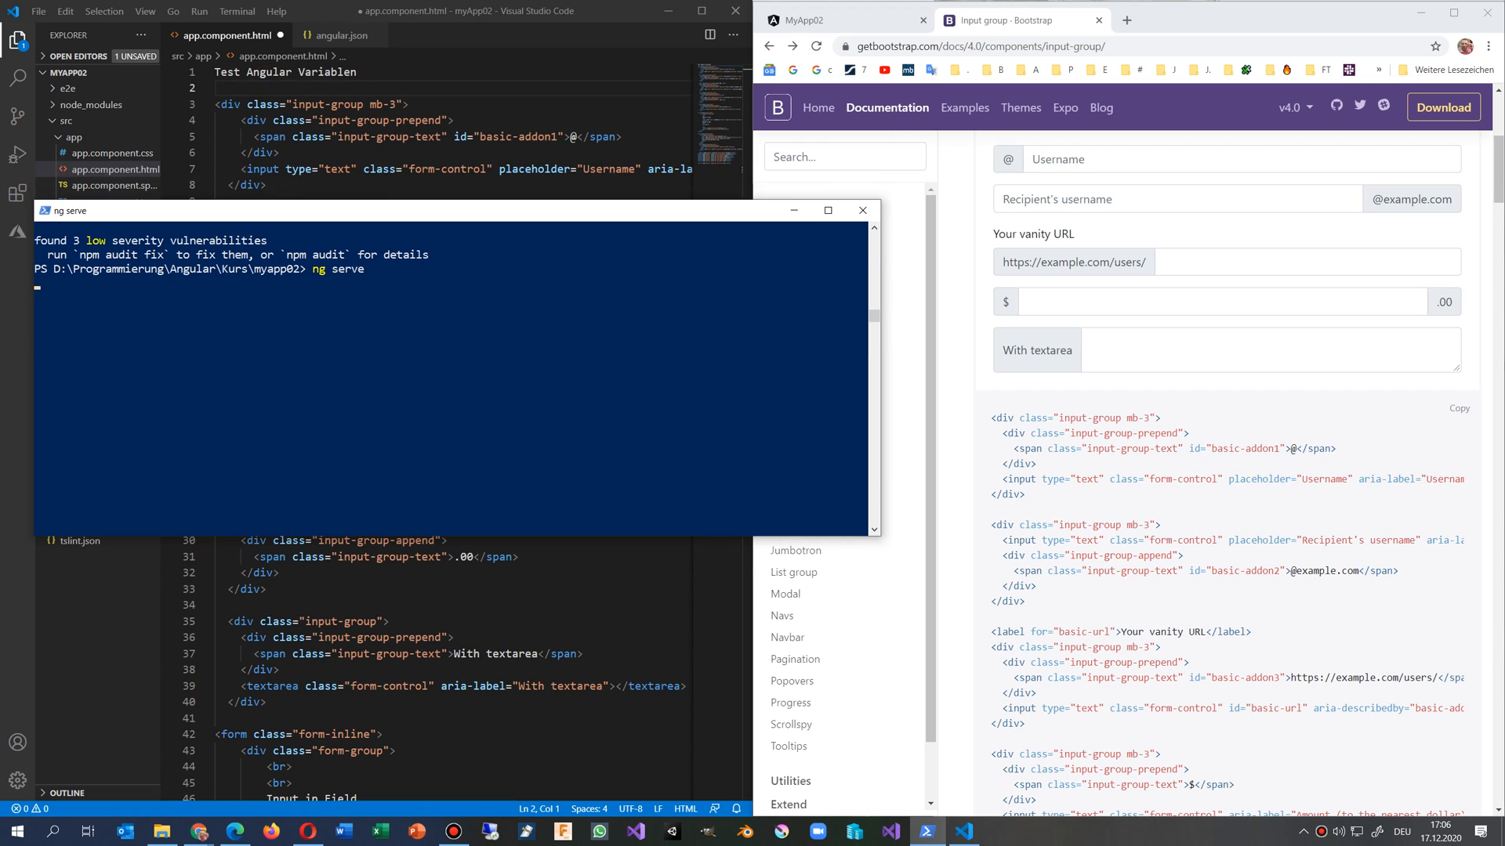
Browse node_modules/bootstrap/dist/css and open bootstrap.min.css to read version 3.4.1.
{"action": "left_click", "coordinate": [860, 208]}
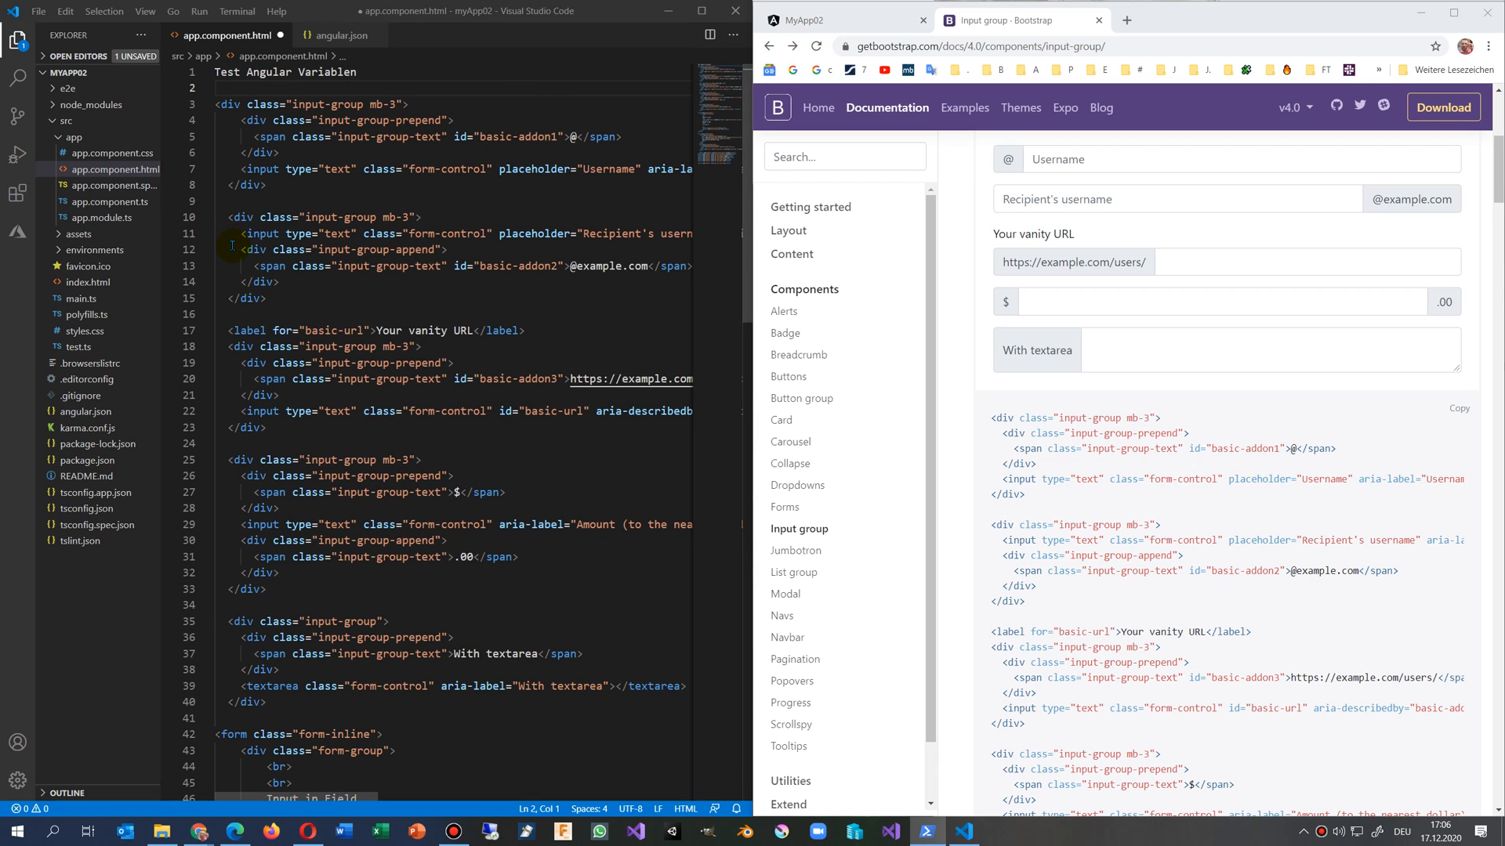
{"action": "left_click", "coordinate": [91, 105]}
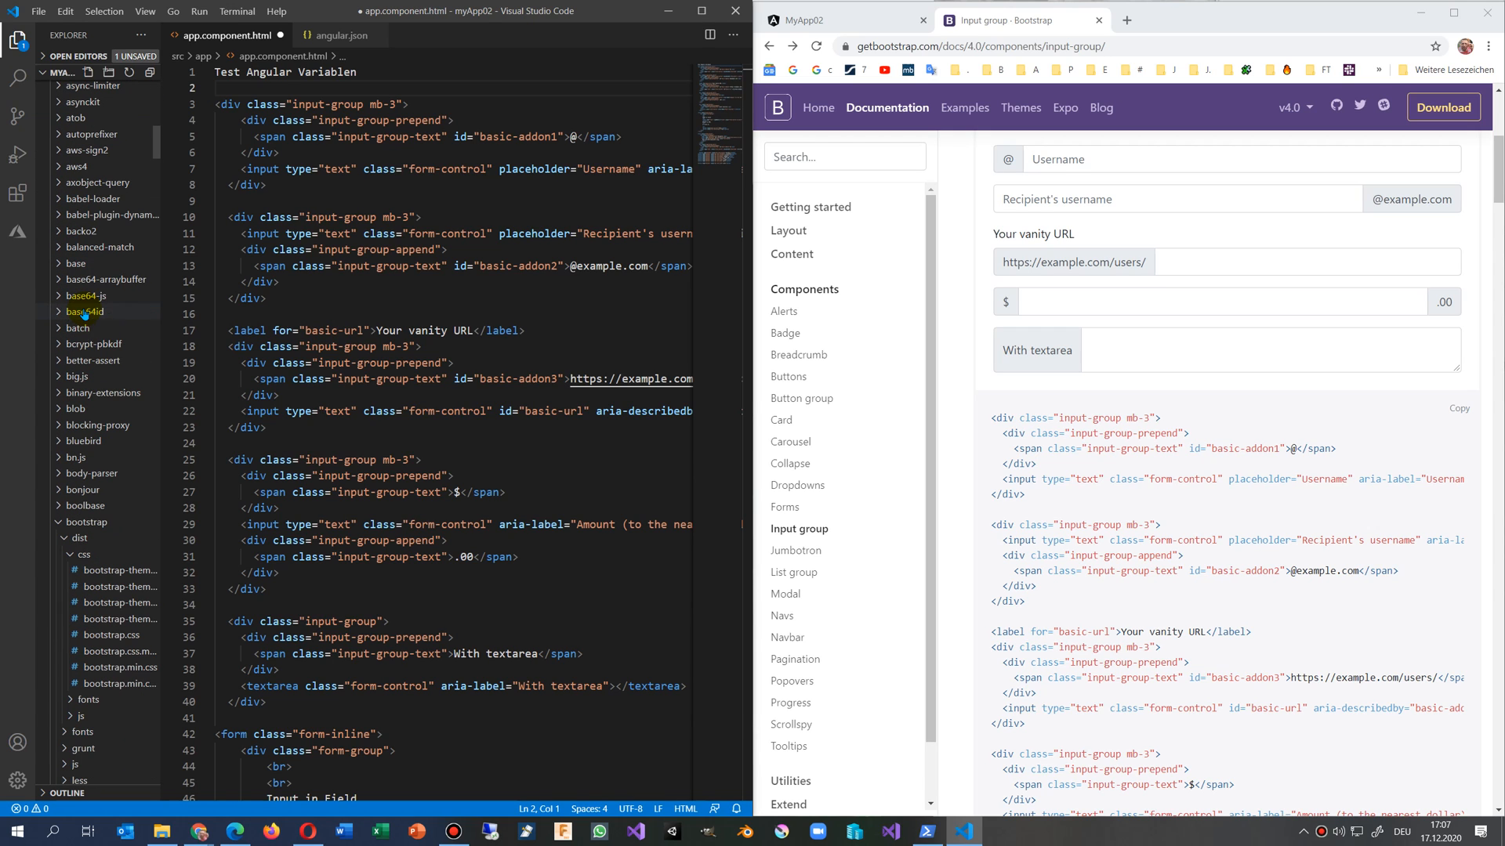
{"action": "left_click", "coordinate": [85, 522]}
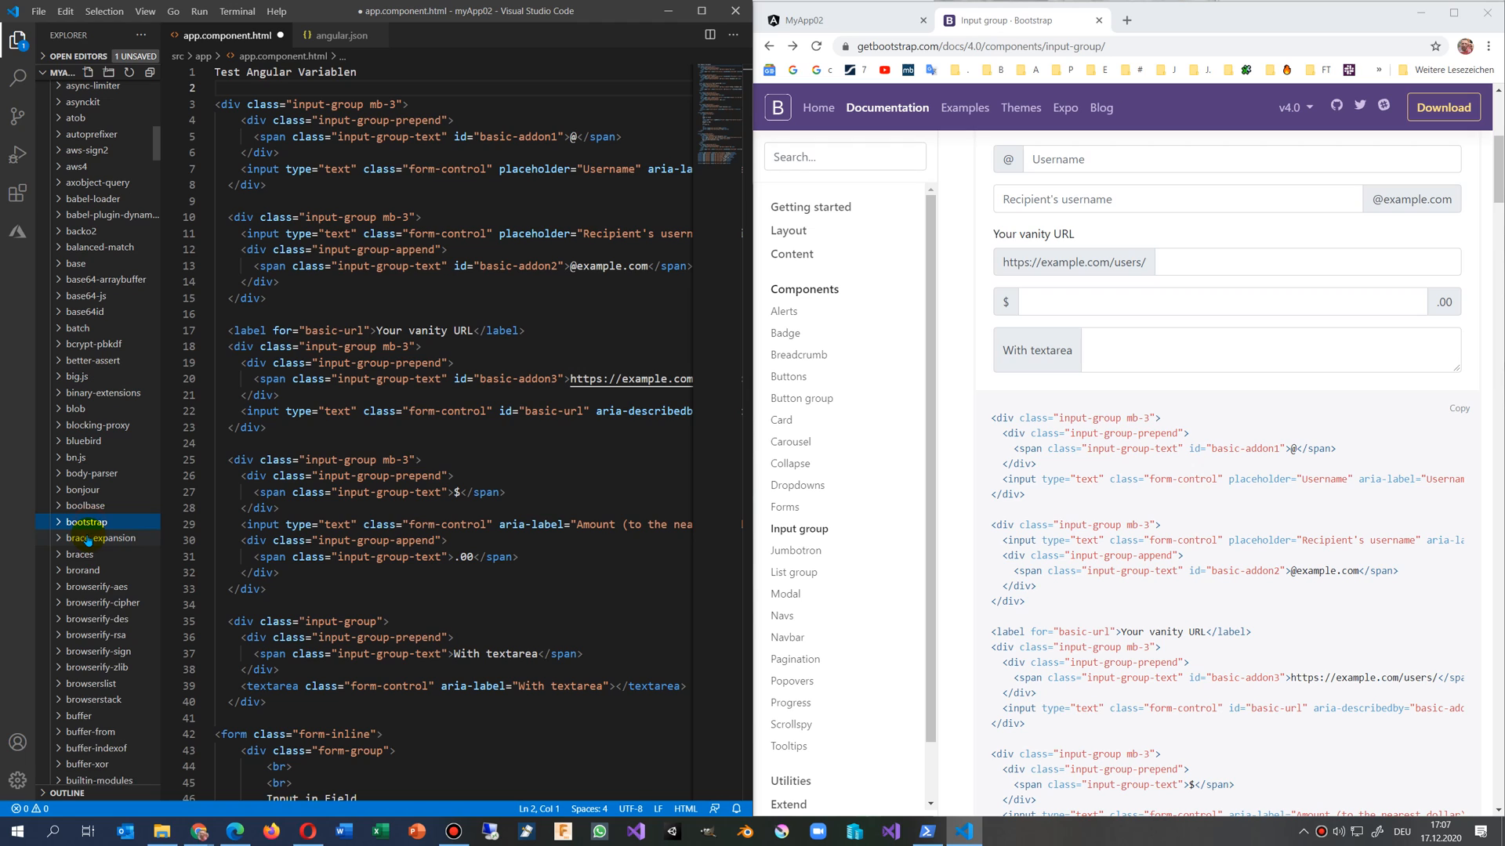
{"action": "left_click", "coordinate": [86, 521]}
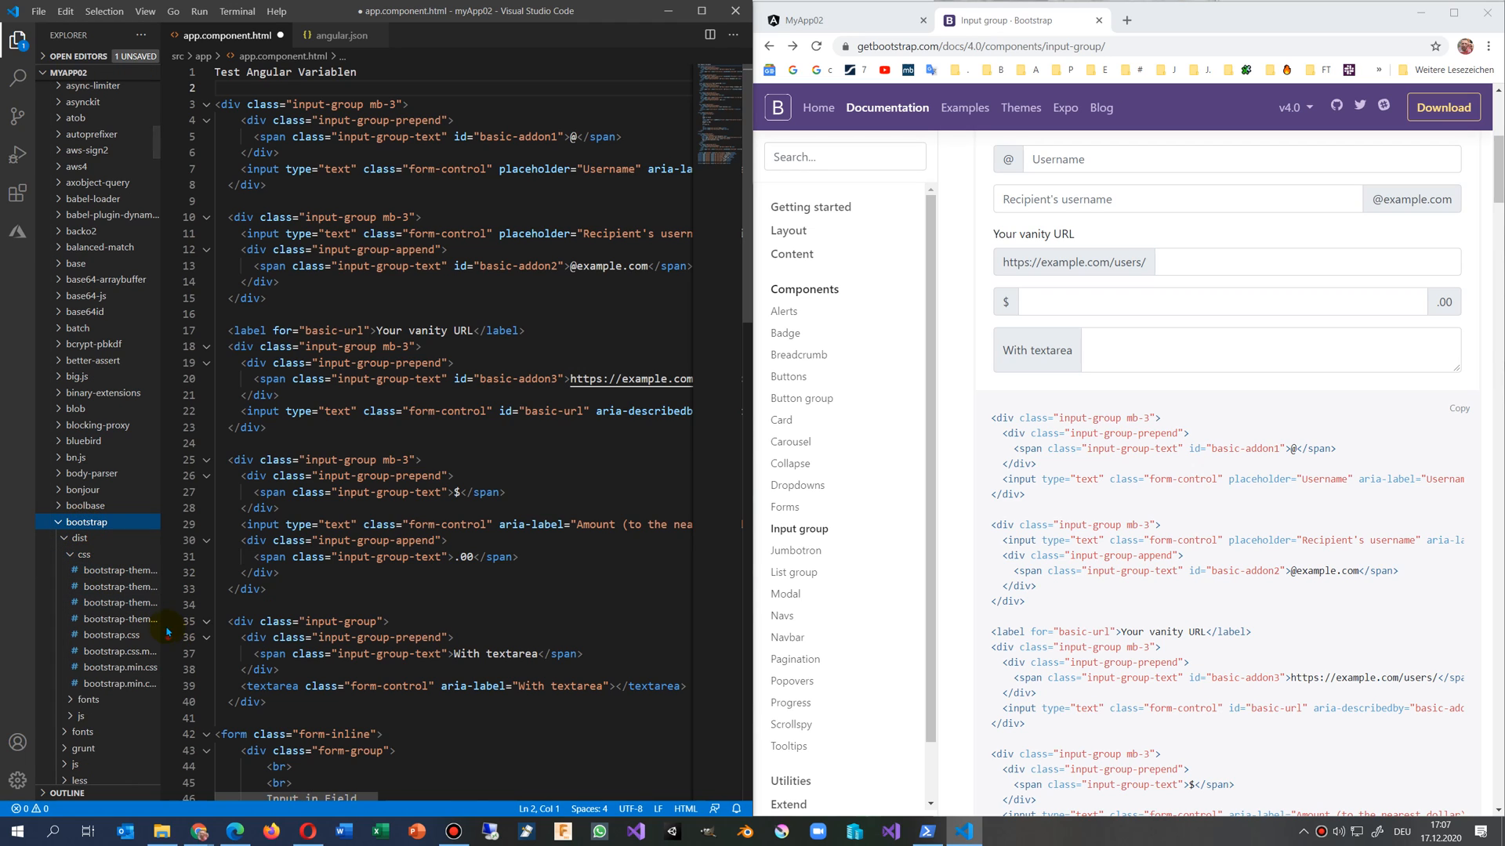
{"action": "left_click", "coordinate": [72, 553]}
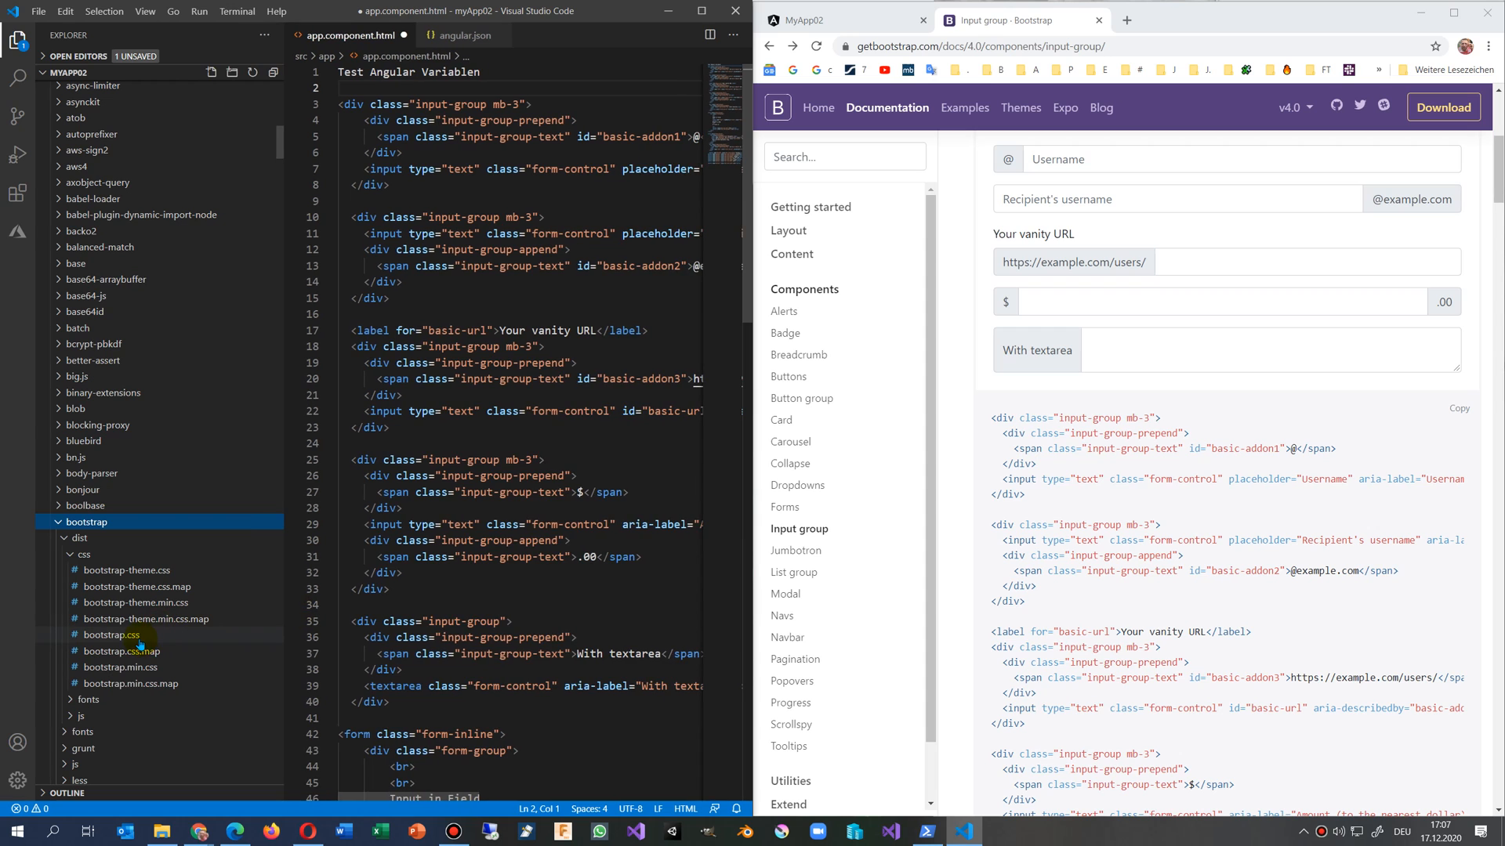
{"action": "left_click", "coordinate": [122, 668]}
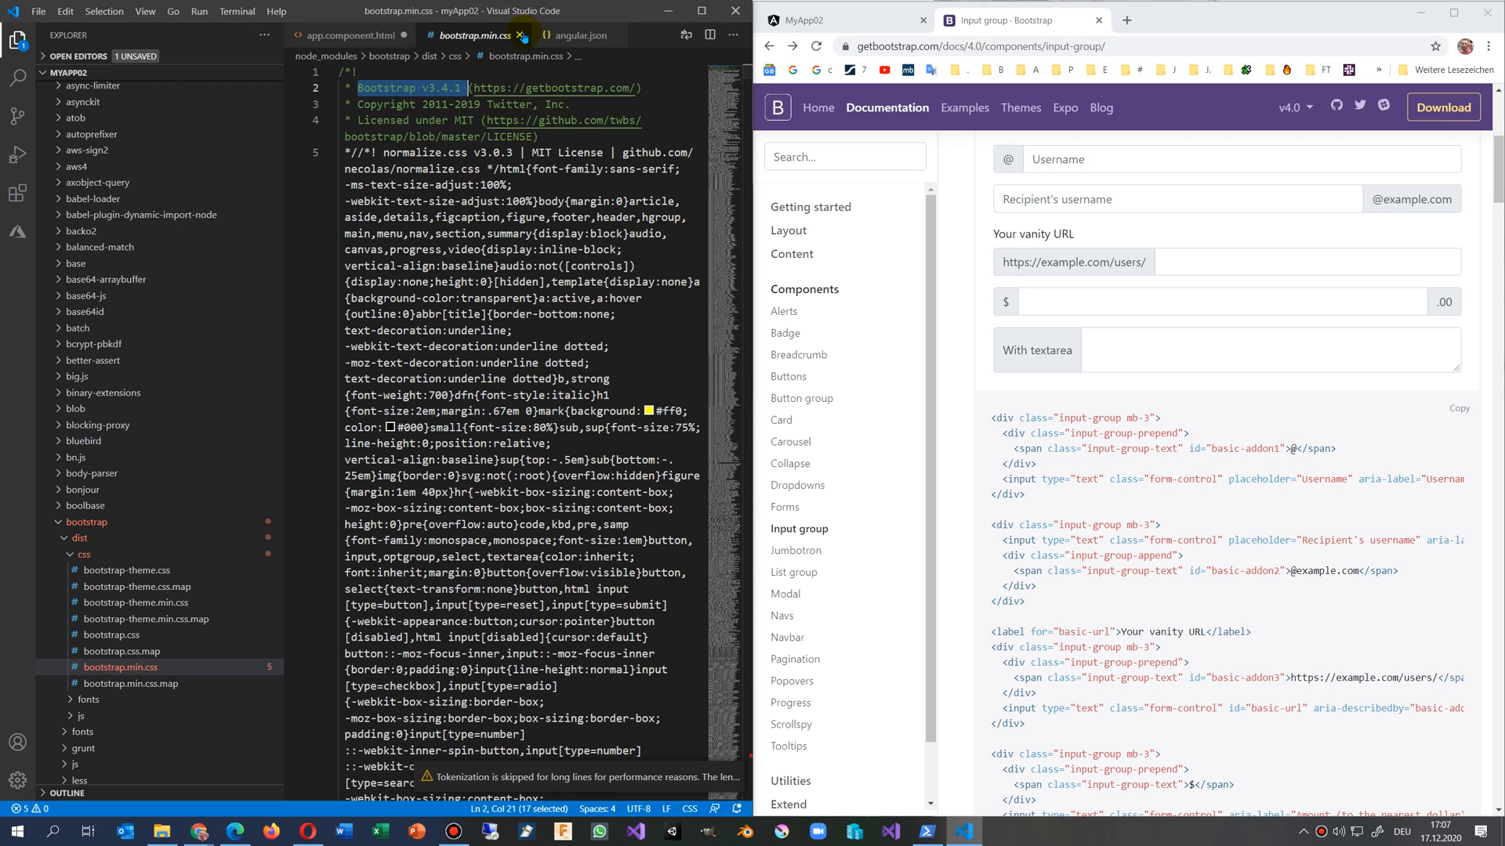
{"action": "mouse_move", "coordinate": [519, 36]}
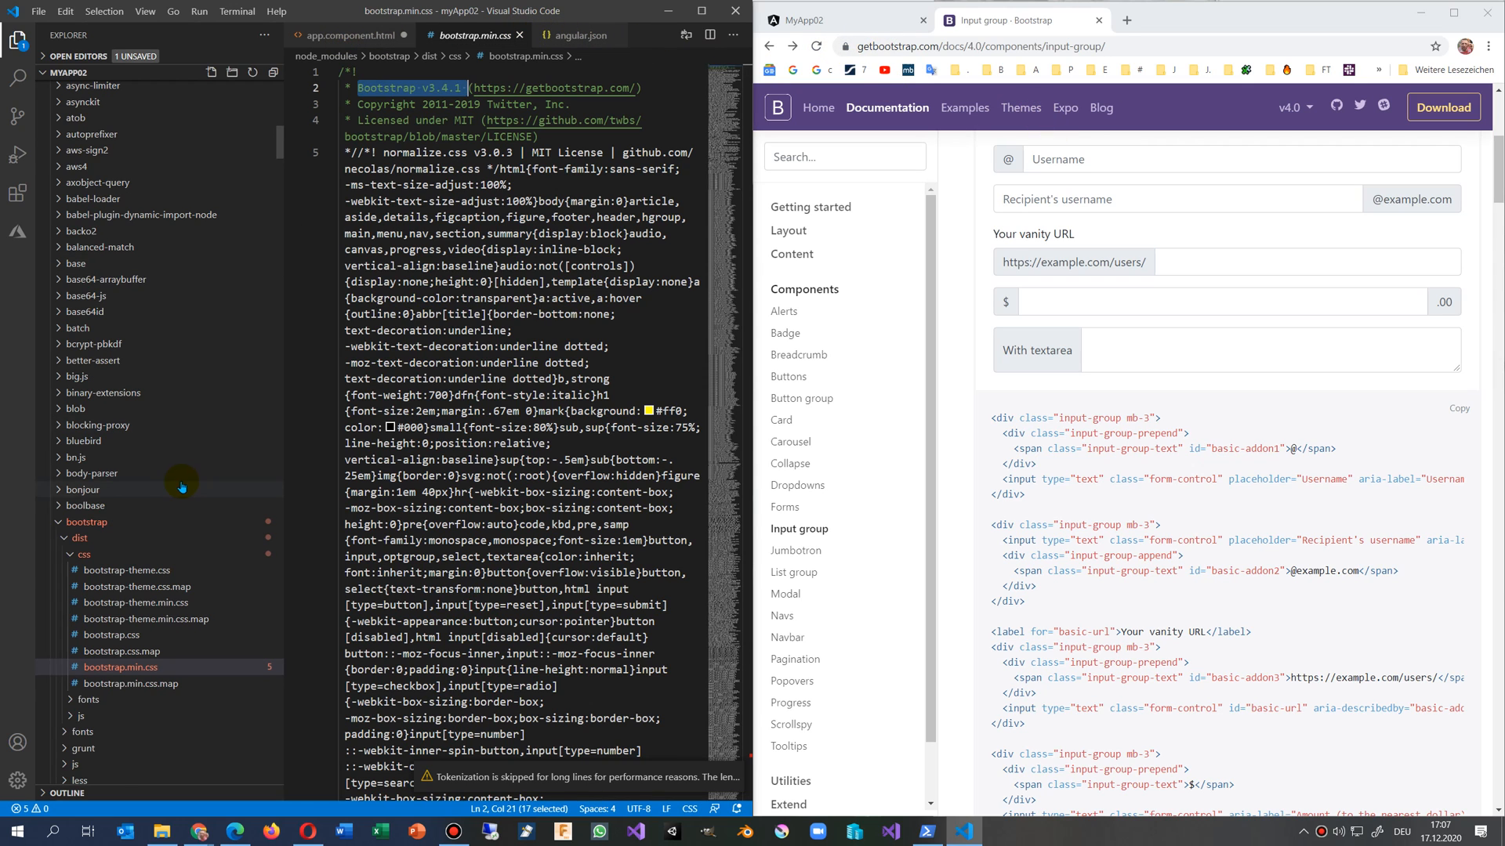
Scroll through the stylesheet and collapse the node_modules listing again.
{"action": "scroll", "scroll_direction": "down", "scroll_amount": 3}
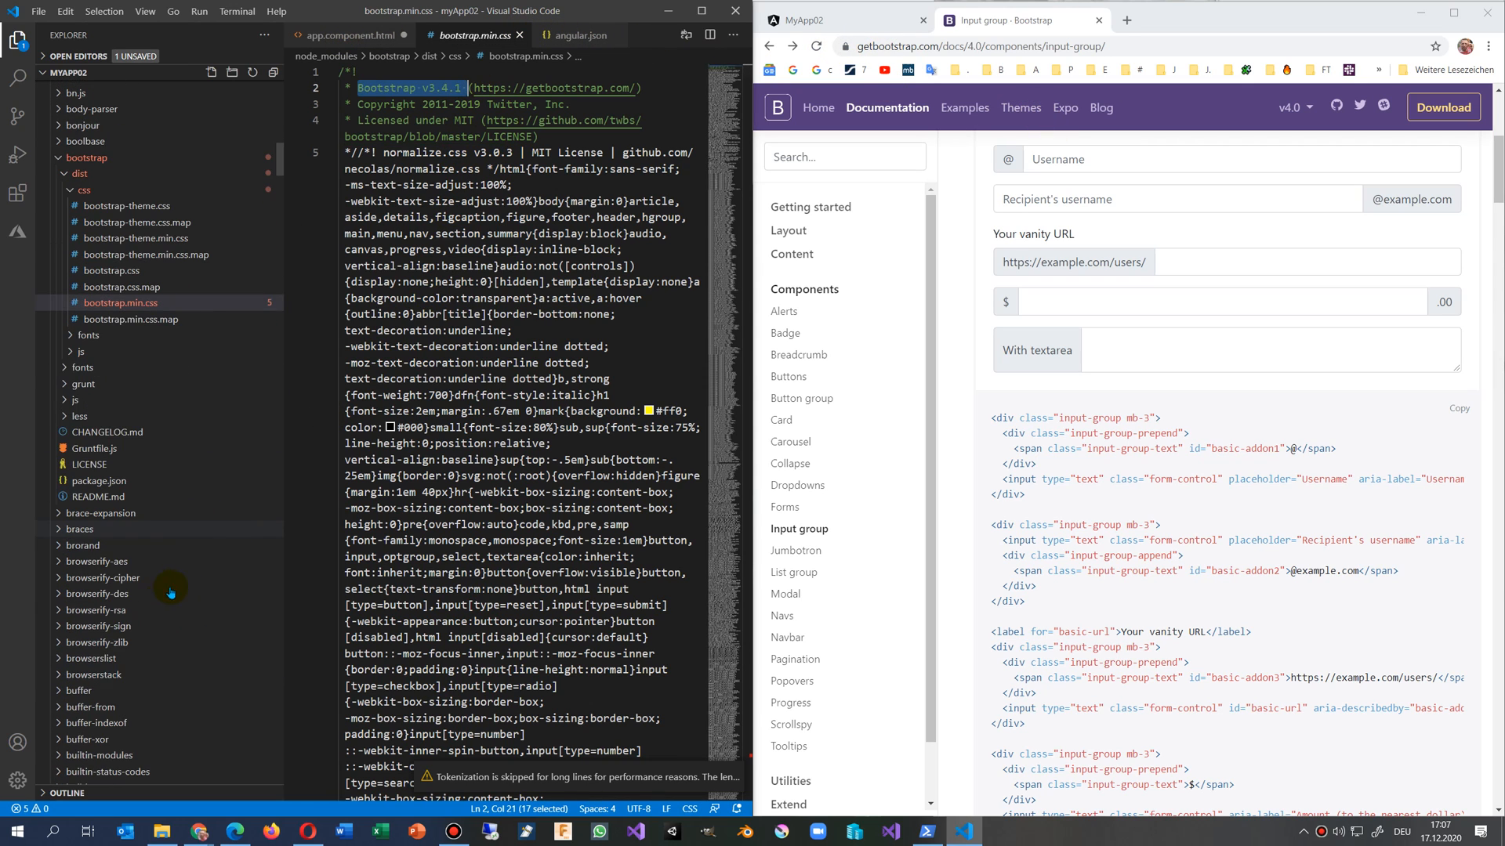
{"action": "scroll", "scroll_direction": "down", "scroll_amount": 3}
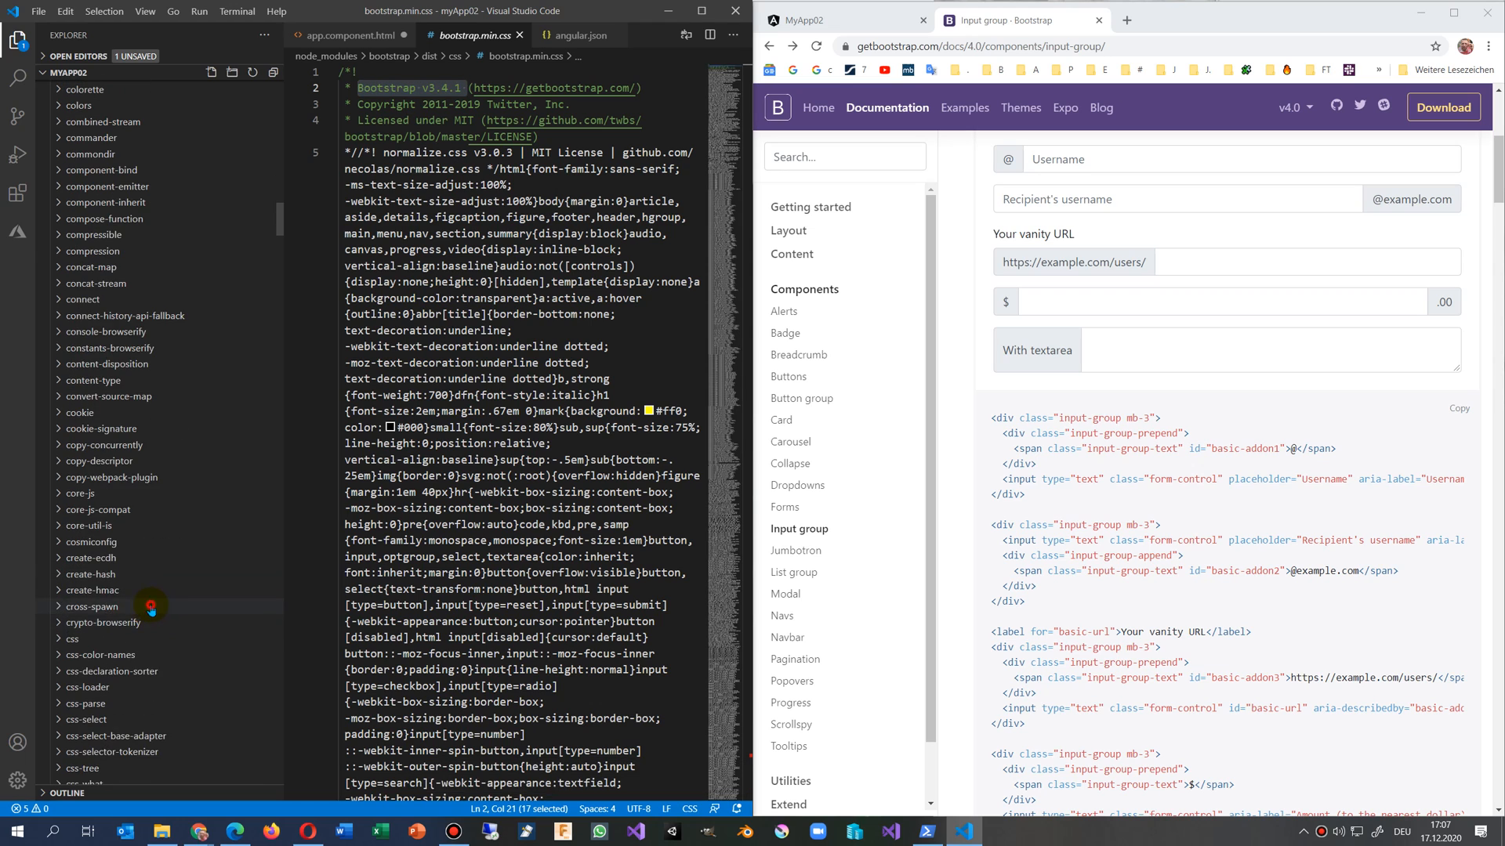
{"action": "left_click", "coordinate": [93, 104]}
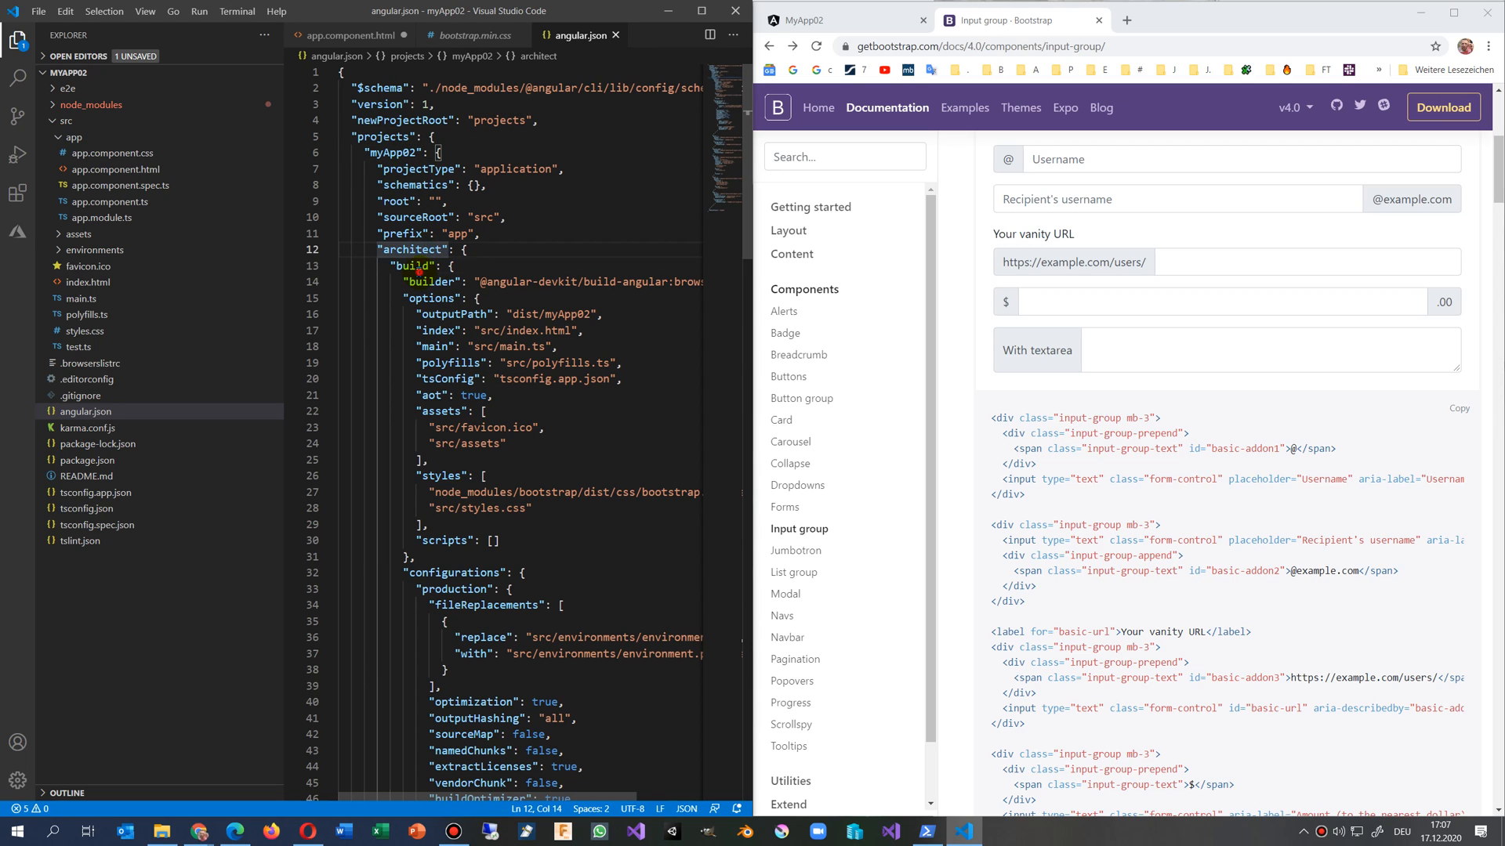
Confirm the node_modules/bootstrap/dist/css/bootstrap.min.css entry in angular.json's styles array.
{"action": "double_click", "coordinate": [413, 266]}
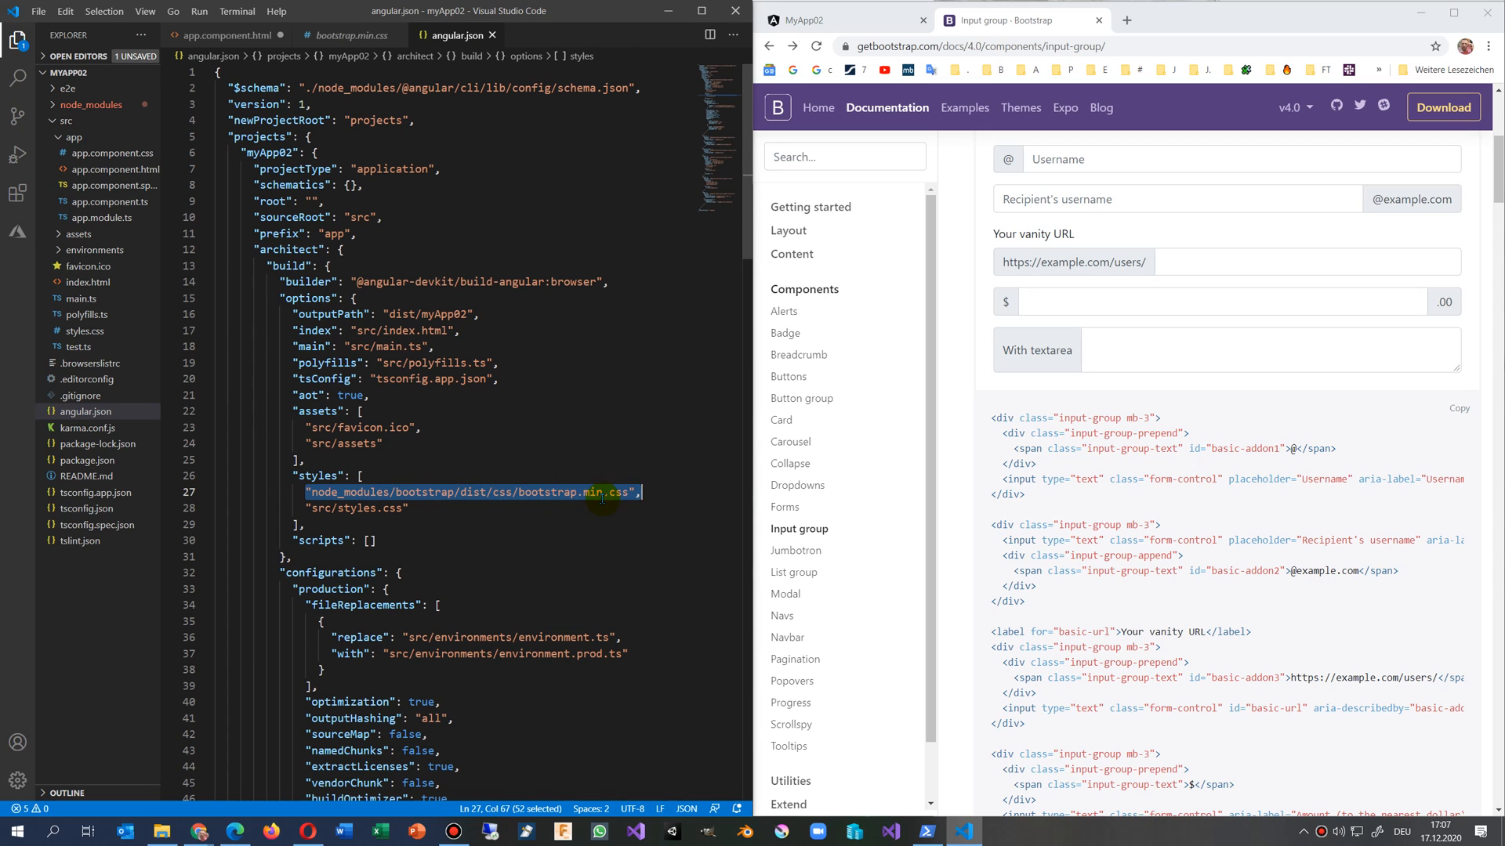
{"action": "mouse_move", "coordinate": [590, 491]}
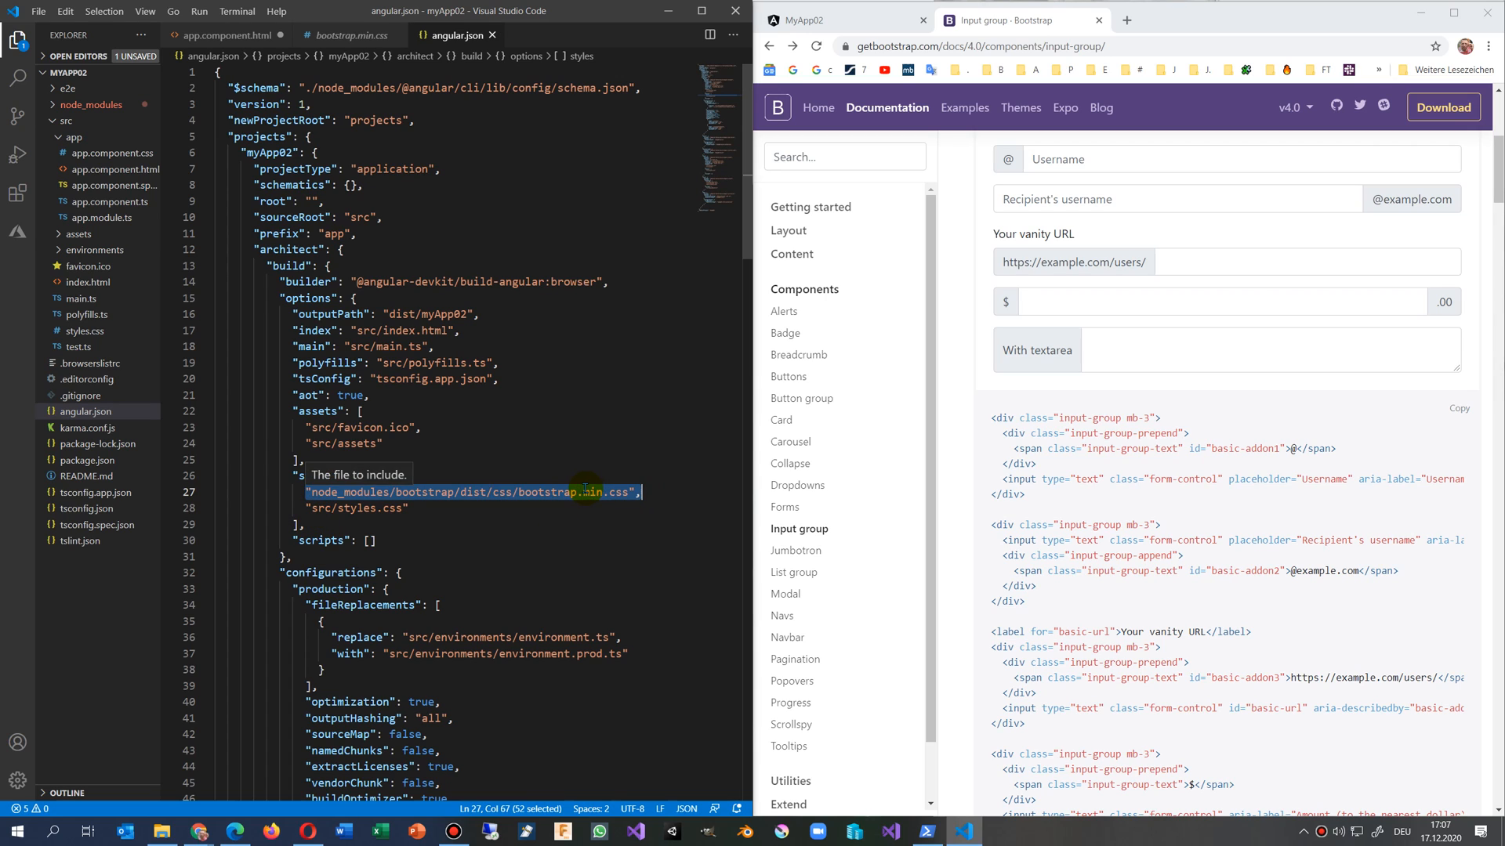
{"action": "mouse_move", "coordinate": [854, 316]}
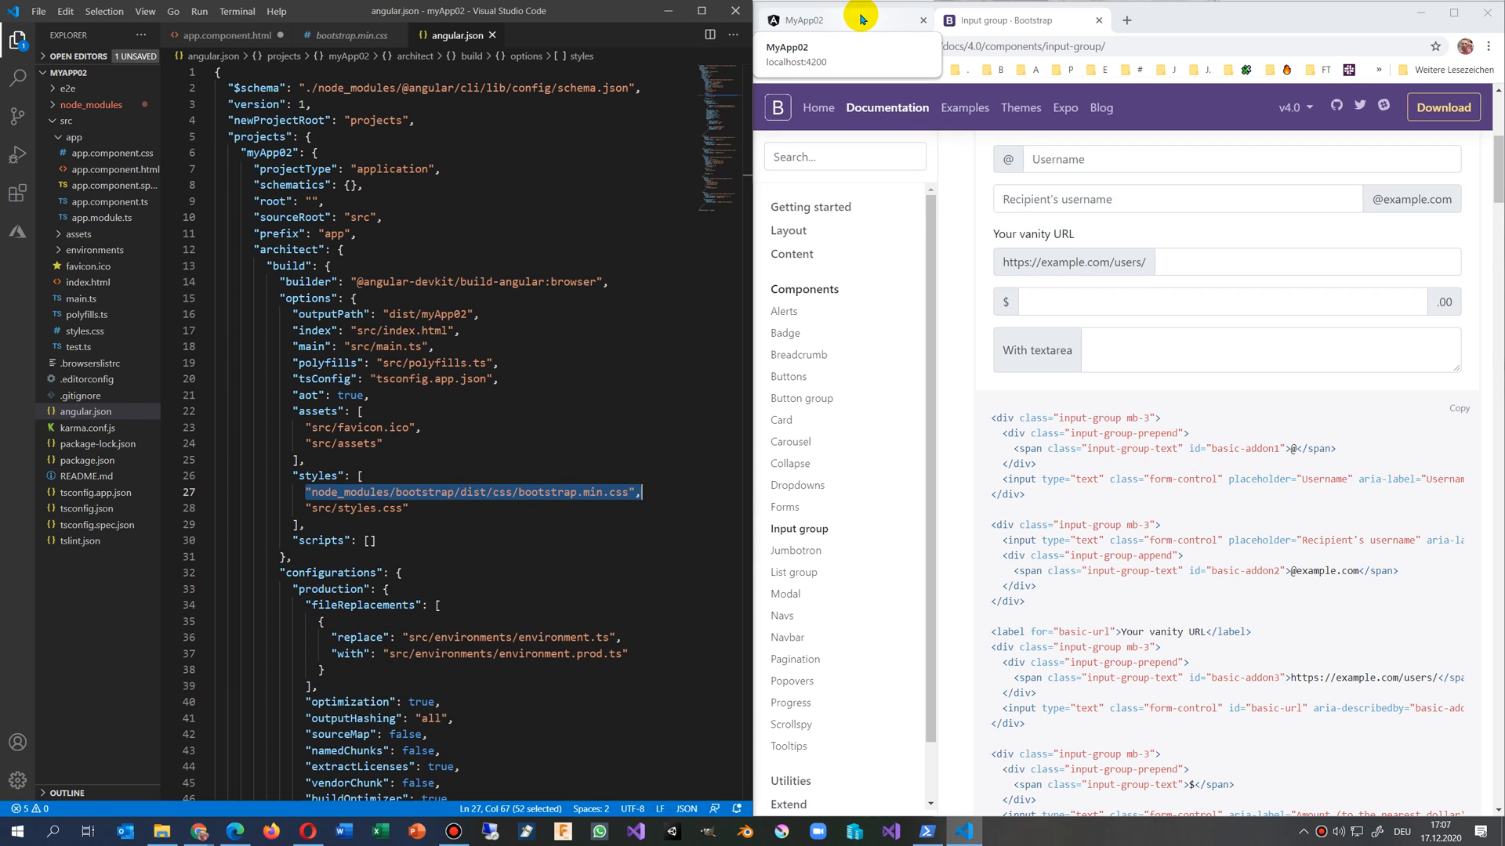
Check the app at localhost:4200, select the button lines in app.component.html, and return to the docs.
{"action": "left_click", "coordinate": [797, 19]}
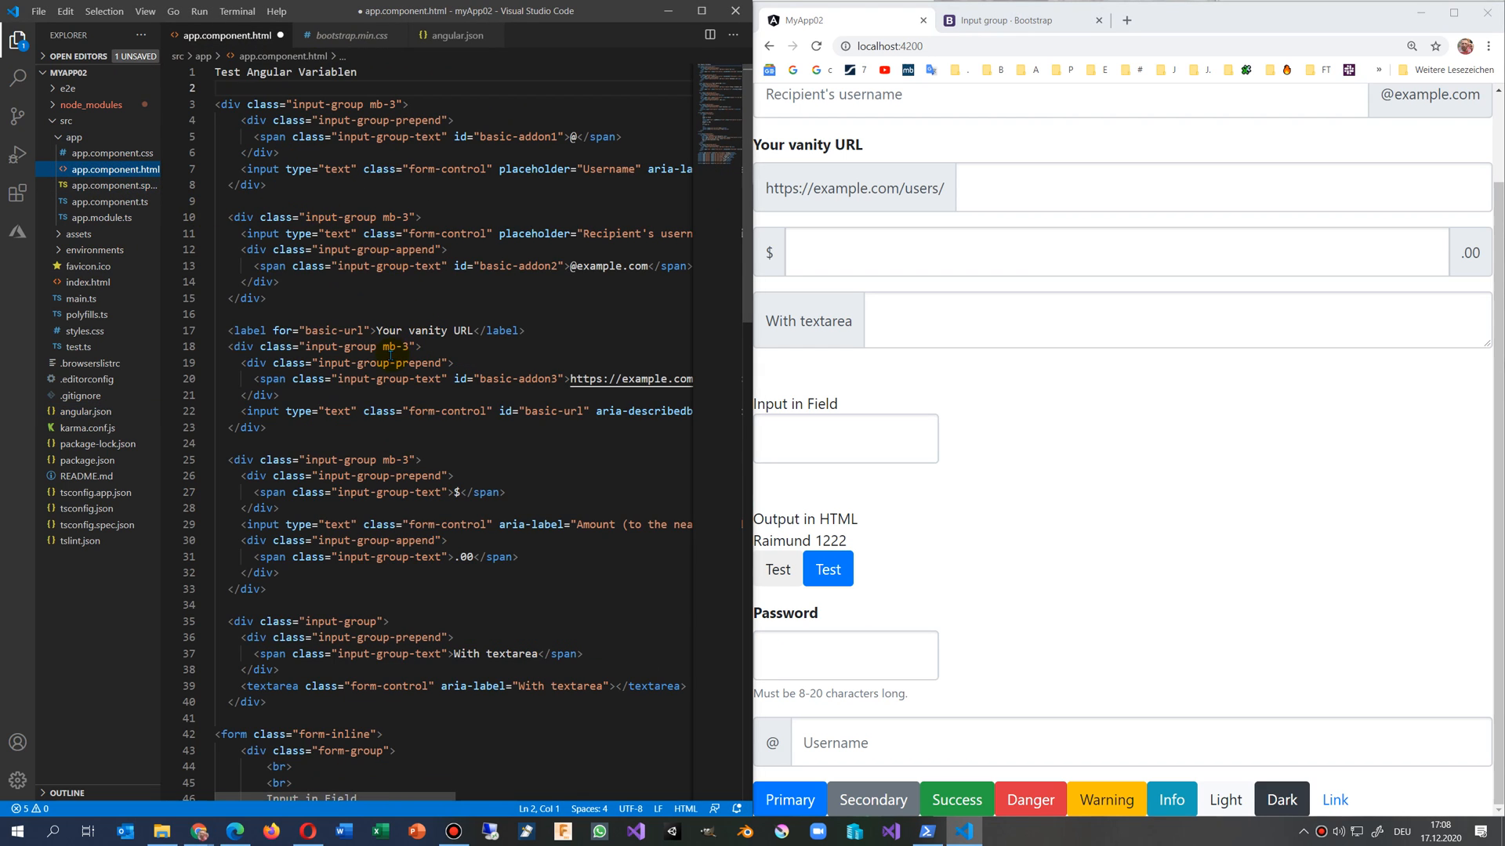
{"action": "scroll", "scroll_direction": "down", "scroll_amount": 3}
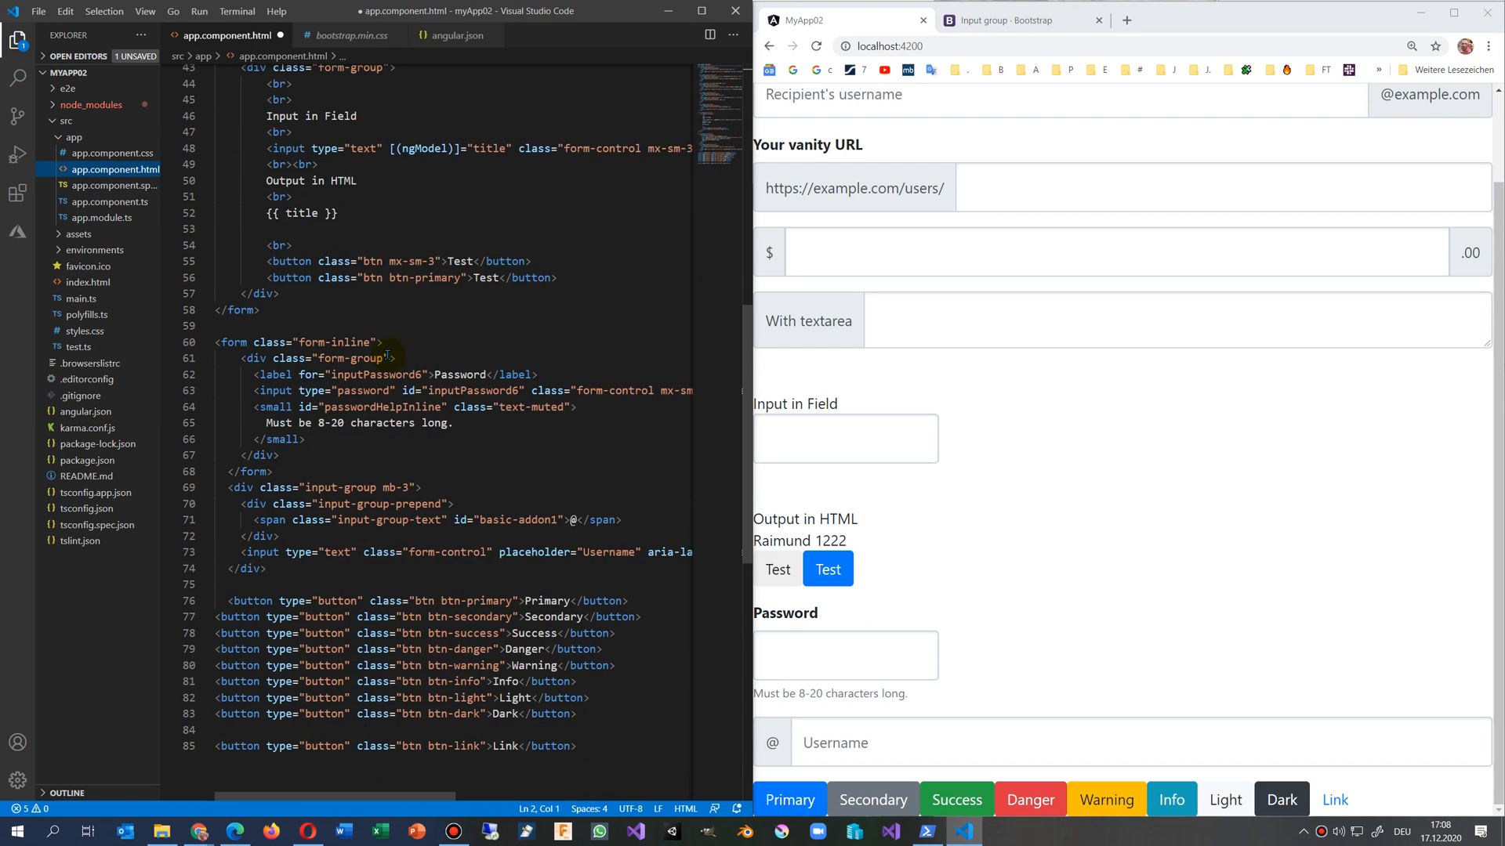
{"action": "left_click", "coordinate": [574, 609]}
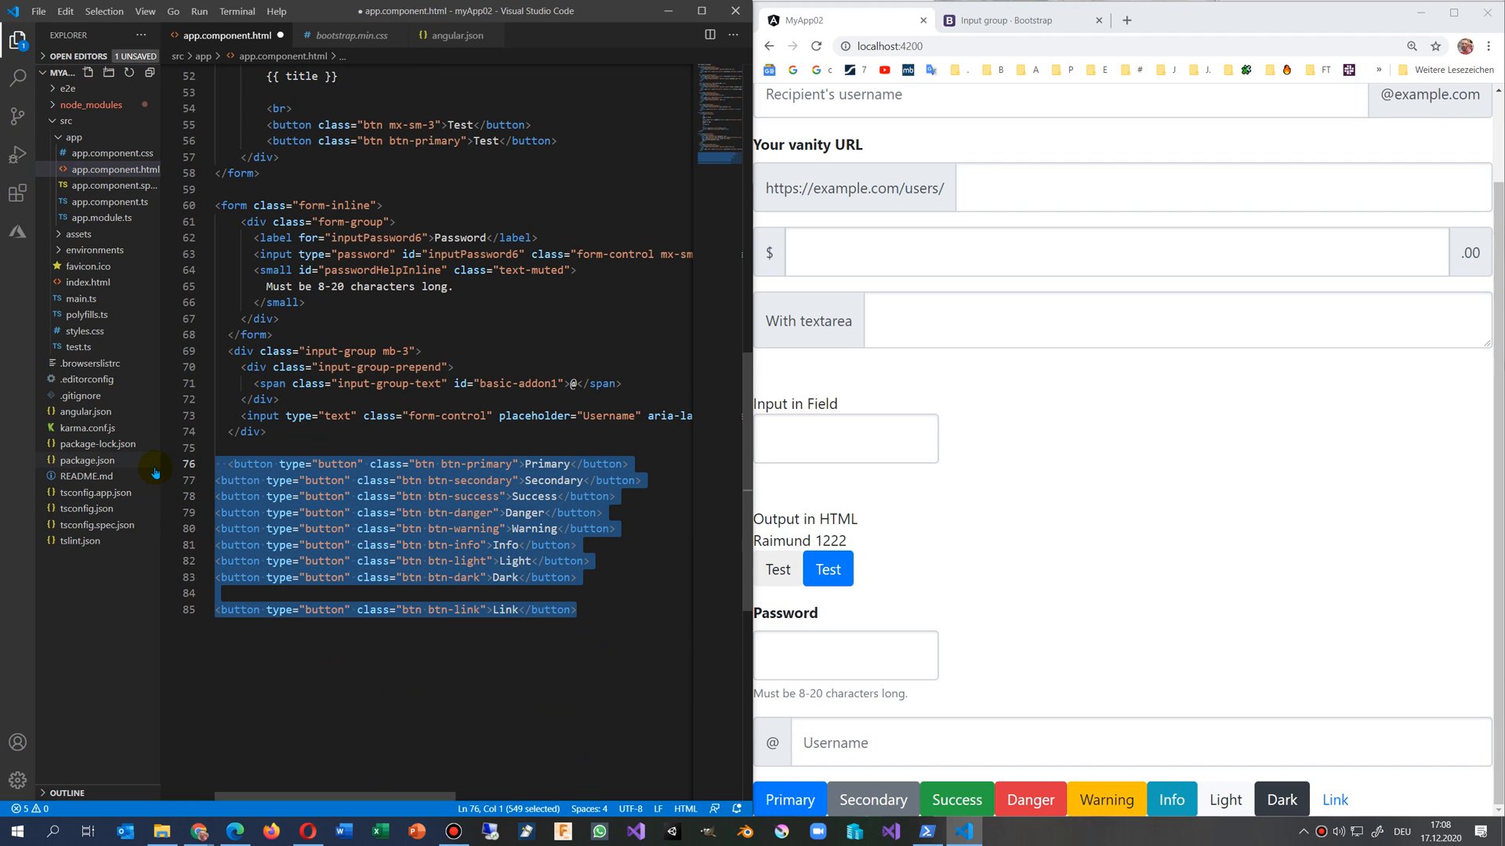
{"action": "left_click", "coordinate": [1019, 19]}
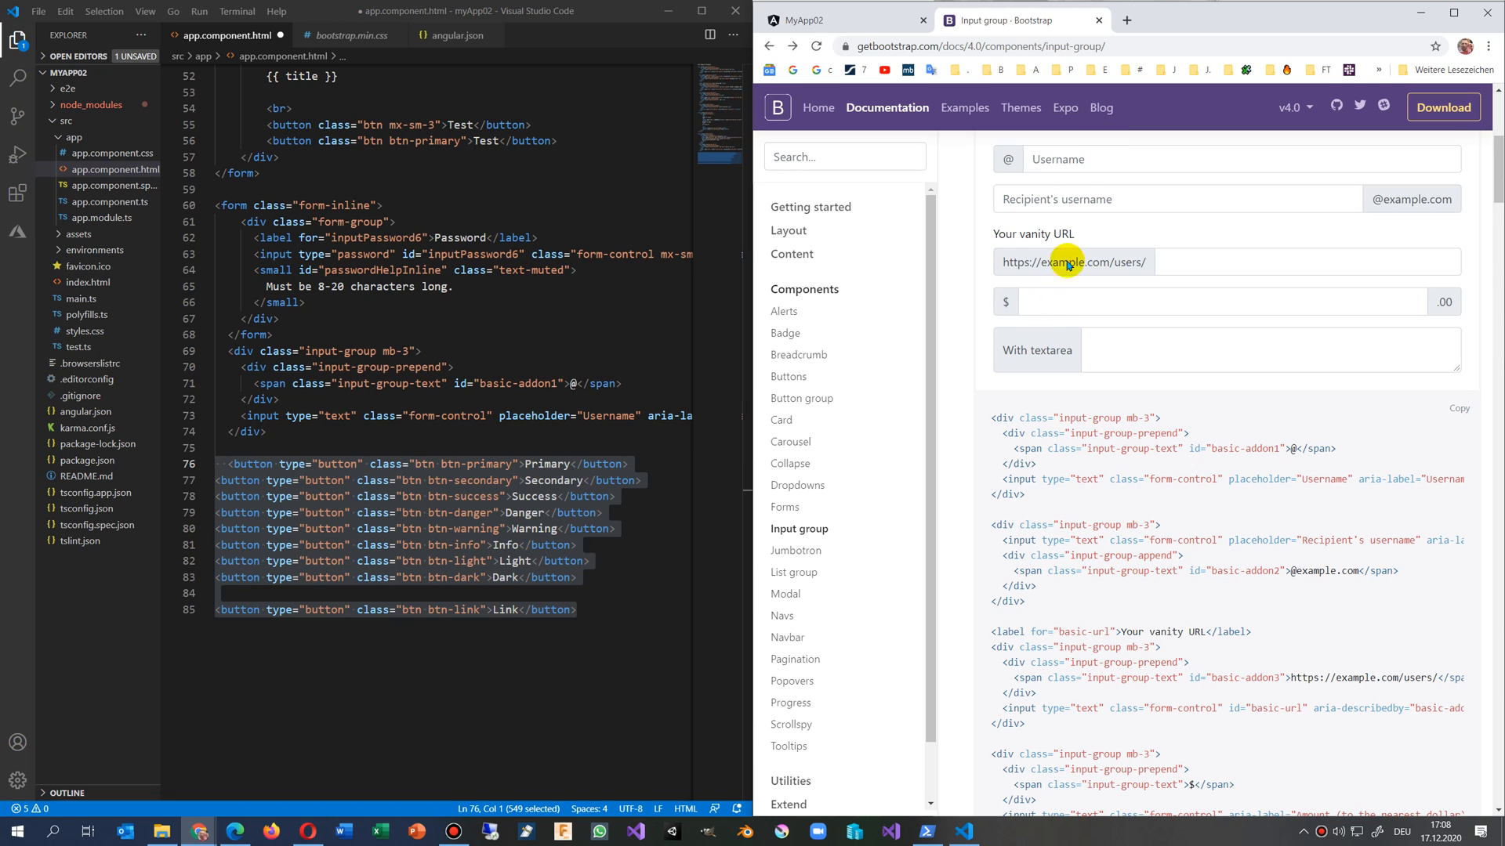
{"action": "mouse_move", "coordinate": [1115, 19]}
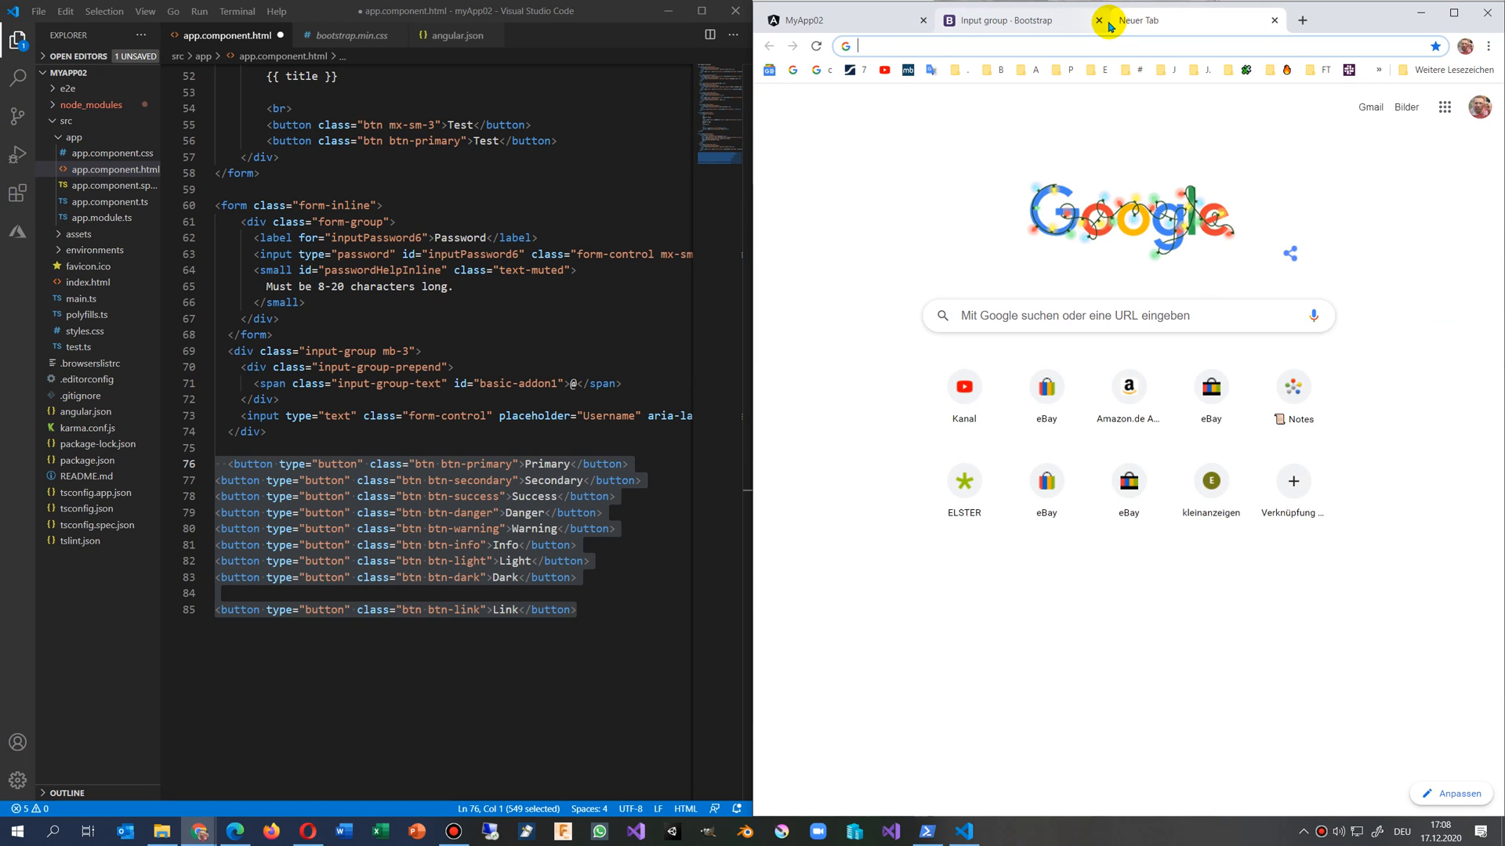
Search 'bootstrap does not work in angular', open the Buttons docs, and save the btn-primary example as the template.
{"action": "type", "text": "bootstrap does not work in angular"}
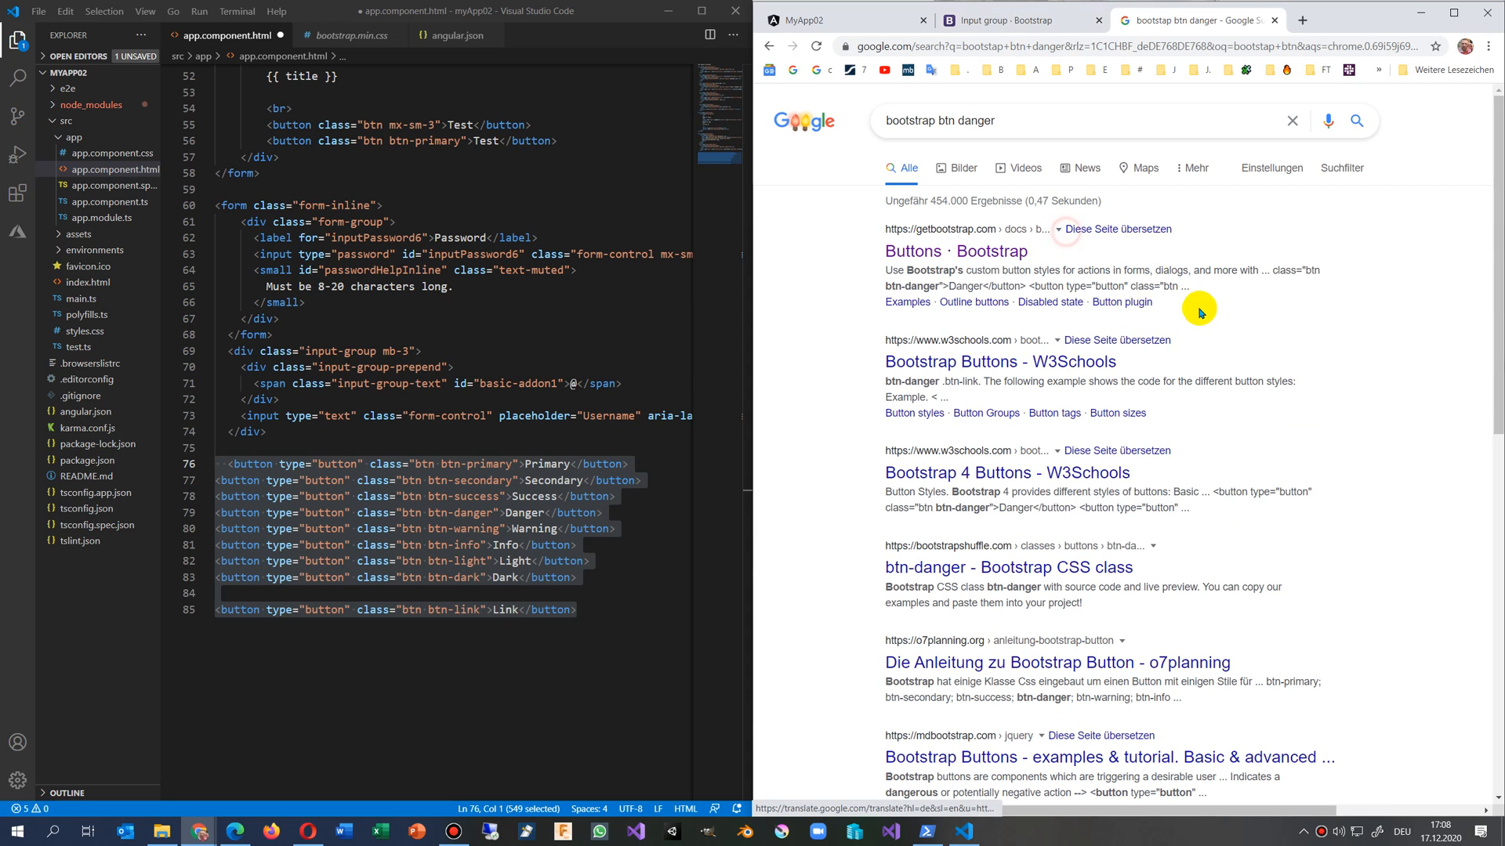
{"action": "left_click", "coordinate": [954, 251]}
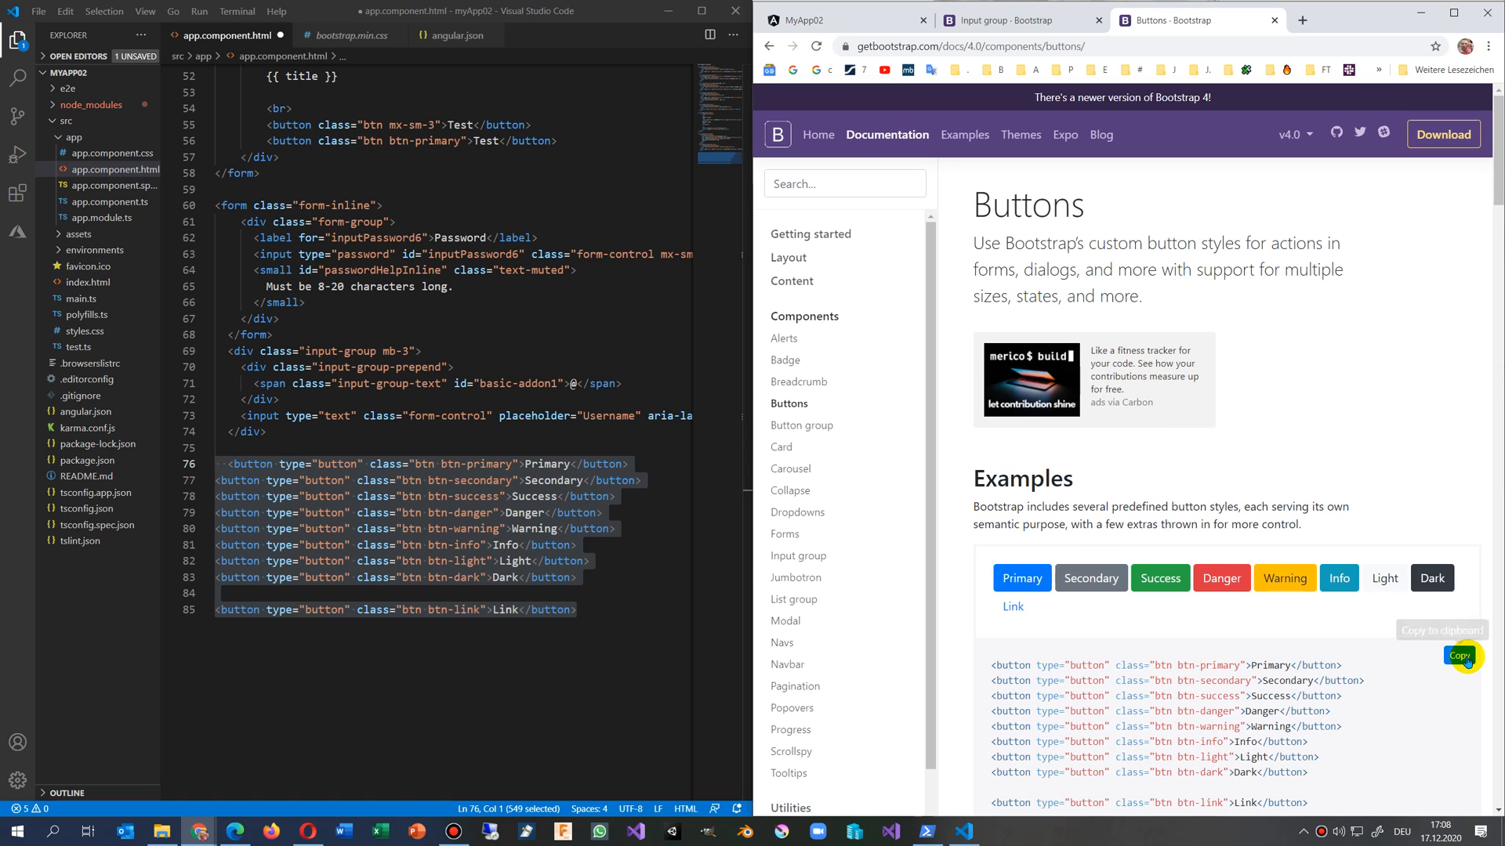
{"action": "mouse_move", "coordinate": [1194, 751]}
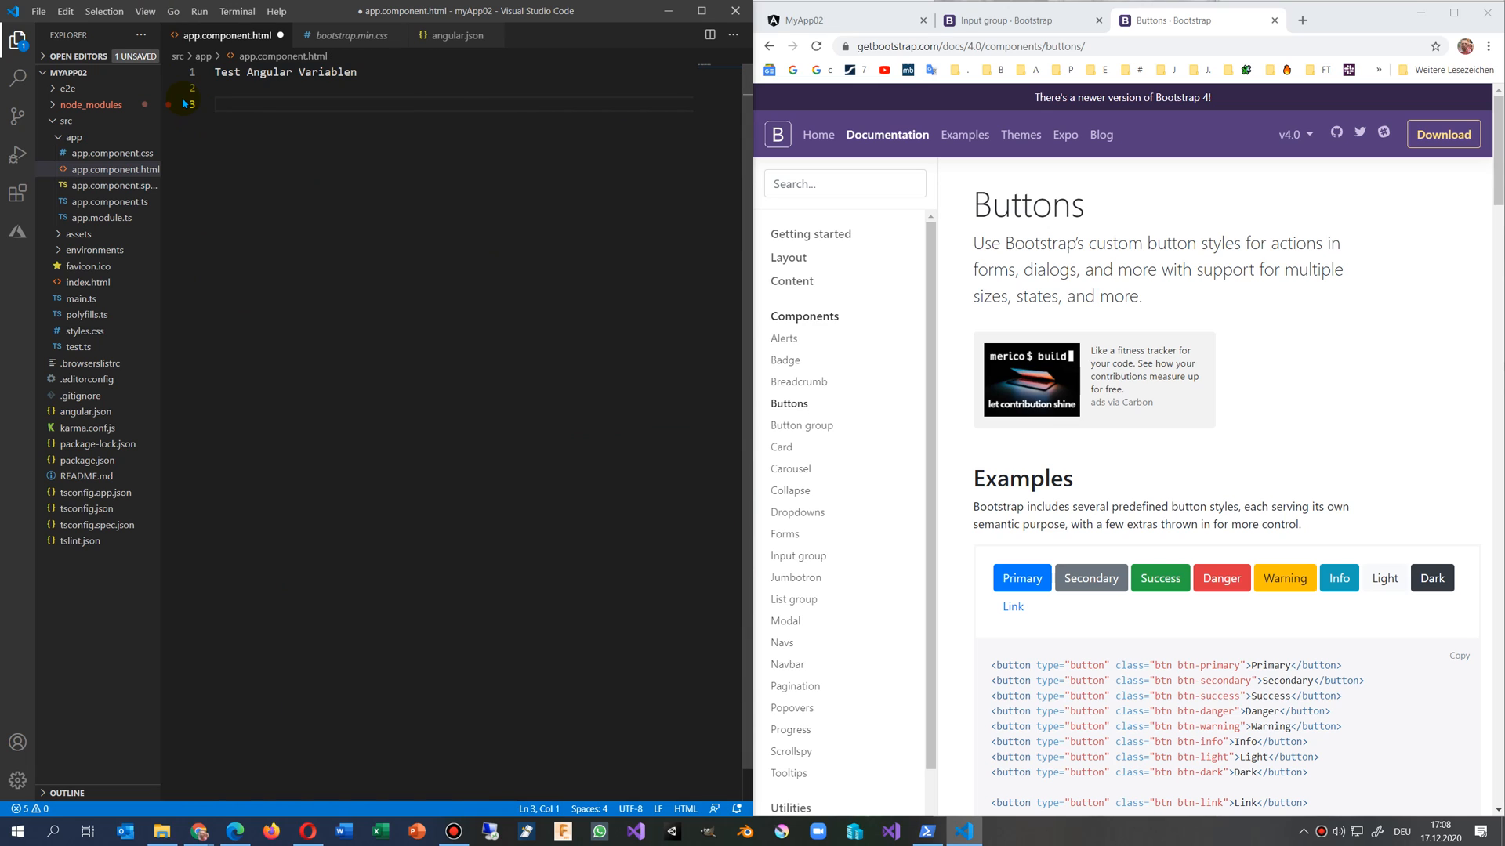
{"action": "type", "text": "<button type=\"button\" class=\"btn btn-primary\">Primary</button>"}
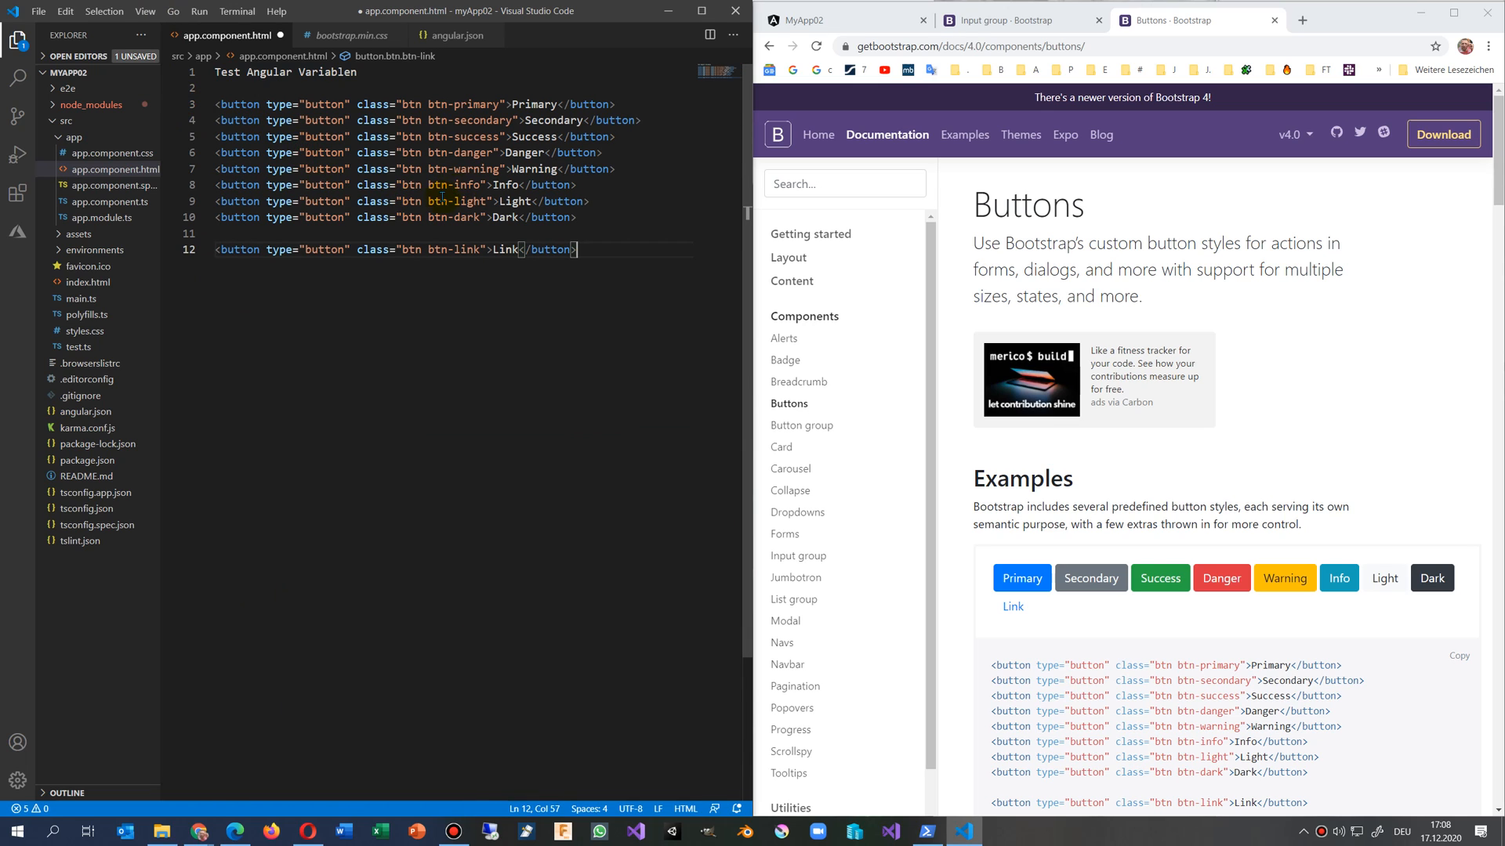
{"action": "mouse_move", "coordinate": [494, 224]}
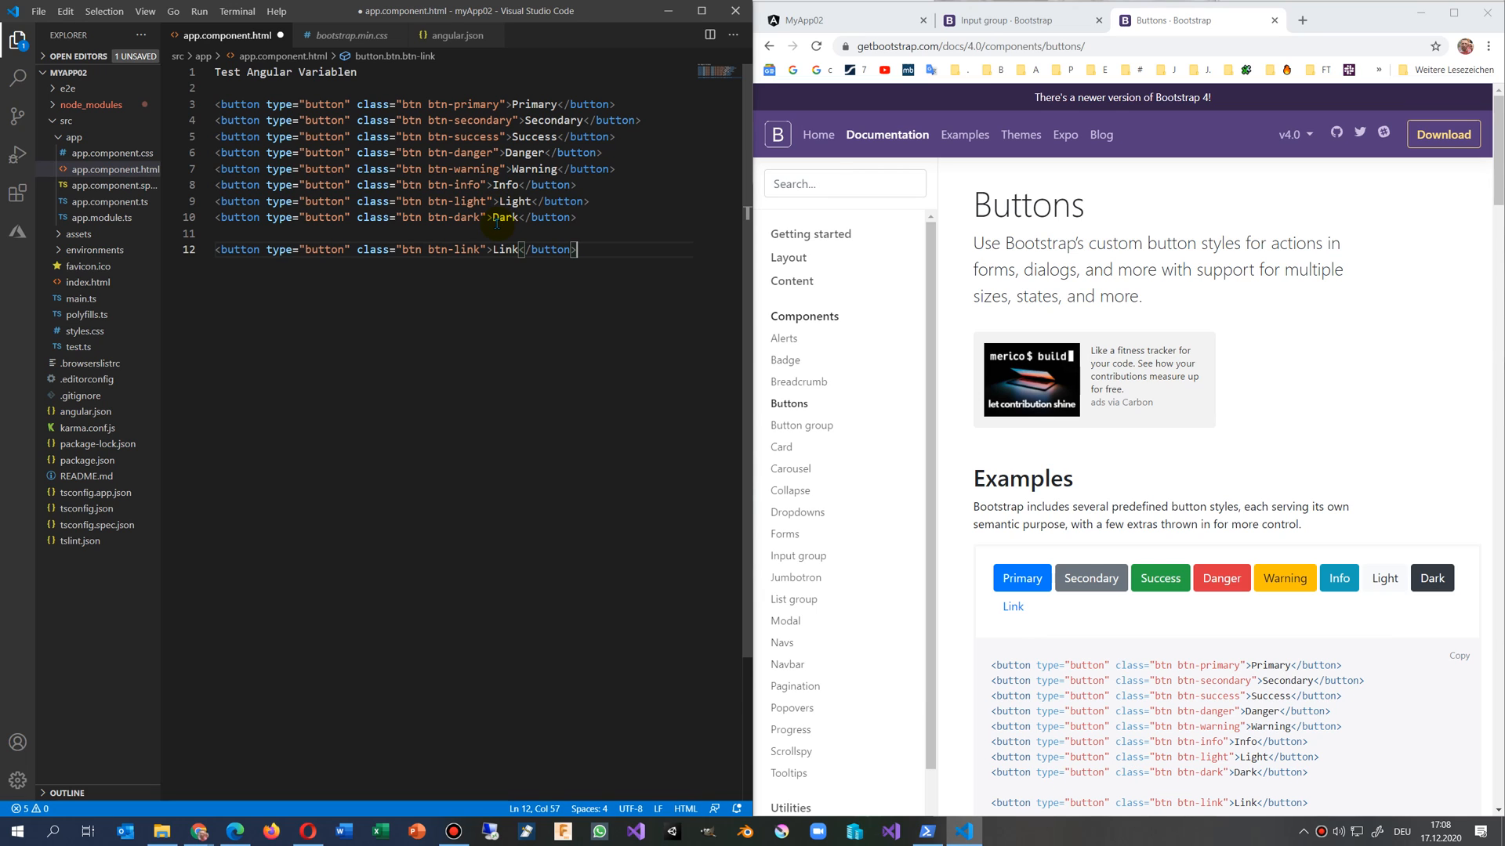
{"action": "key", "text": "ctrl+s"}
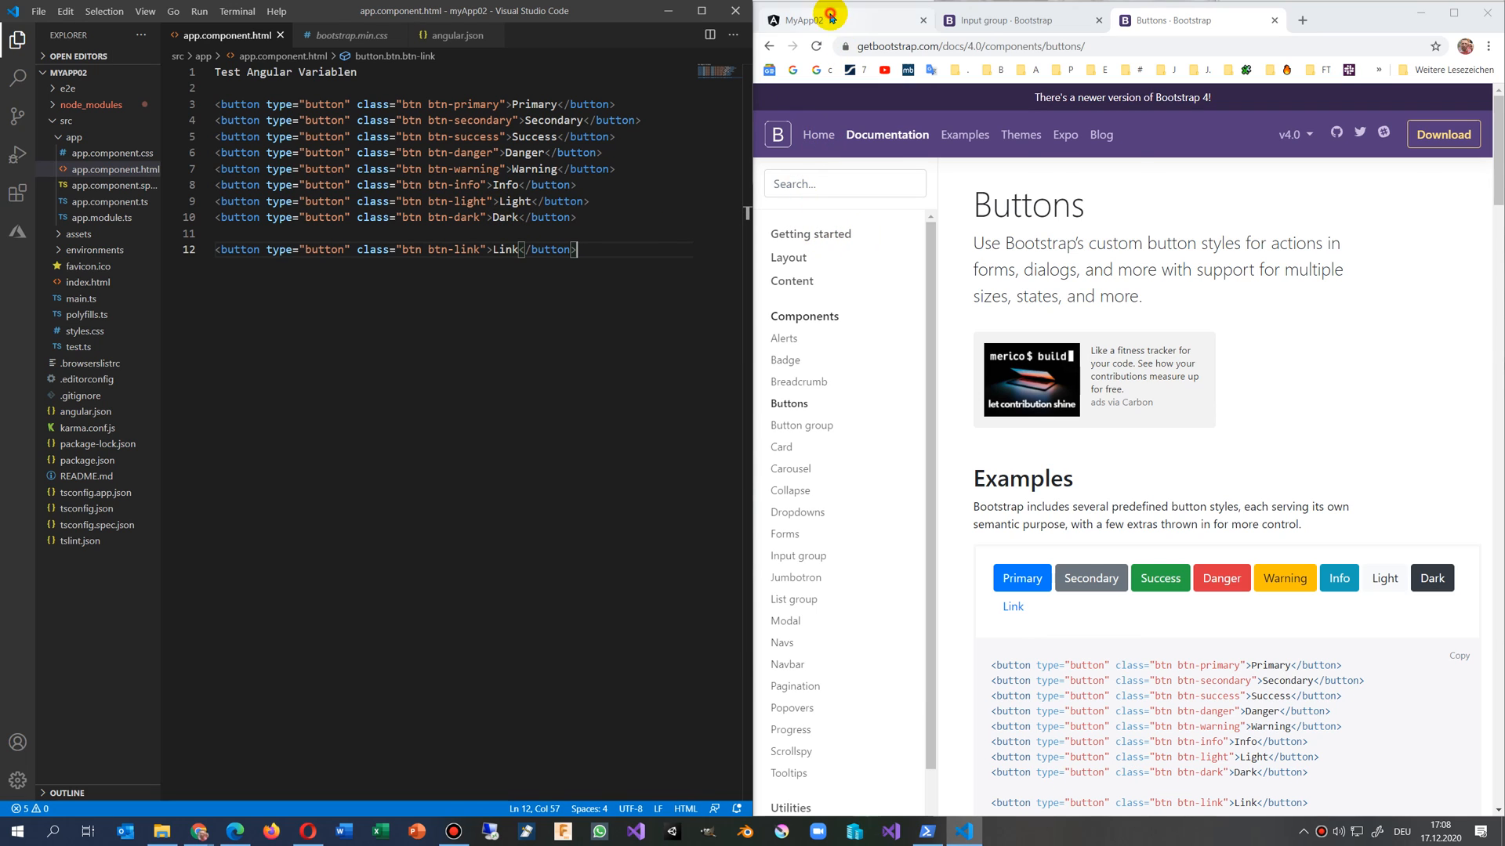
{"action": "left_click", "coordinate": [810, 19]}
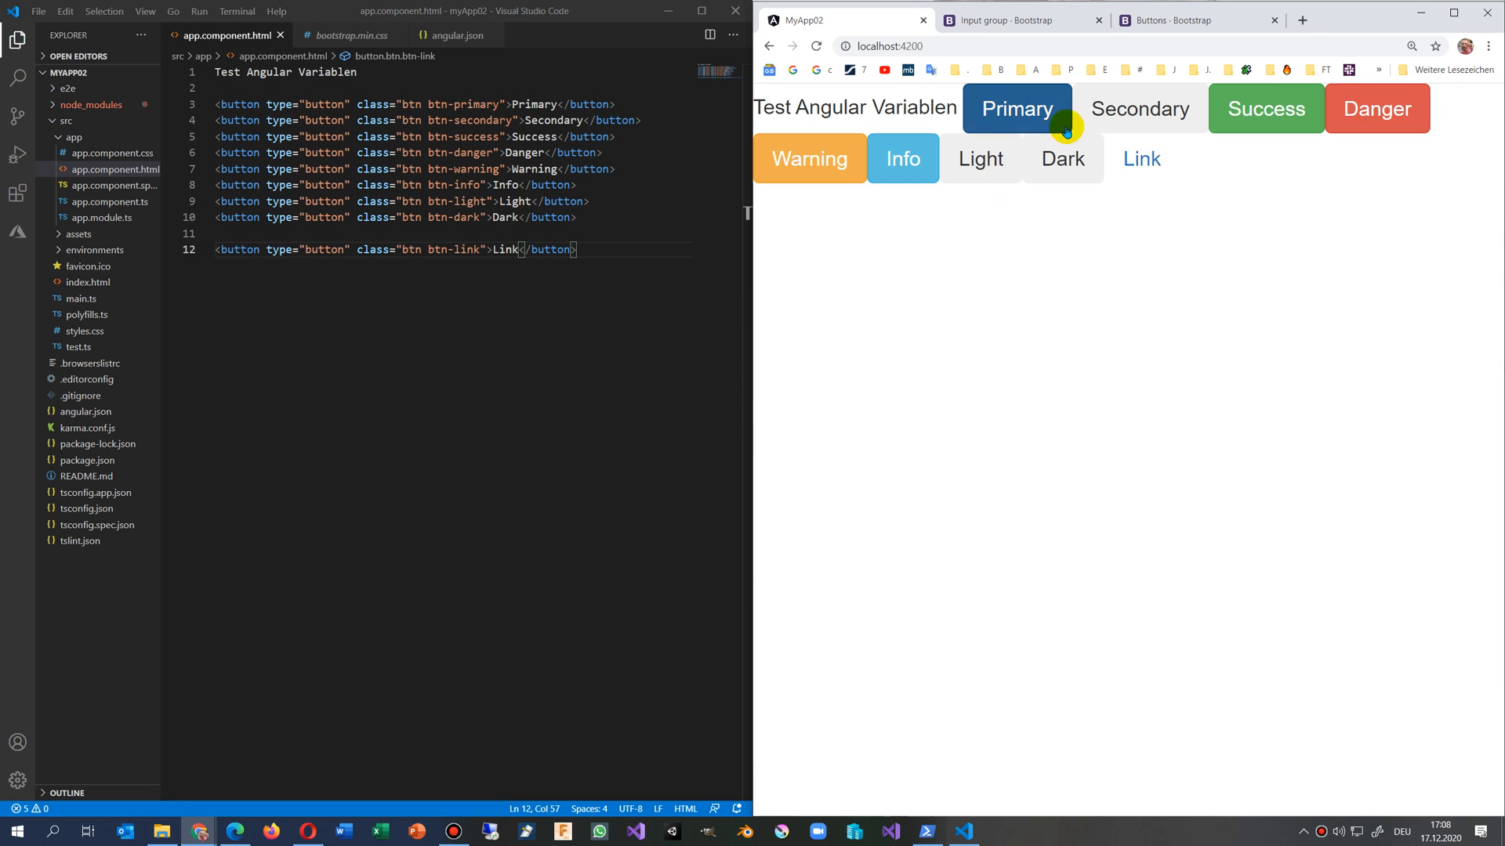
{"action": "left_click", "coordinate": [1017, 19]}
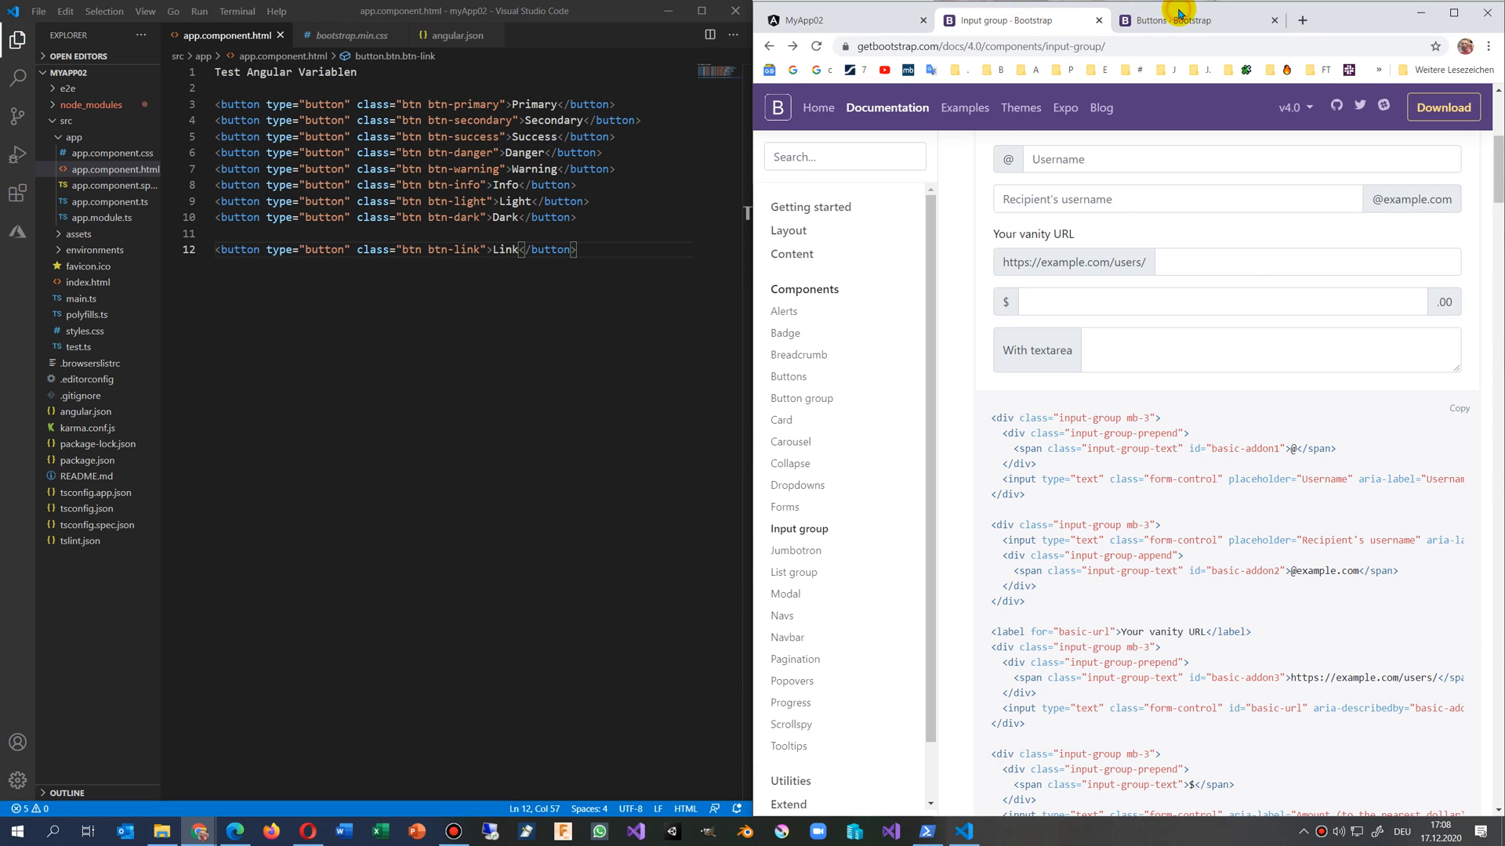
{"action": "left_click", "coordinate": [1180, 19]}
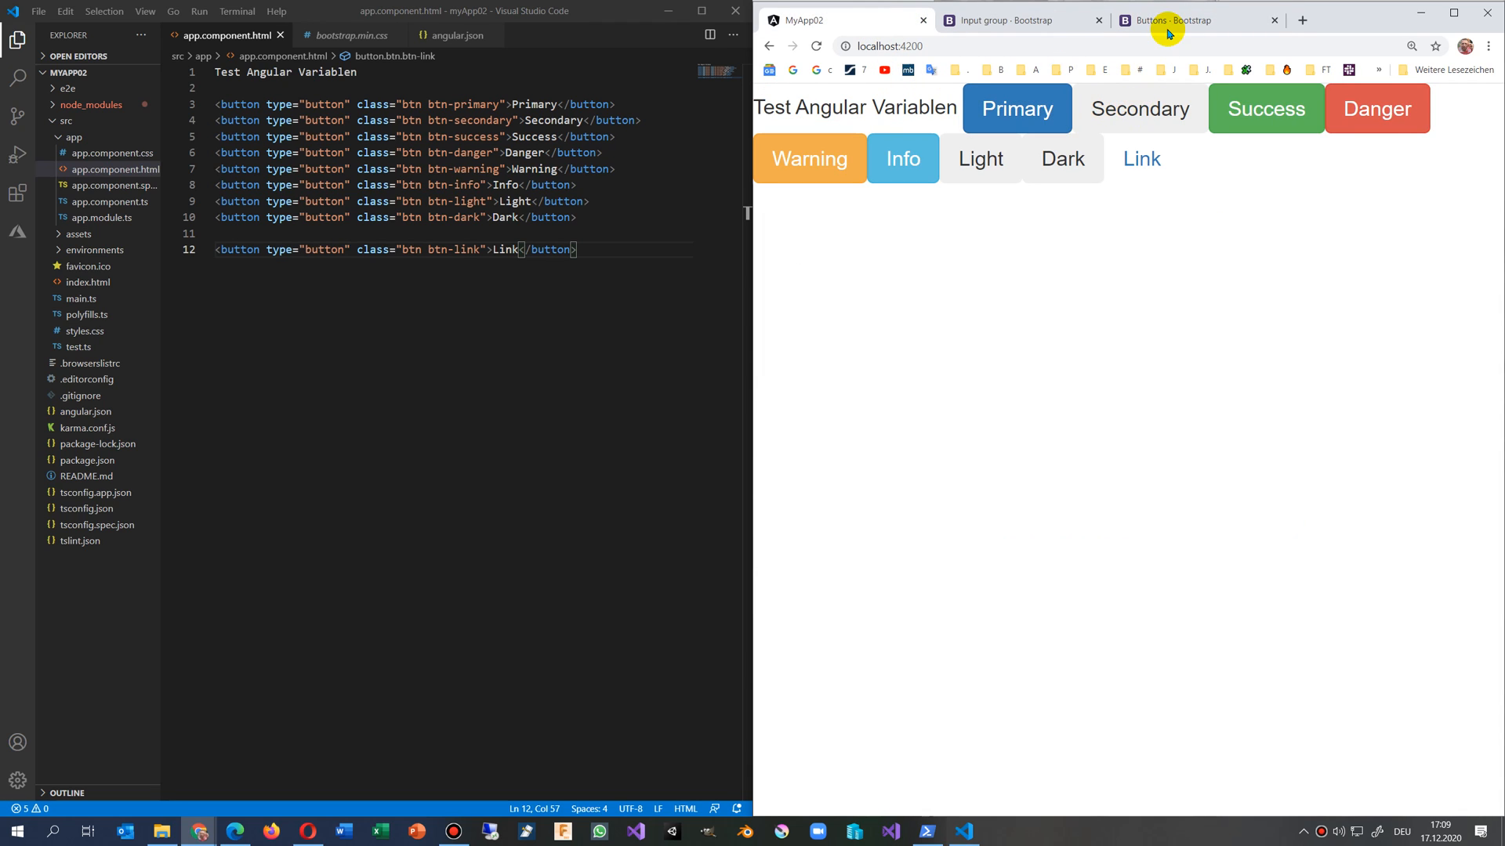
{"action": "left_click", "coordinate": [1167, 20]}
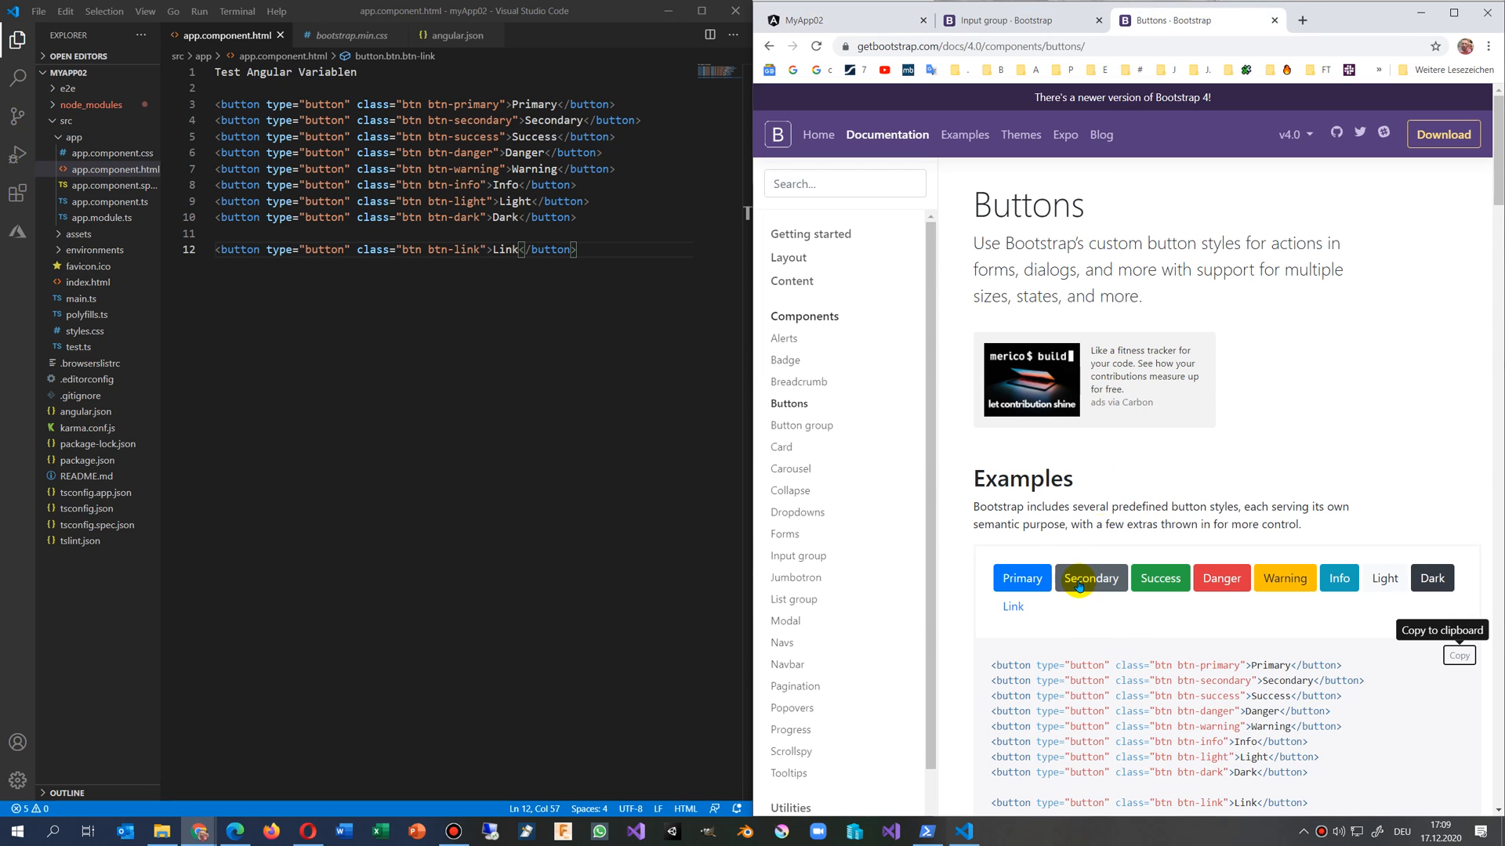
{"action": "mouse_move", "coordinate": [1048, 459]}
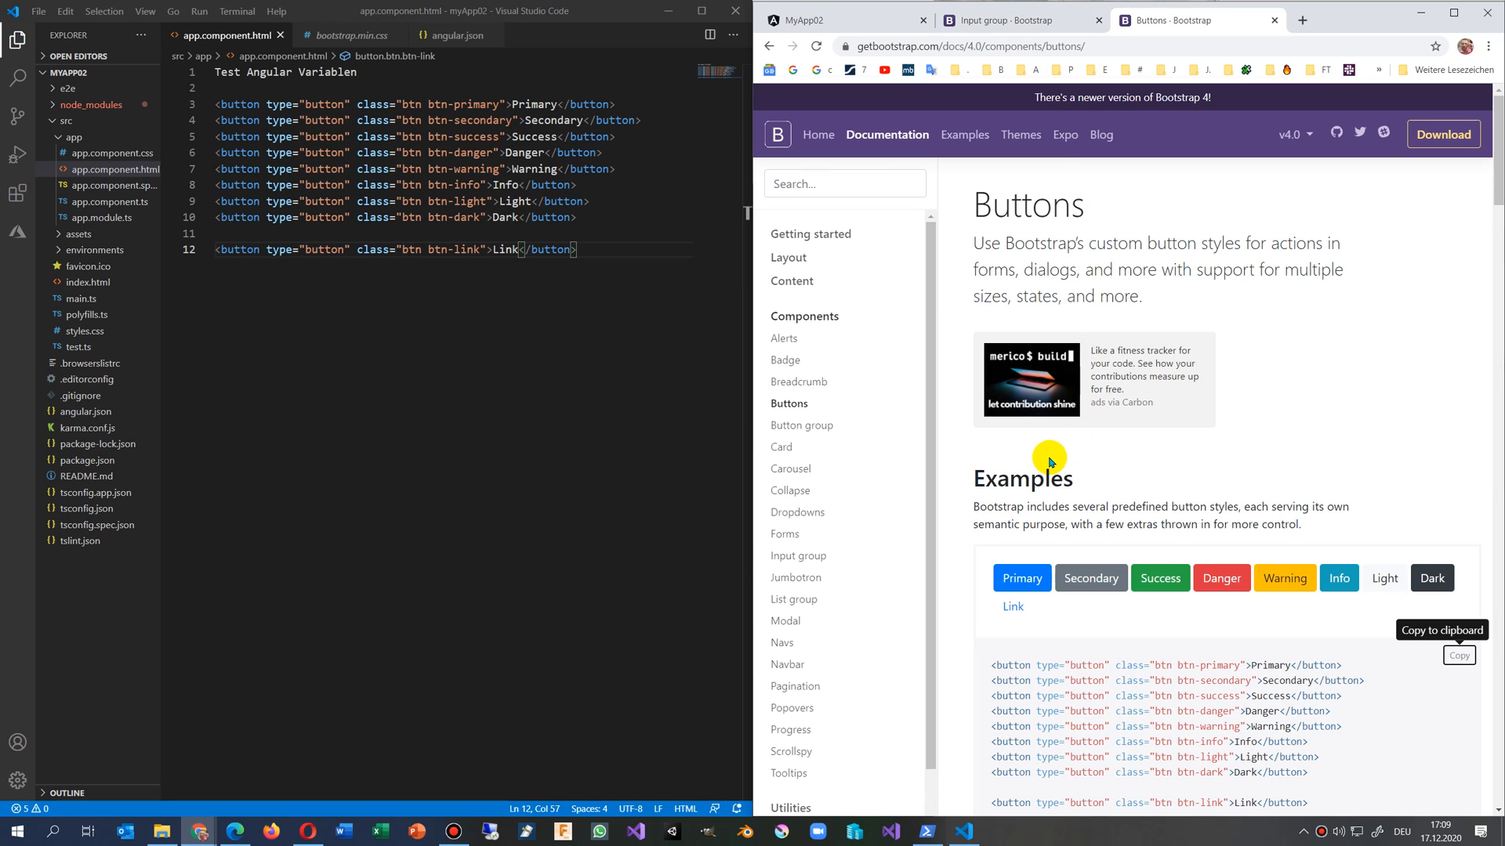
{"action": "mouse_move", "coordinate": [1041, 501]}
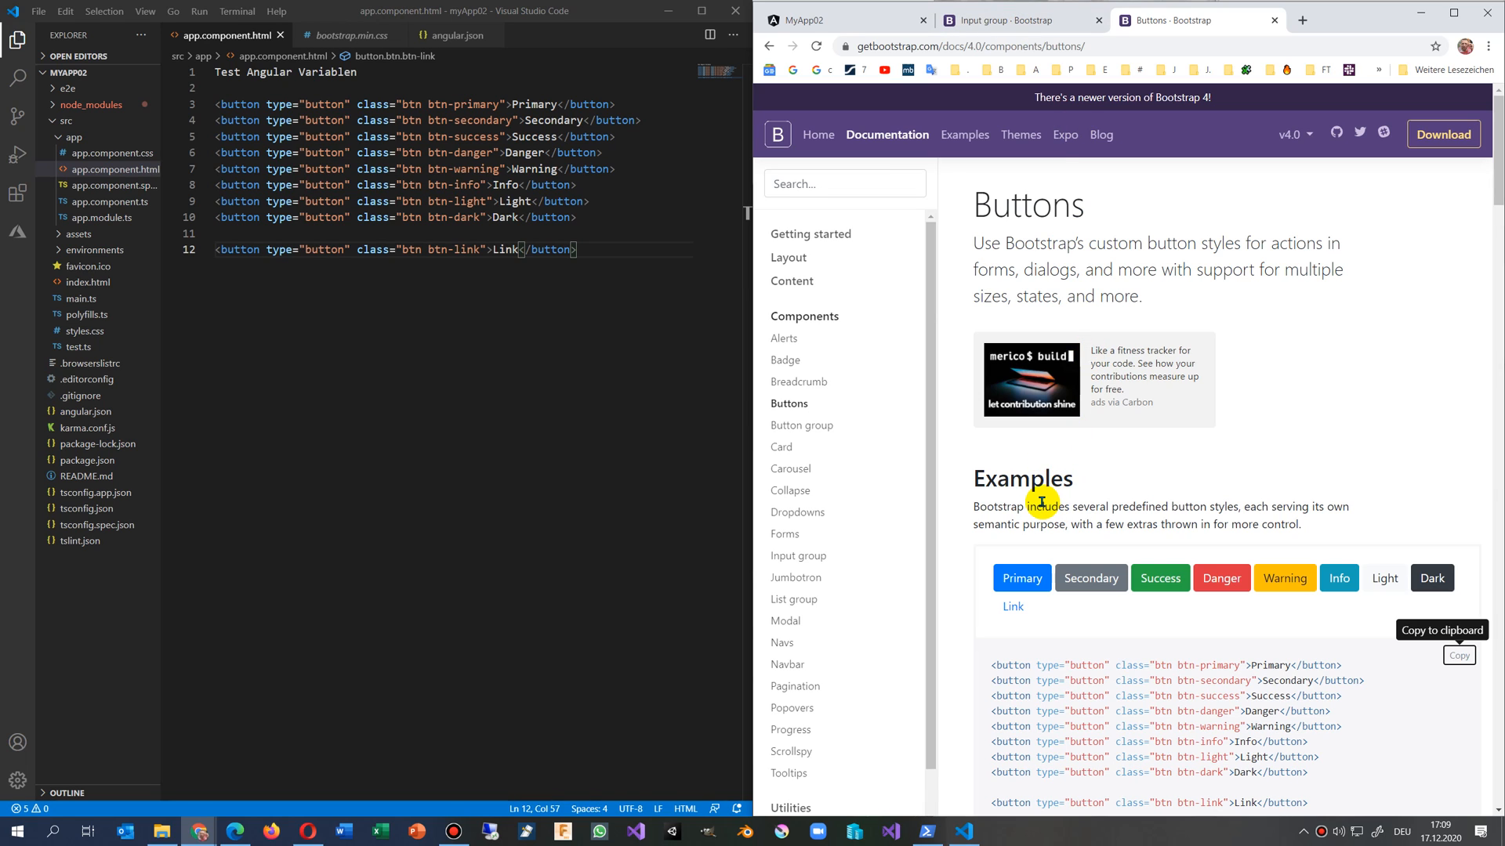
{"action": "mouse_move", "coordinate": [814, 425]}
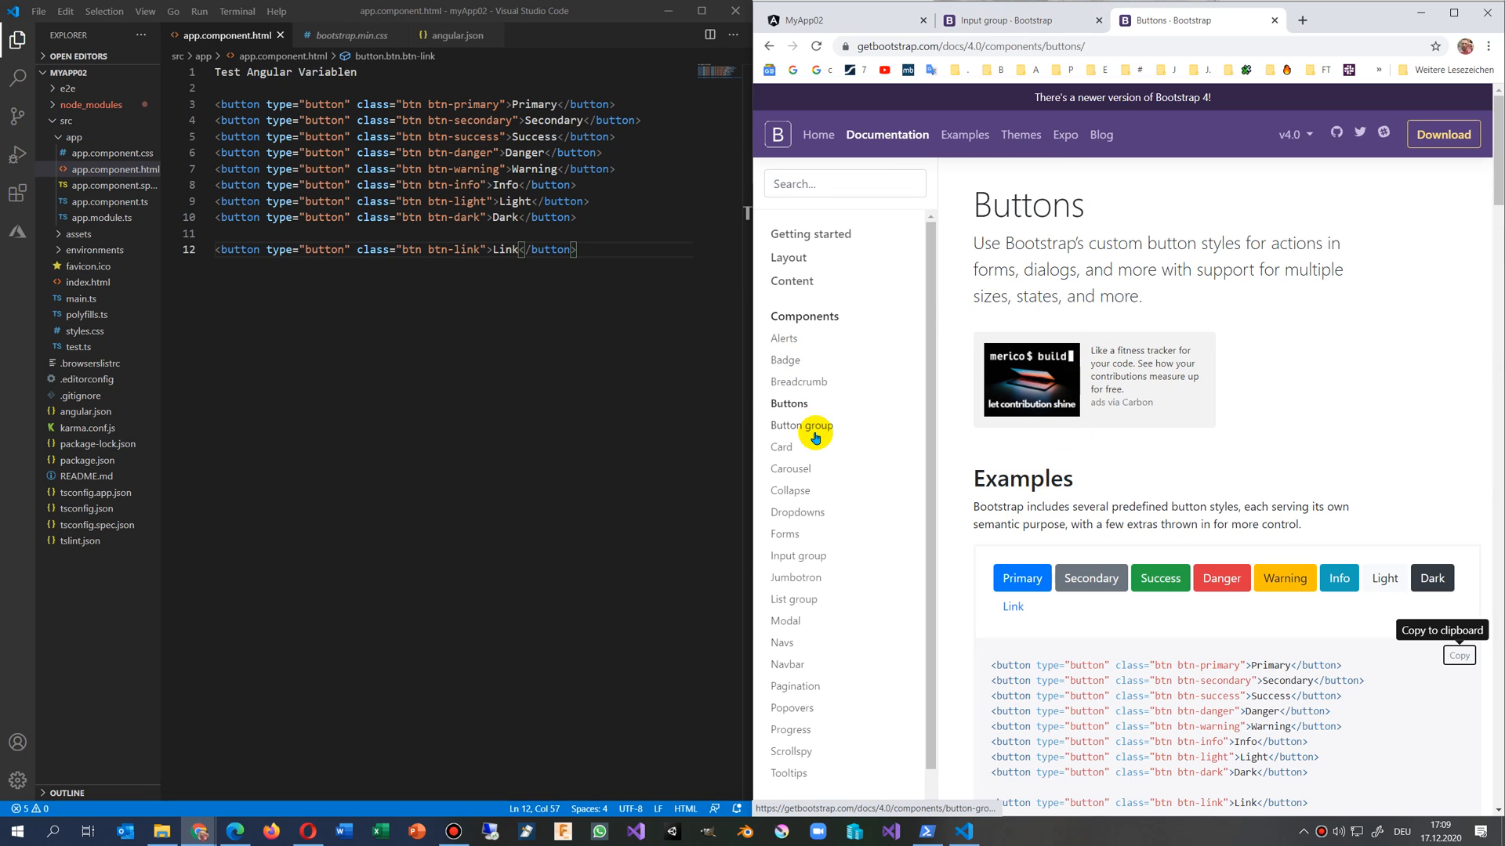
{"action": "mouse_move", "coordinate": [798, 555]}
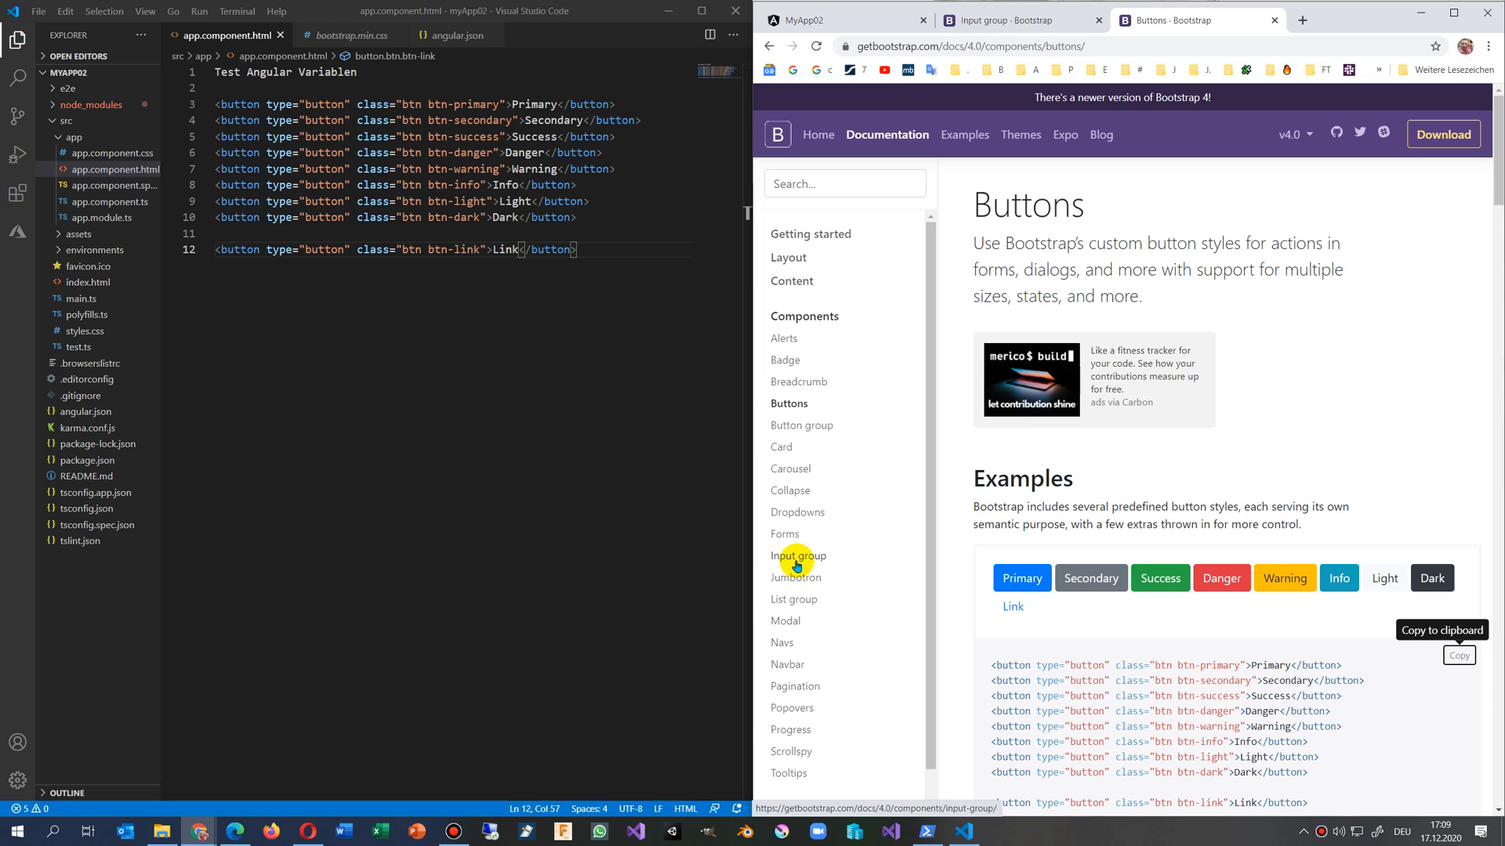
{"action": "mouse_move", "coordinate": [794, 562]}
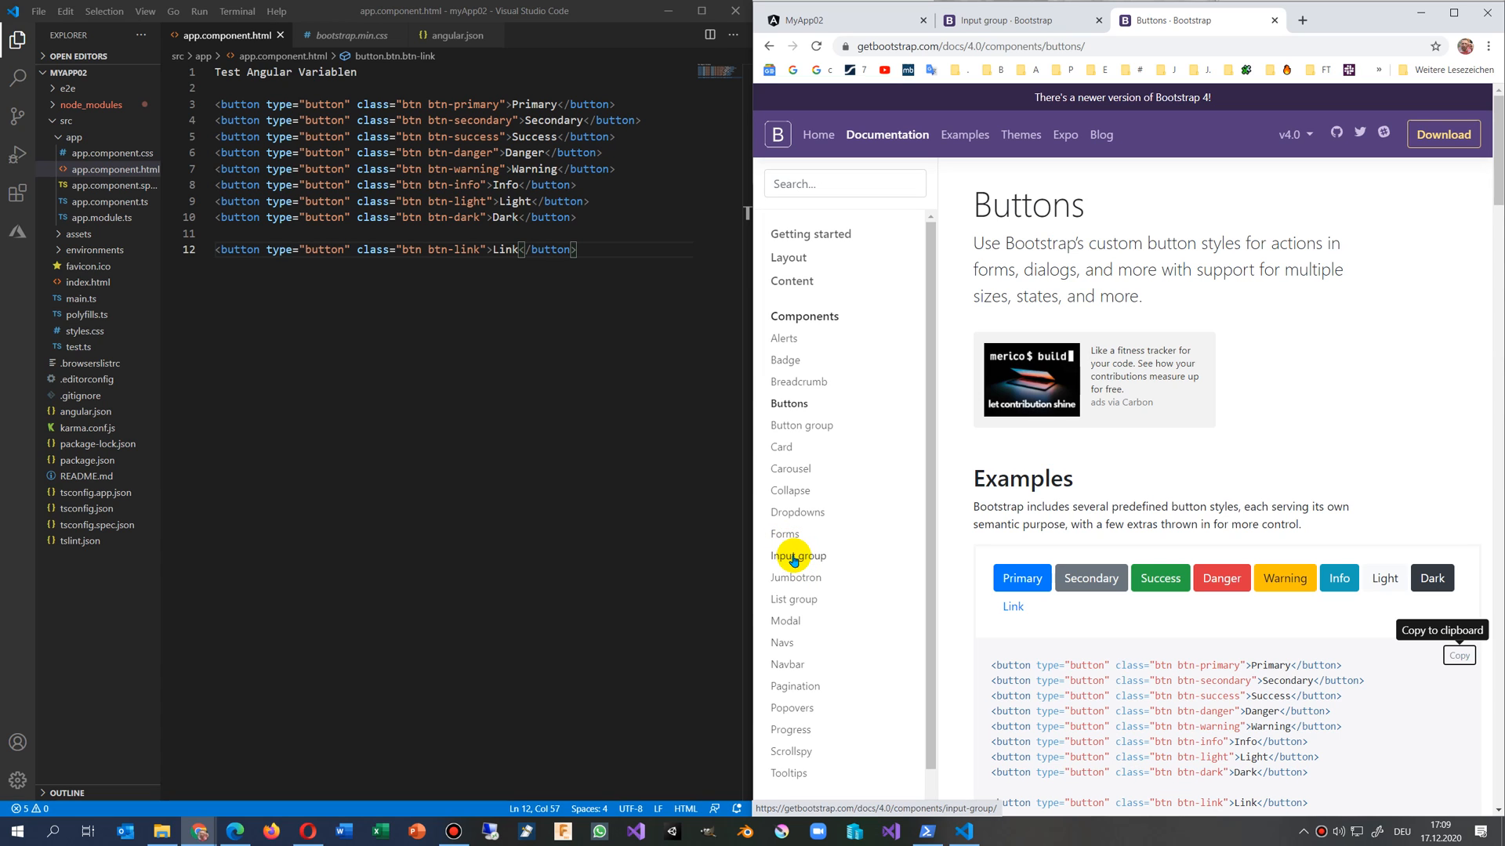
Show the Input group docs page scrolled to its Basic example.
{"action": "left_click", "coordinate": [798, 555]}
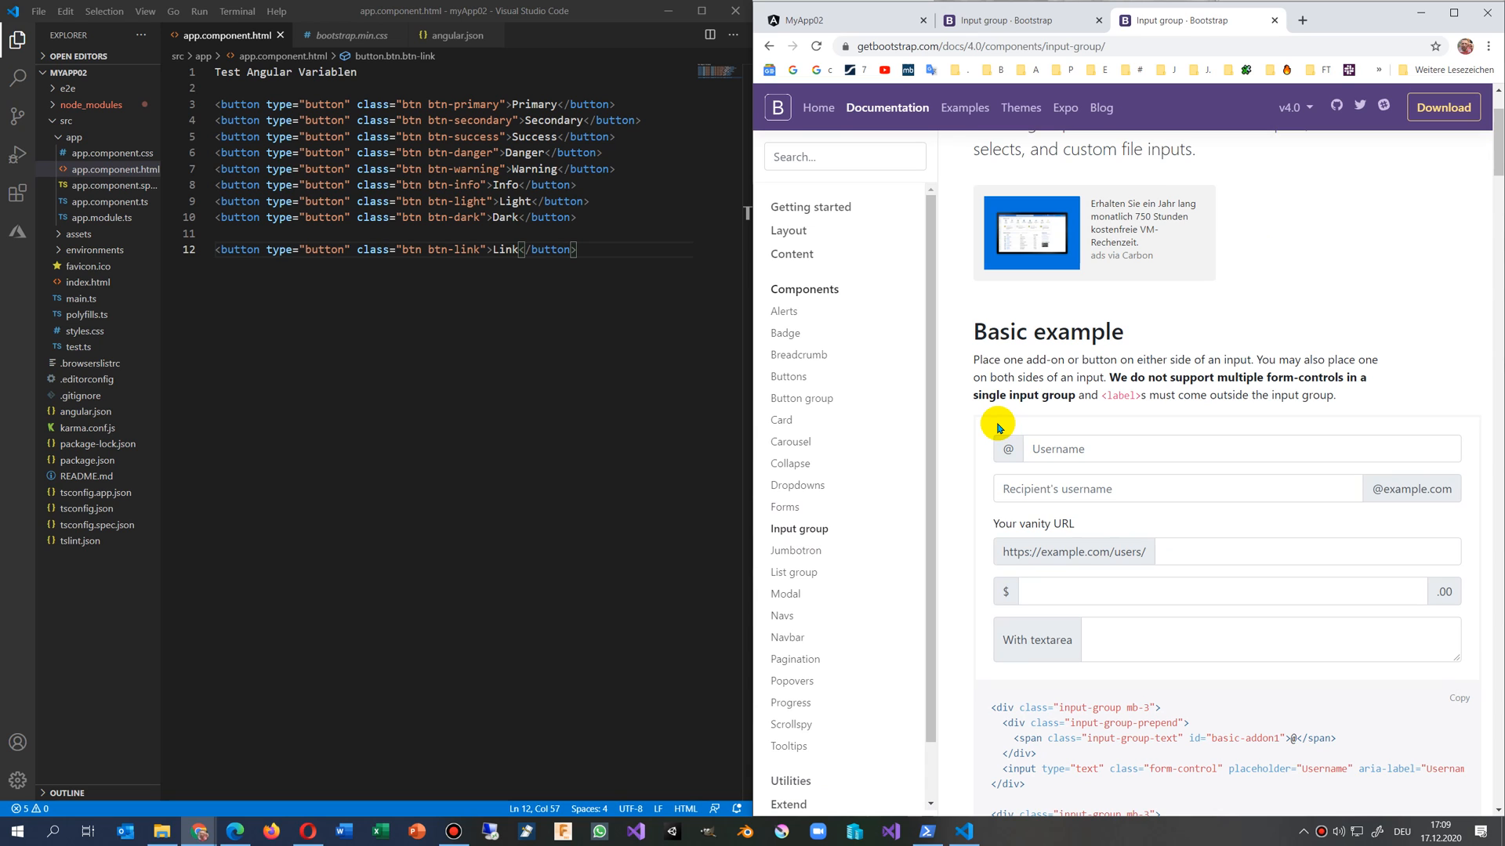
{"action": "scroll", "scroll_direction": "up", "scroll_amount": 3}
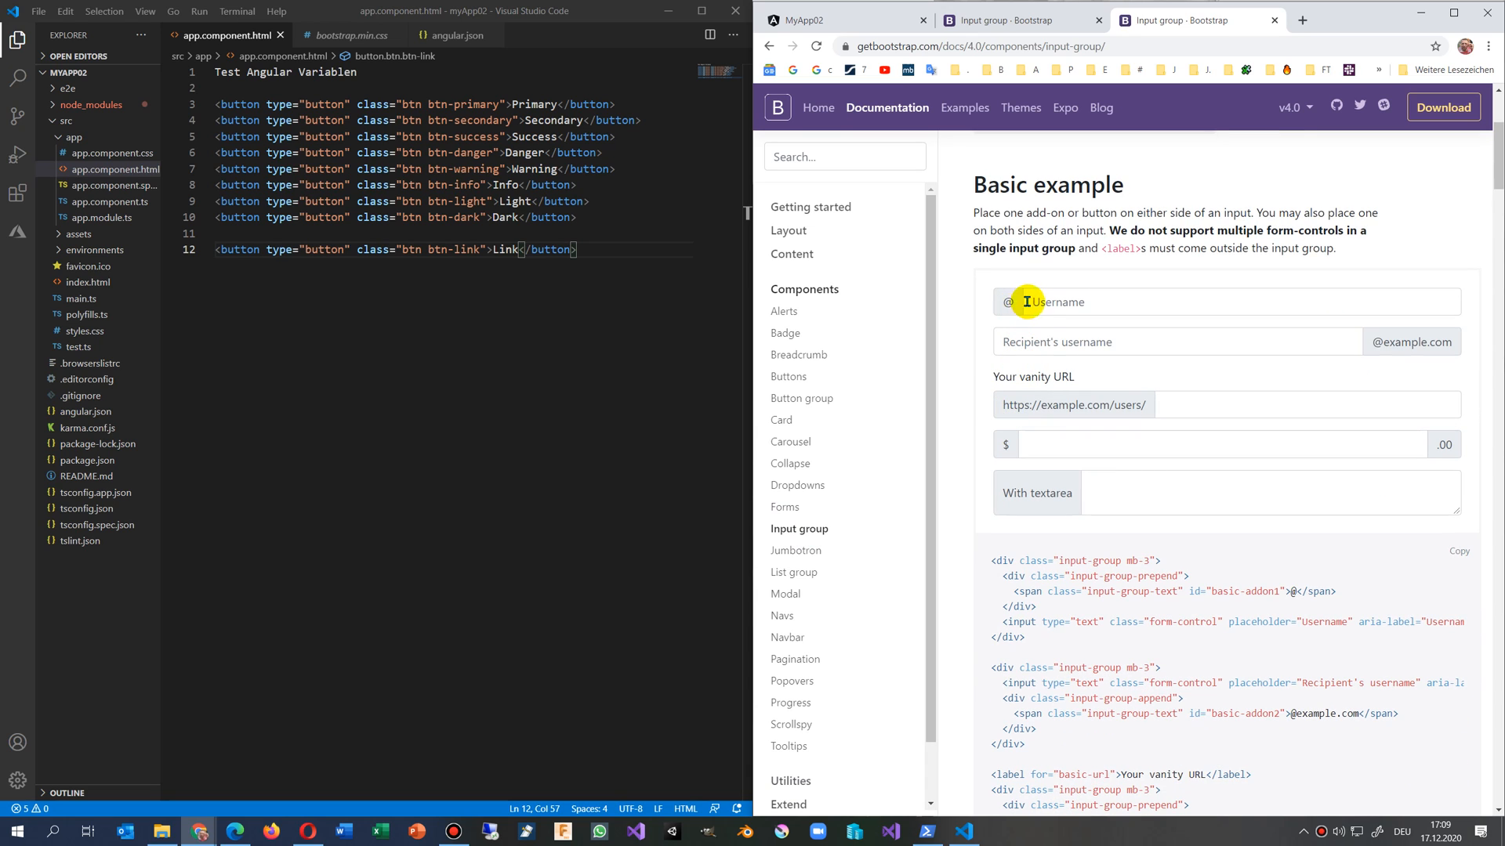
{"action": "scroll", "scroll_direction": "down", "scroll_amount": 3}
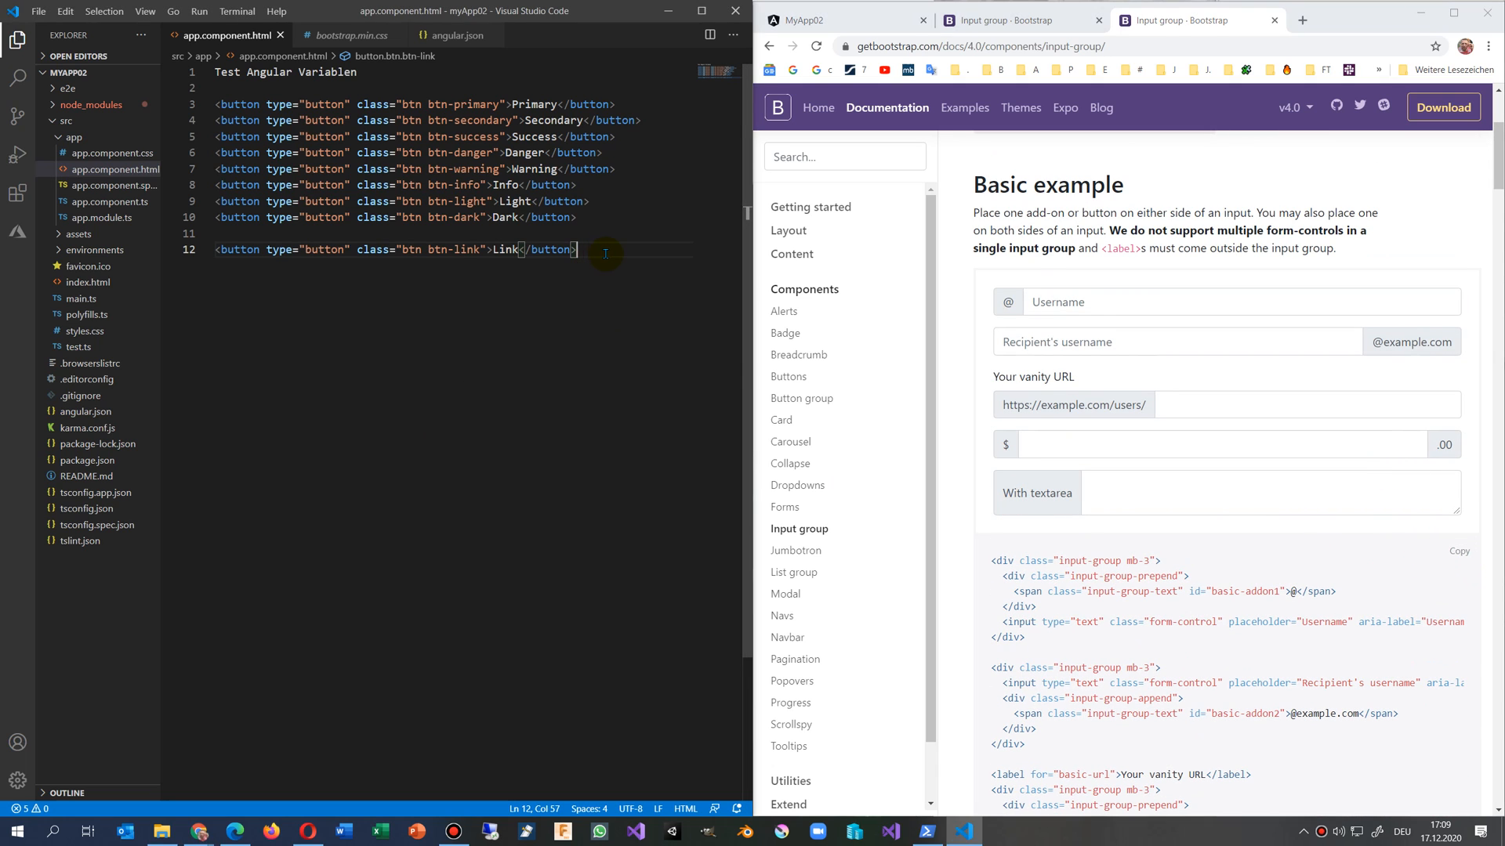
Add a <br> line at the top of app.component.html and paste the input-group example above the buttons.
{"action": "left_click", "coordinate": [230, 88]}
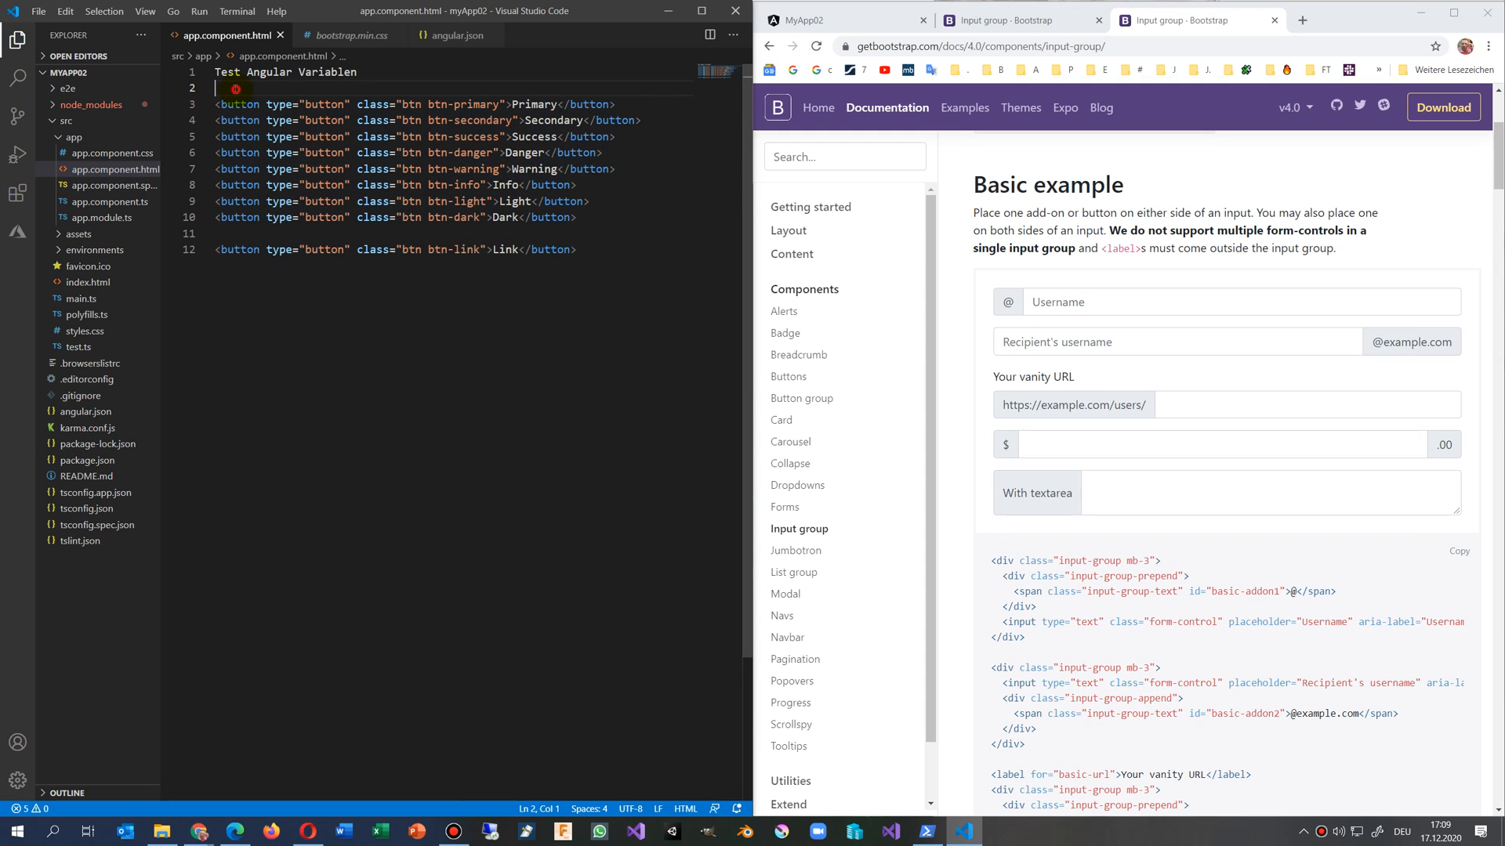
{"action": "type", "text": "<br"}
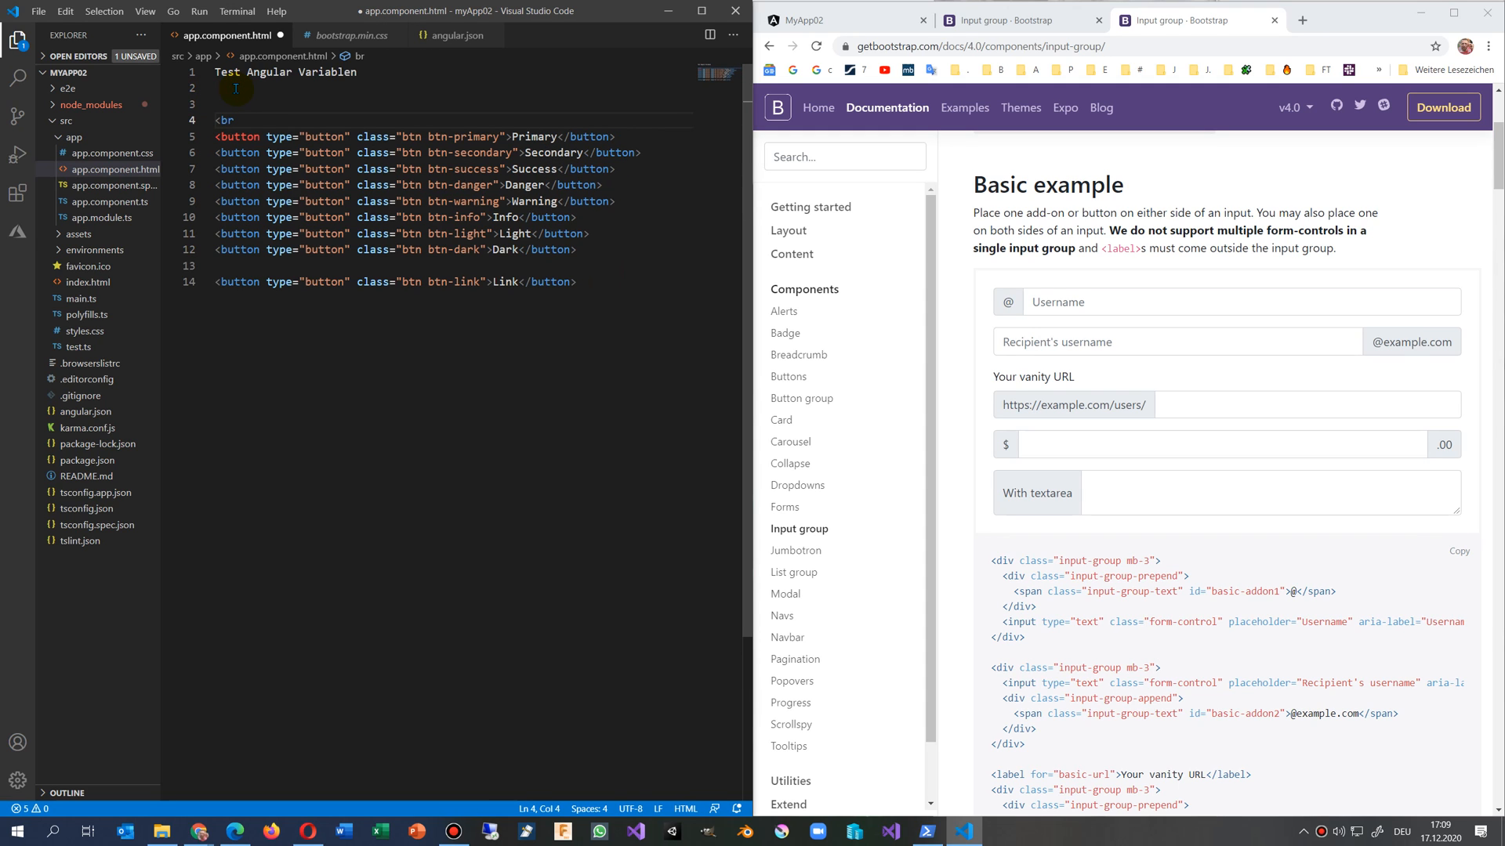
{"action": "left_click", "coordinate": [238, 216]}
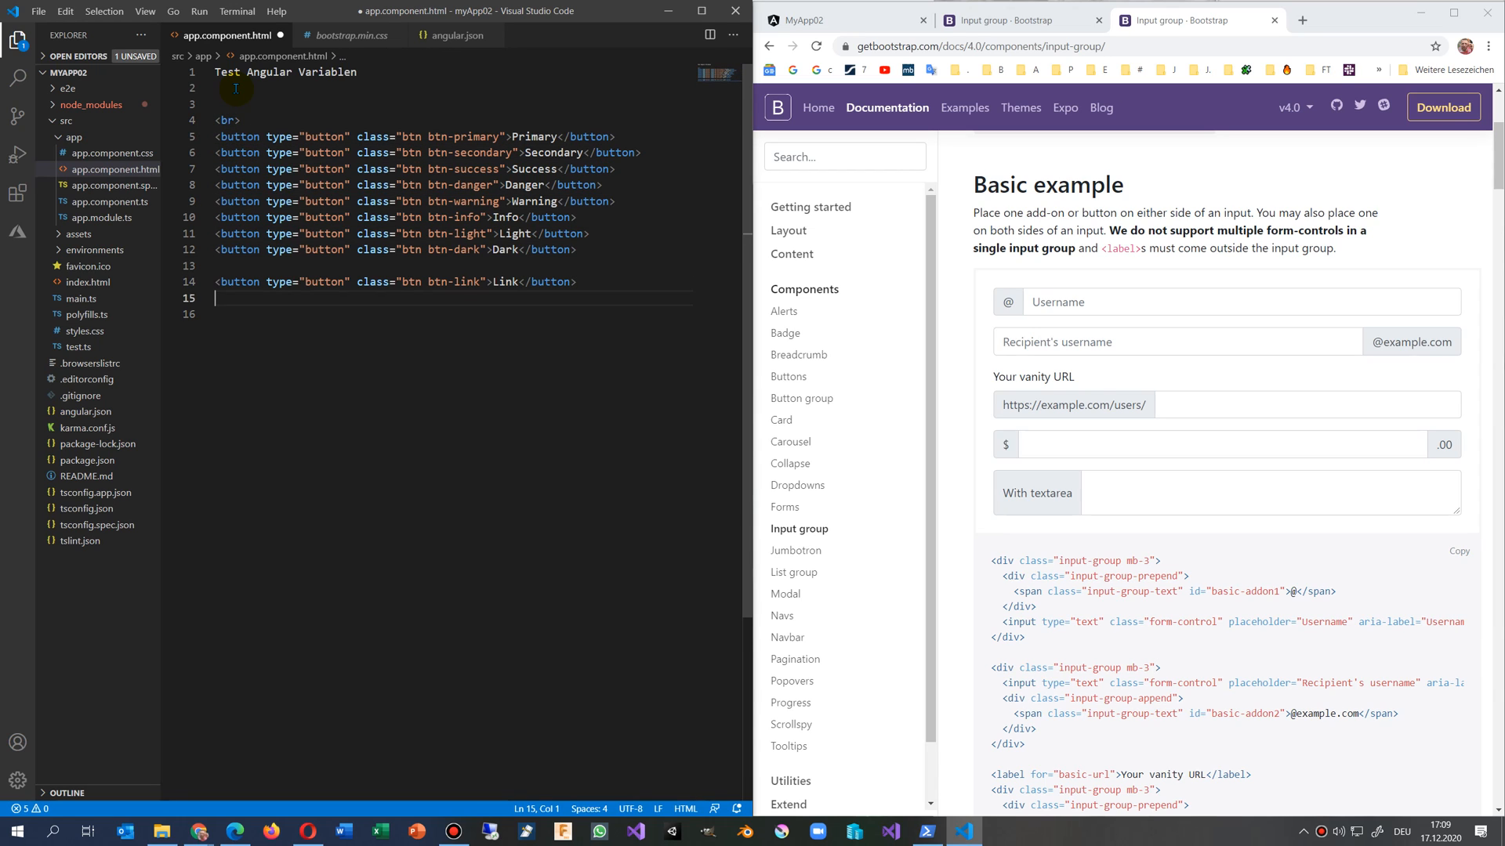
{"action": "key", "text": "enter"}
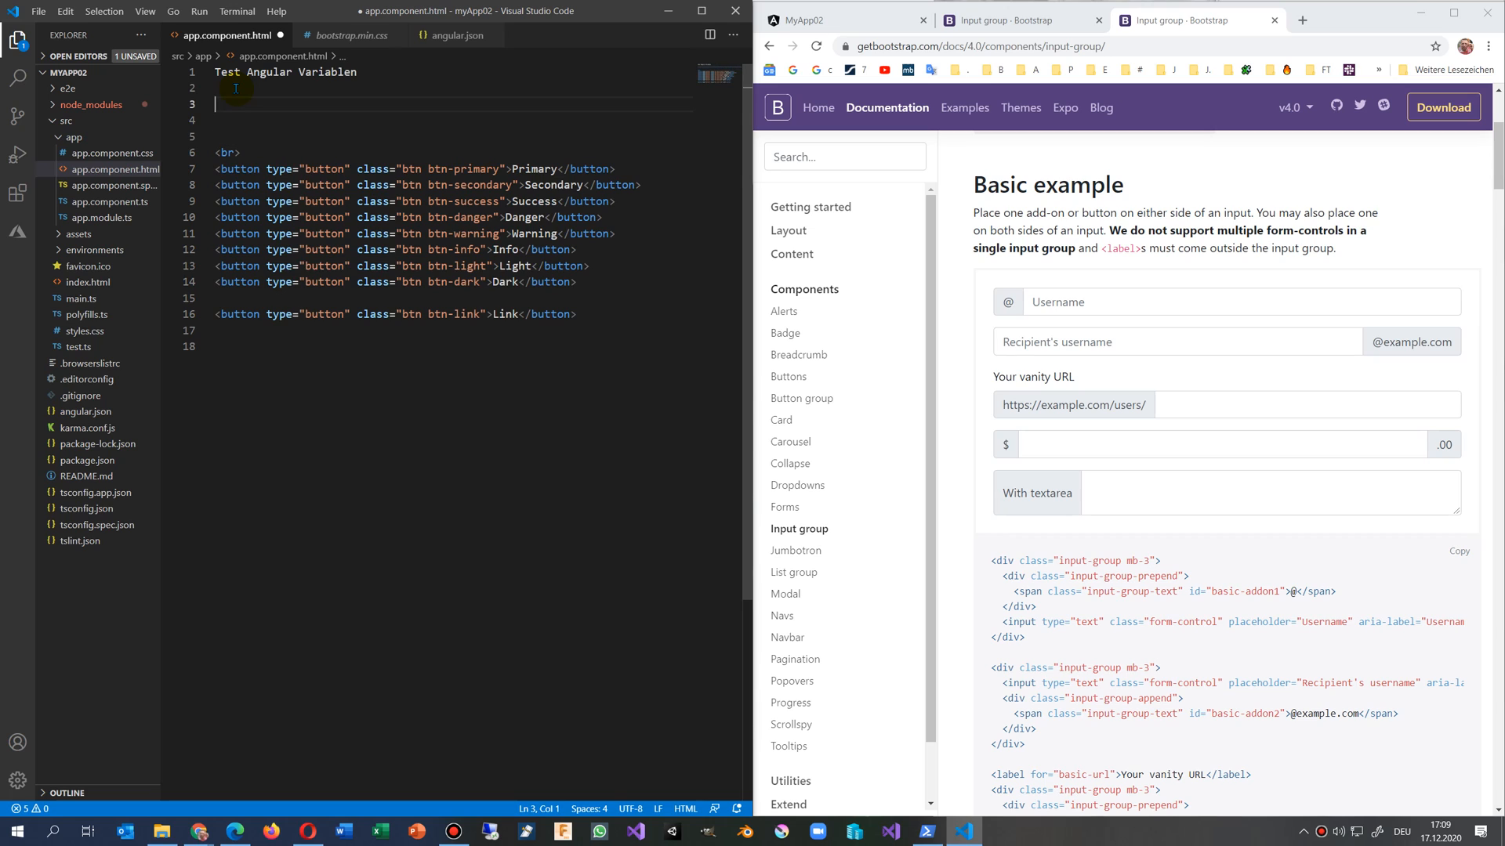
{"action": "type", "text": "<br>"}
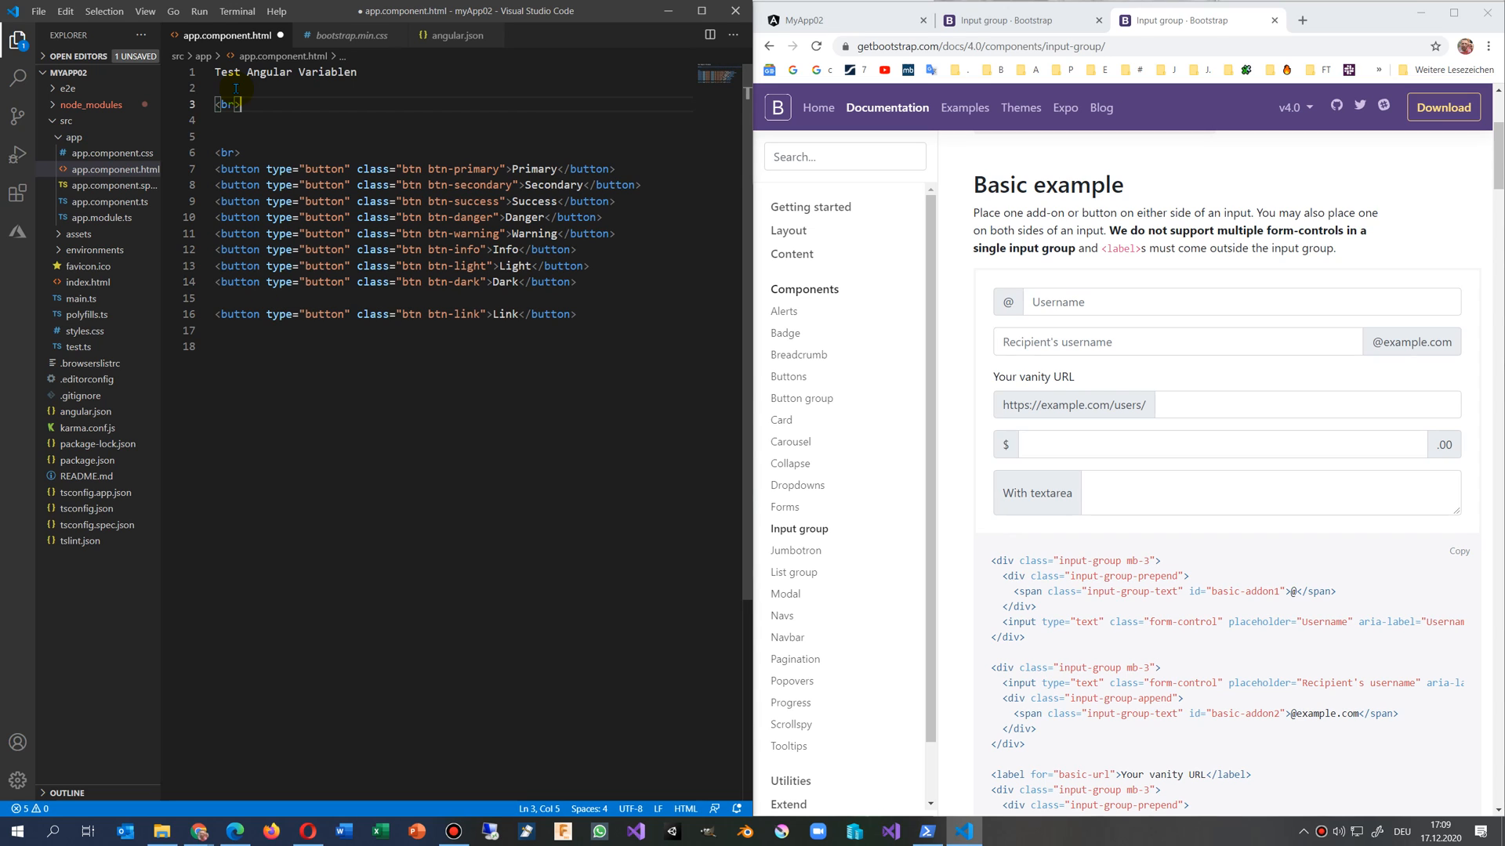
{"action": "key", "text": "ctrl+v"}
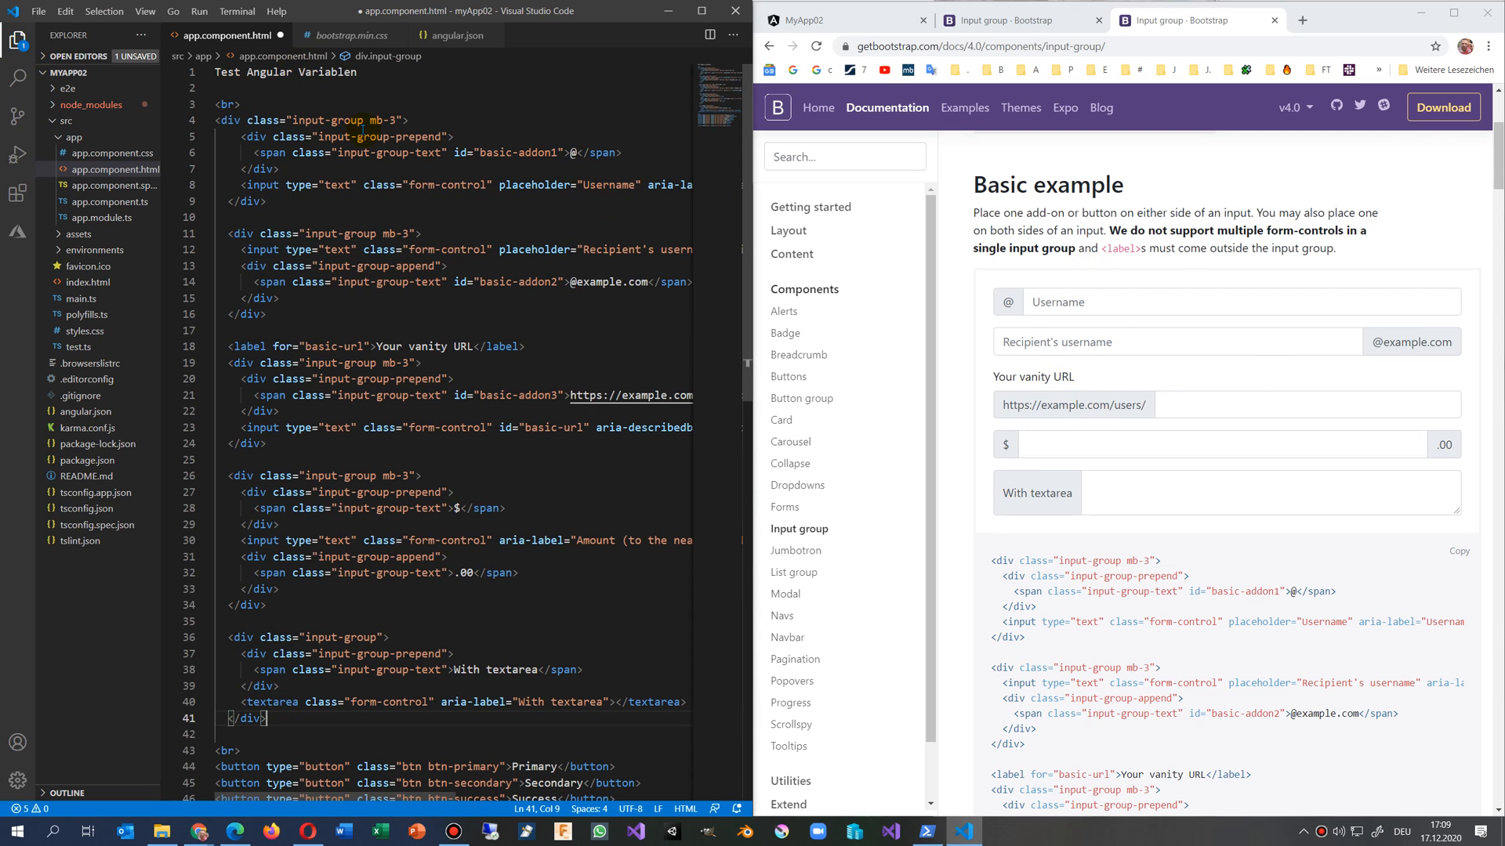
{"action": "left_click", "coordinate": [840, 19]}
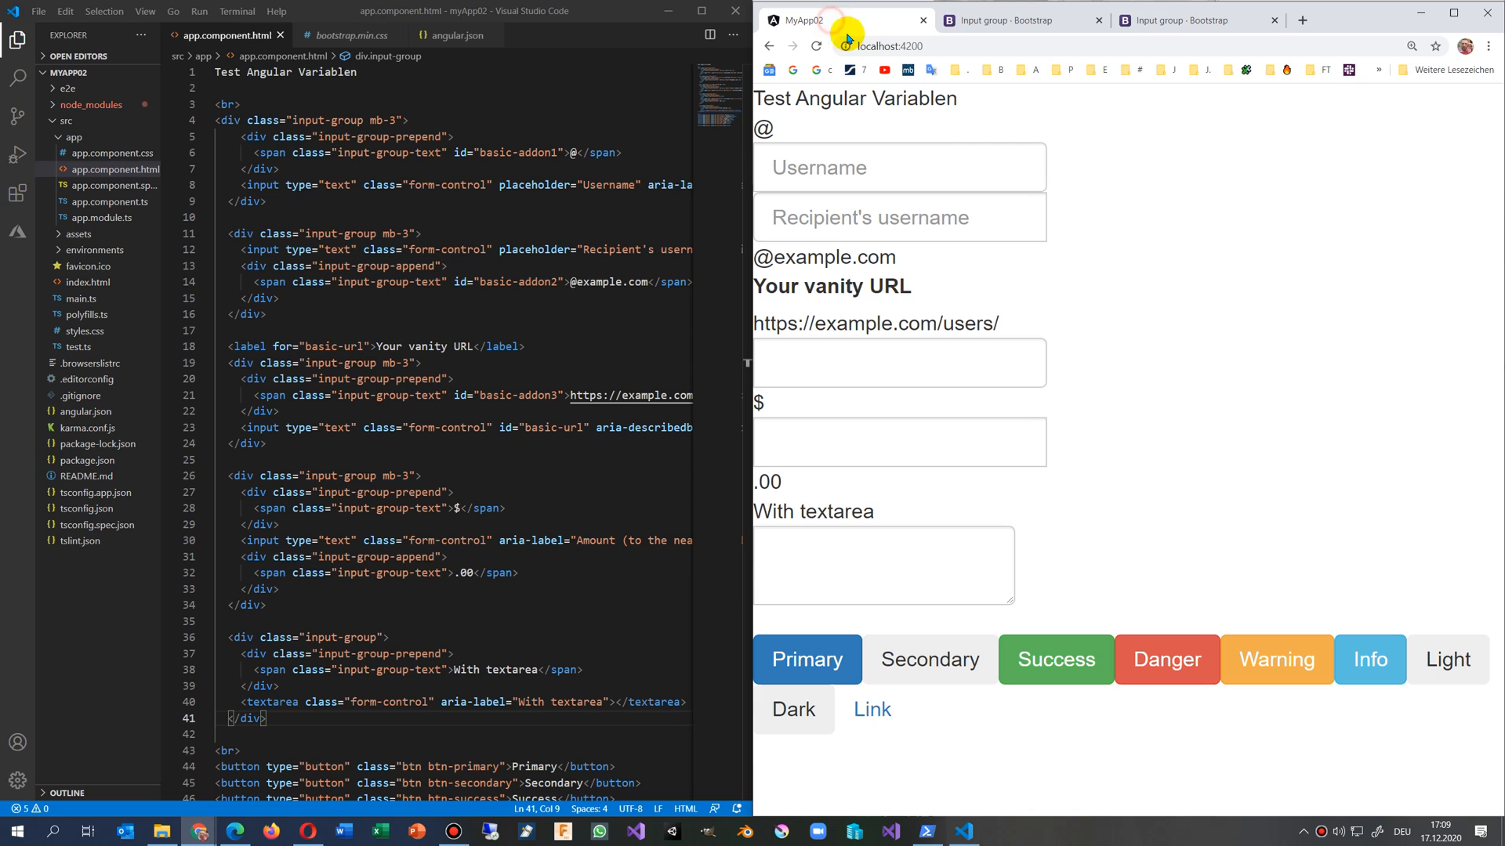
{"action": "mouse_move", "coordinate": [778, 132]}
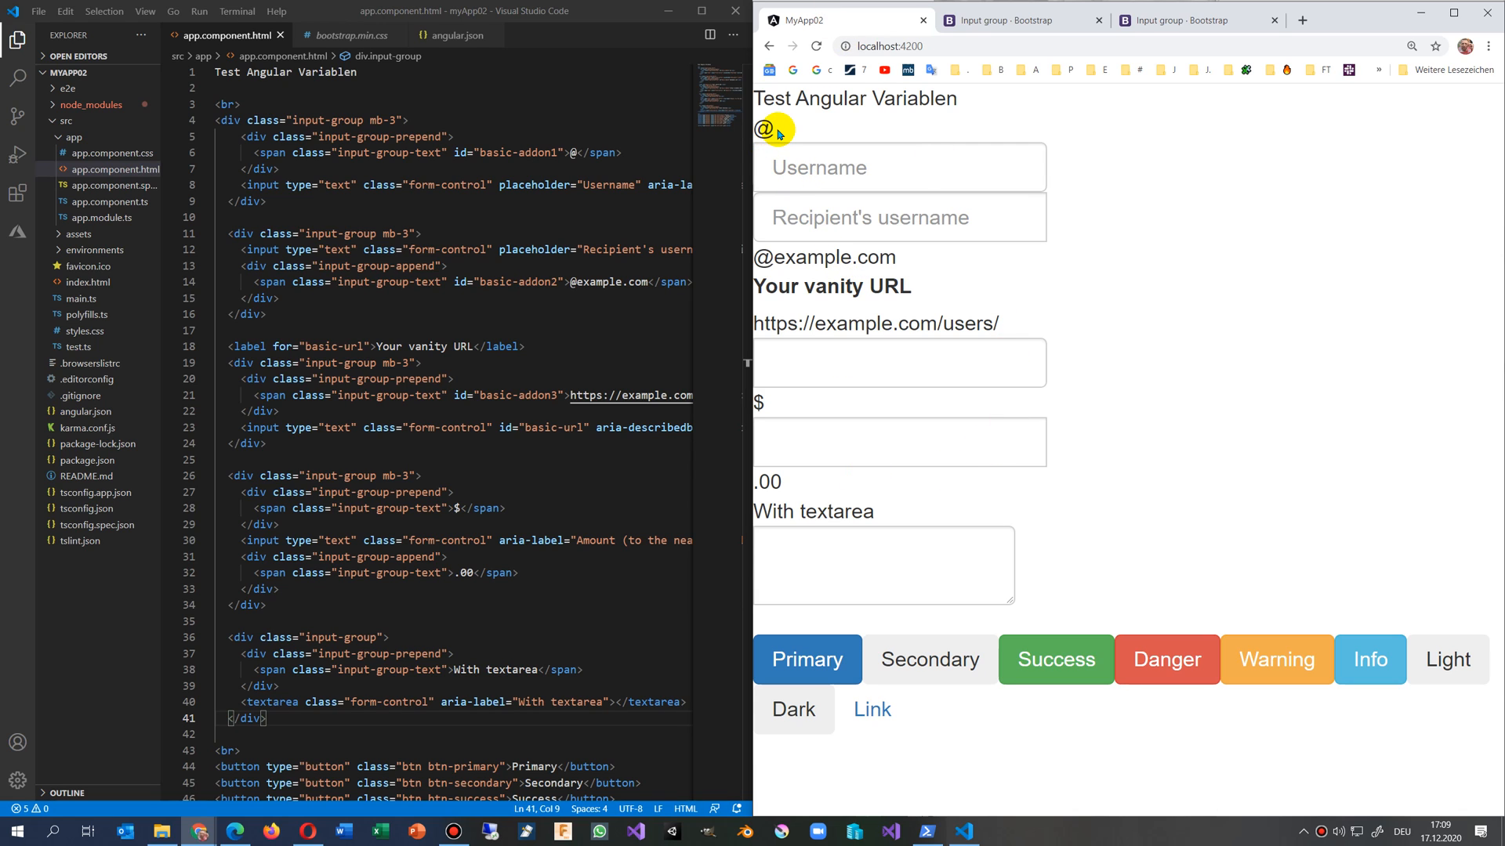
{"action": "mouse_move", "coordinate": [978, 61]}
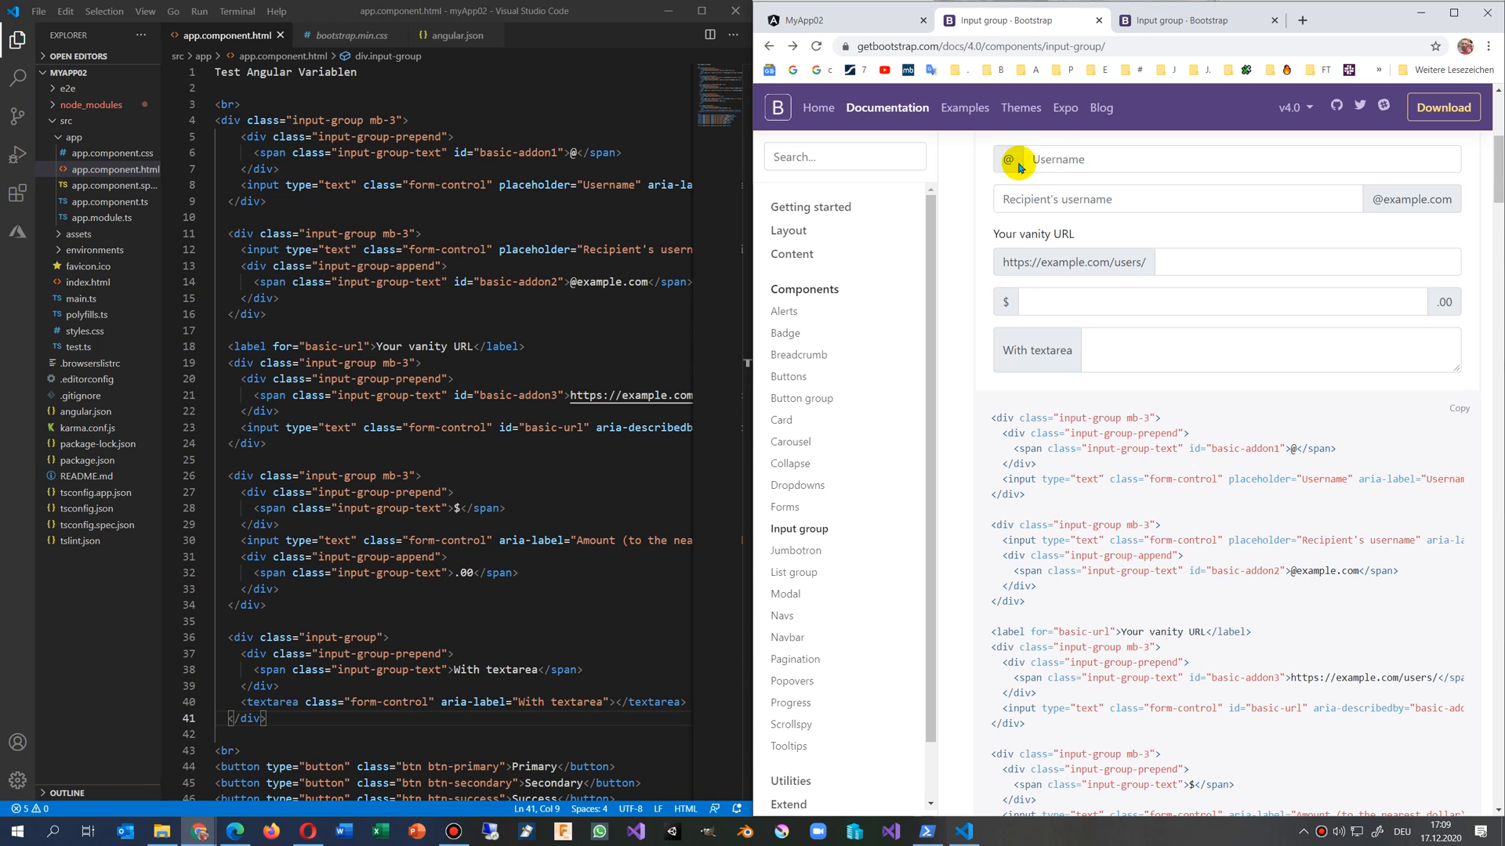
{"action": "mouse_move", "coordinate": [973, 375]}
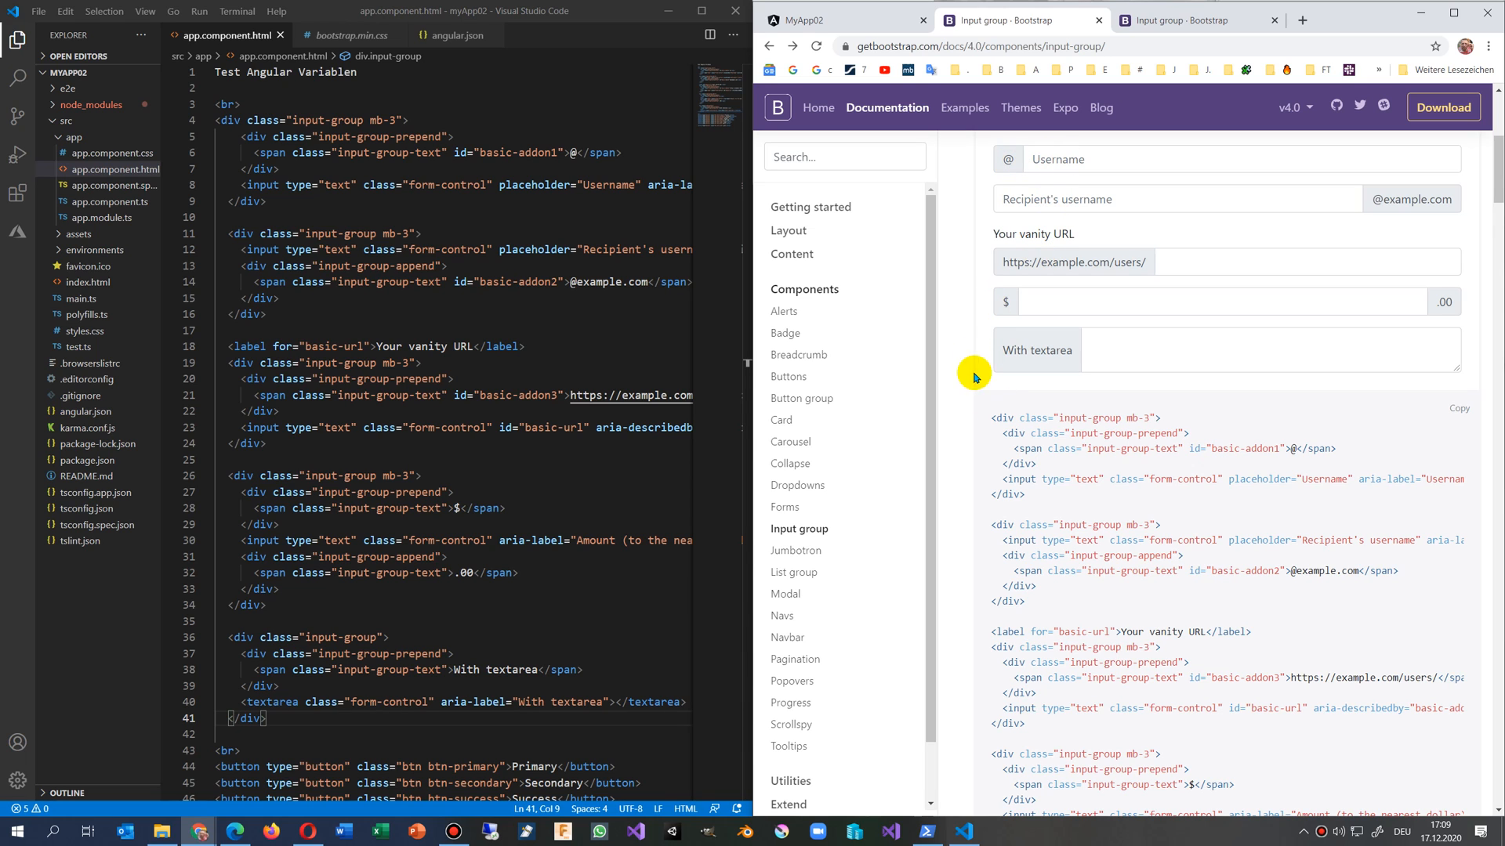
{"action": "scroll", "scroll_direction": "up", "scroll_amount": 3}
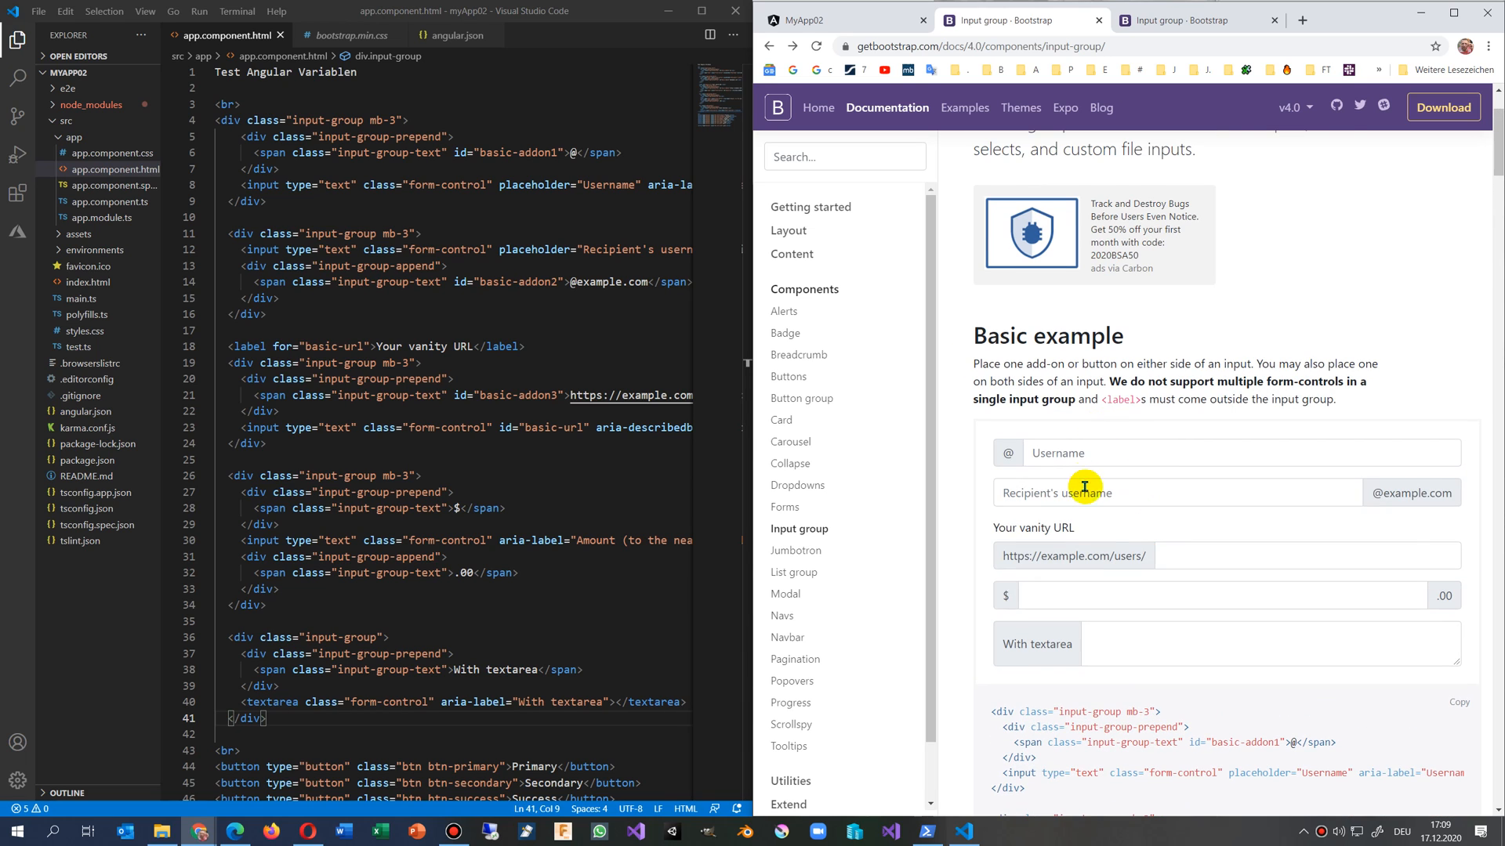
{"action": "mouse_move", "coordinate": [821, 288]}
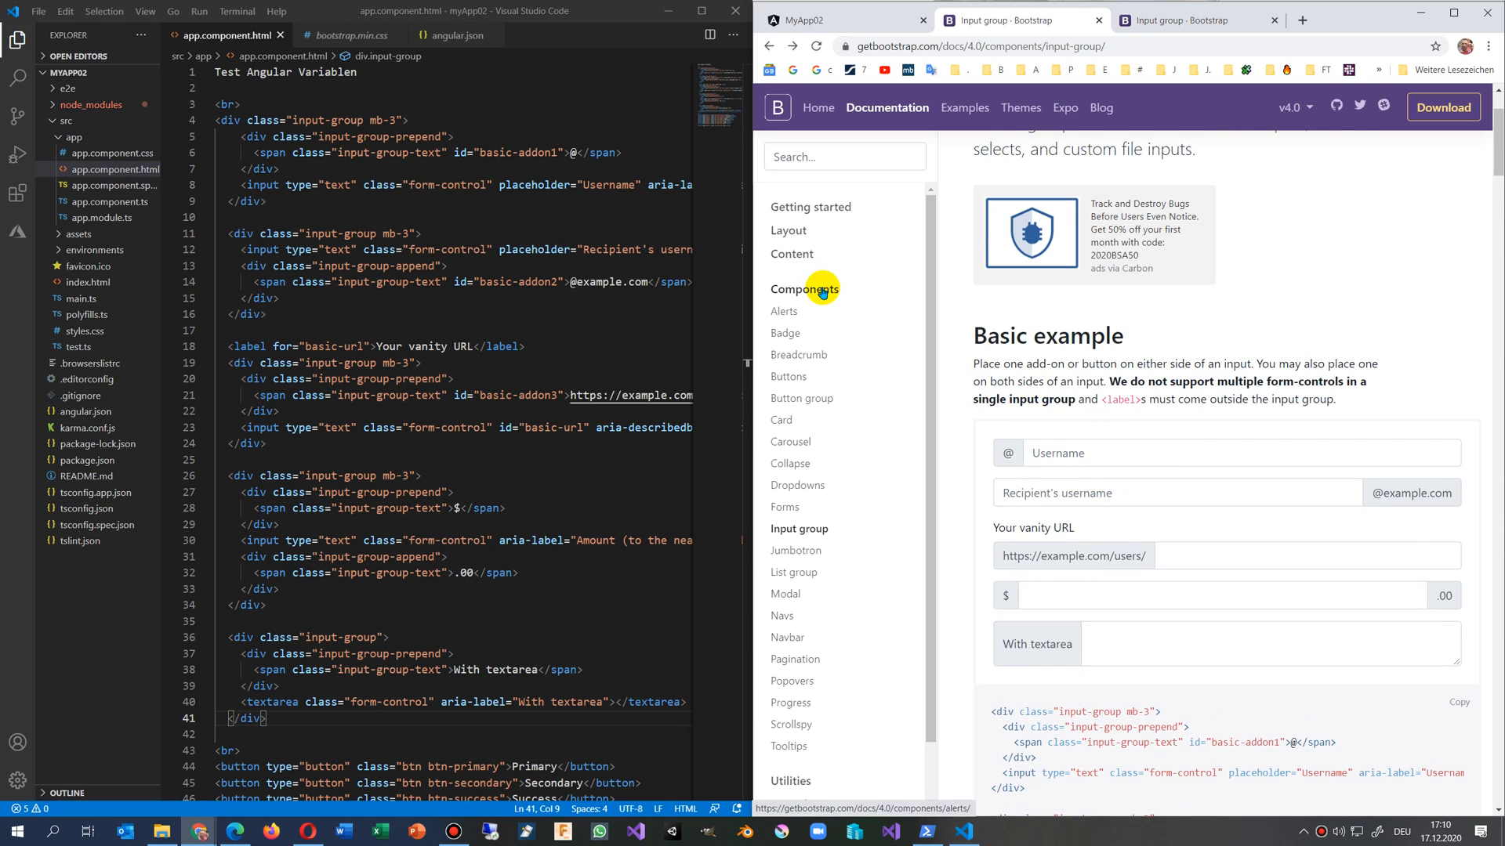
{"action": "scroll", "scroll_direction": "up", "scroll_amount": 3}
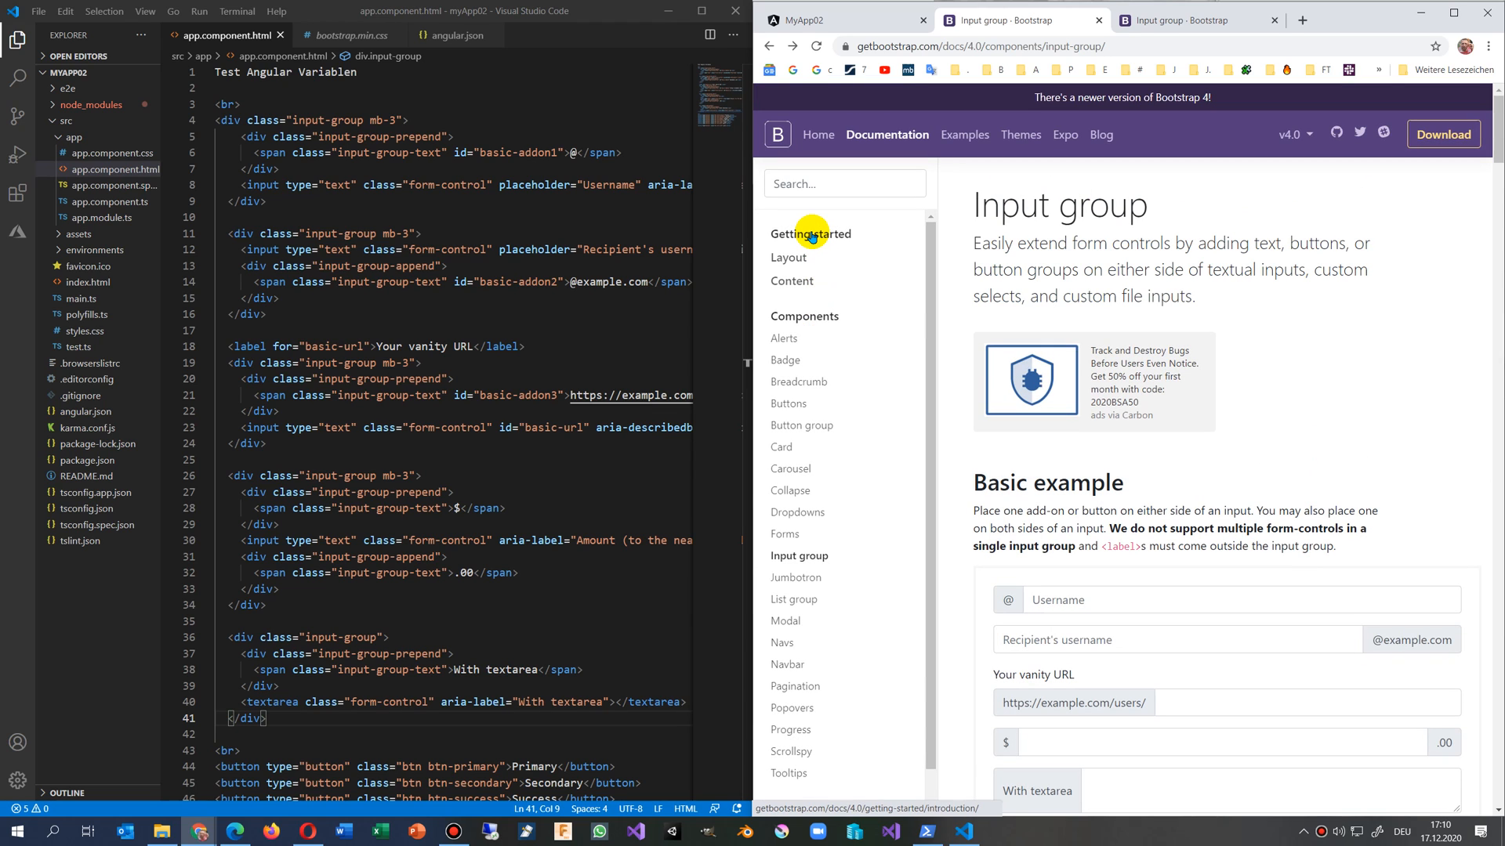
Copy the Bootstrap 4 CDN stylesheet link from Getting started into a new <head> in app.component.html.
{"action": "left_click", "coordinate": [810, 233]}
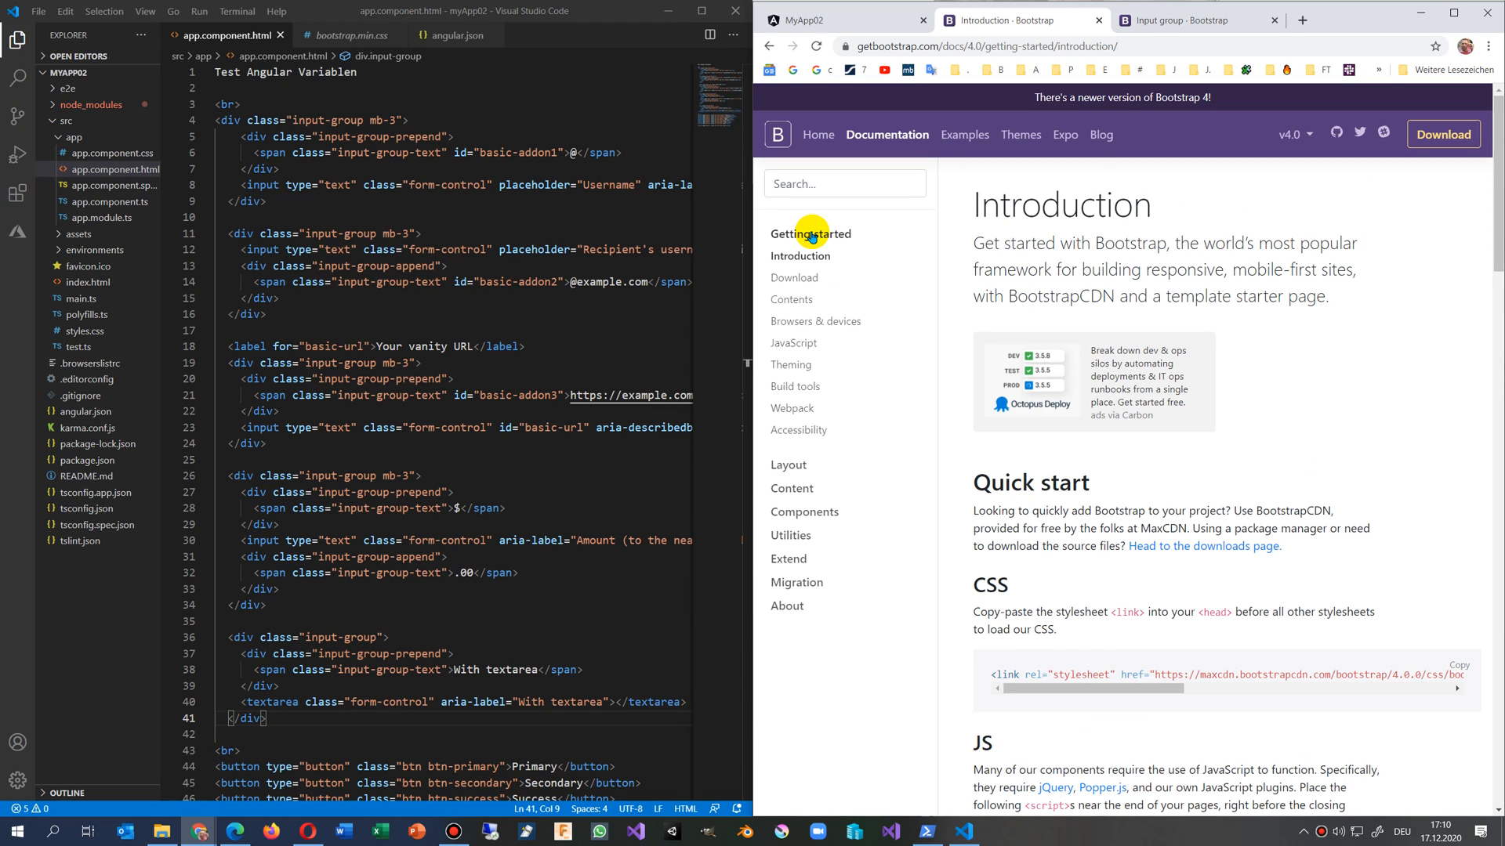
{"action": "mouse_move", "coordinate": [851, 281]}
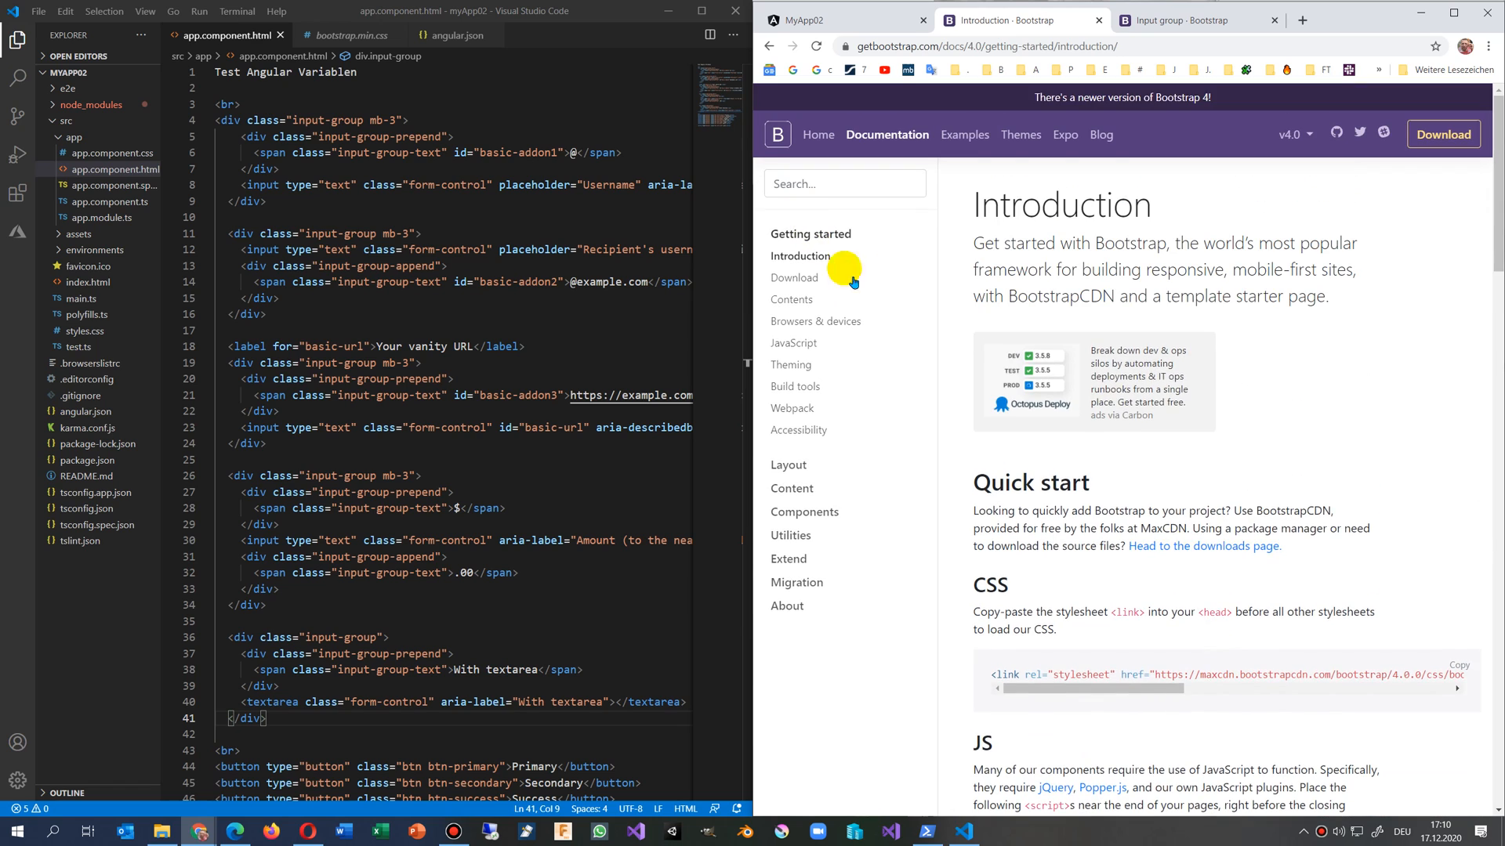
{"action": "scroll", "scroll_direction": "down", "scroll_amount": 3}
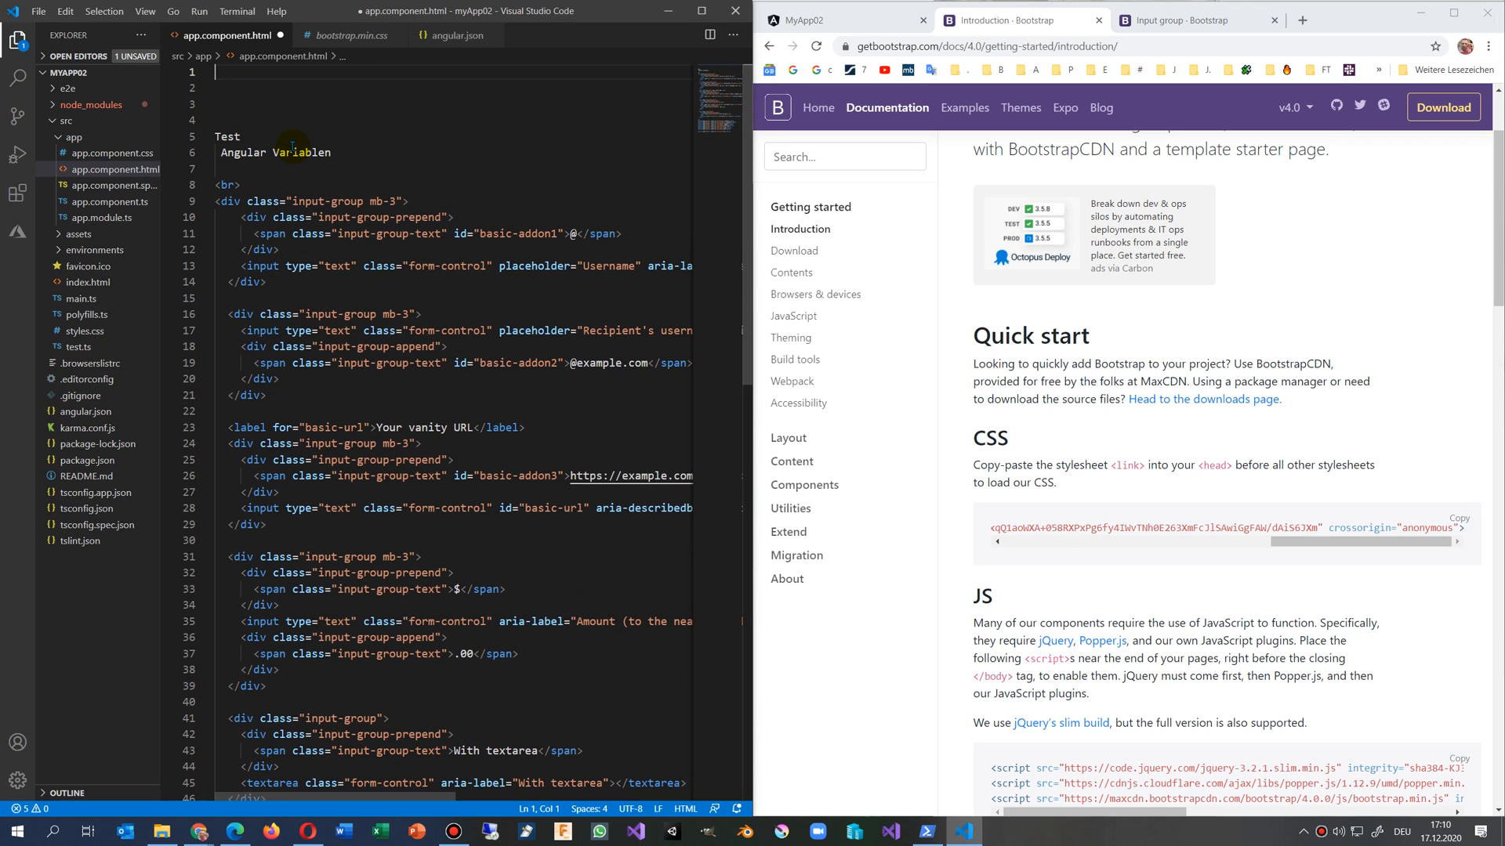
{"action": "type", "text": "ht"}
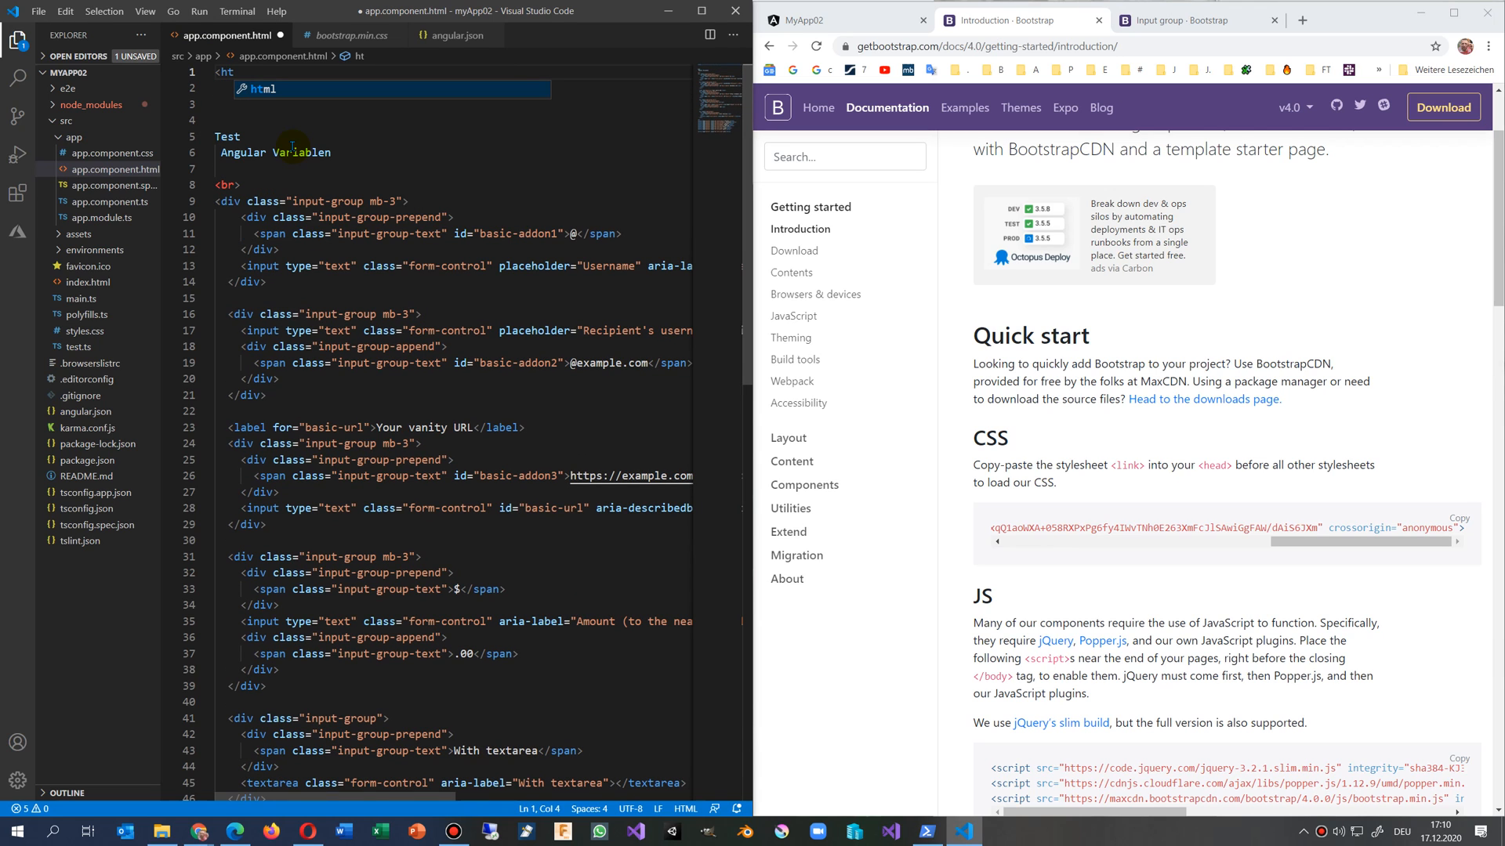
{"action": "type", "text": "a"}
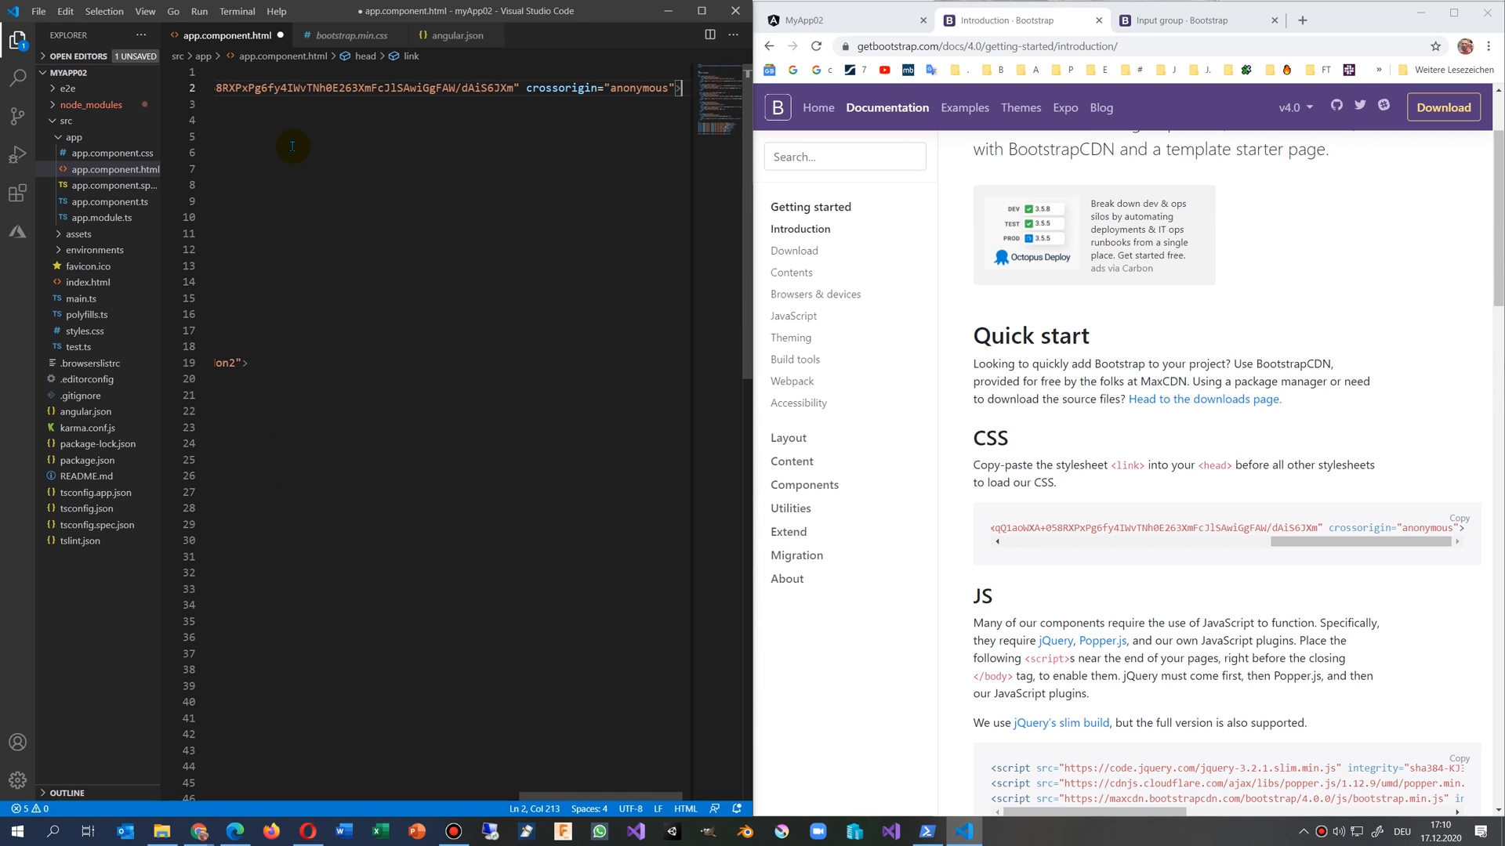
Check the styled app in the MyApp02 tab, revisit the Bootstrap and Input group tabs, then node_modules.
{"action": "left_click", "coordinate": [843, 19]}
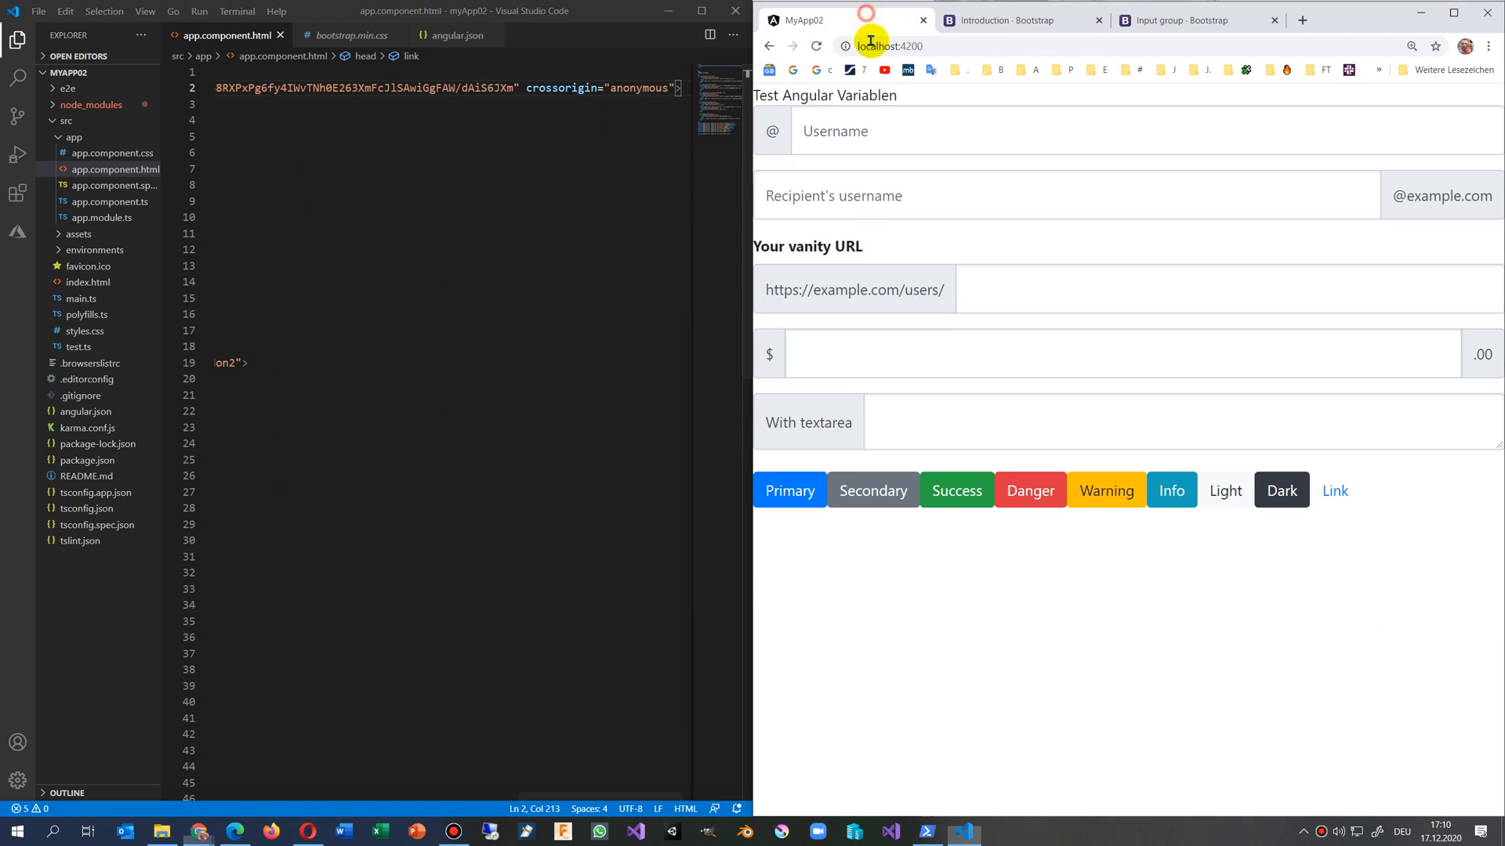
{"action": "mouse_move", "coordinate": [964, 579]}
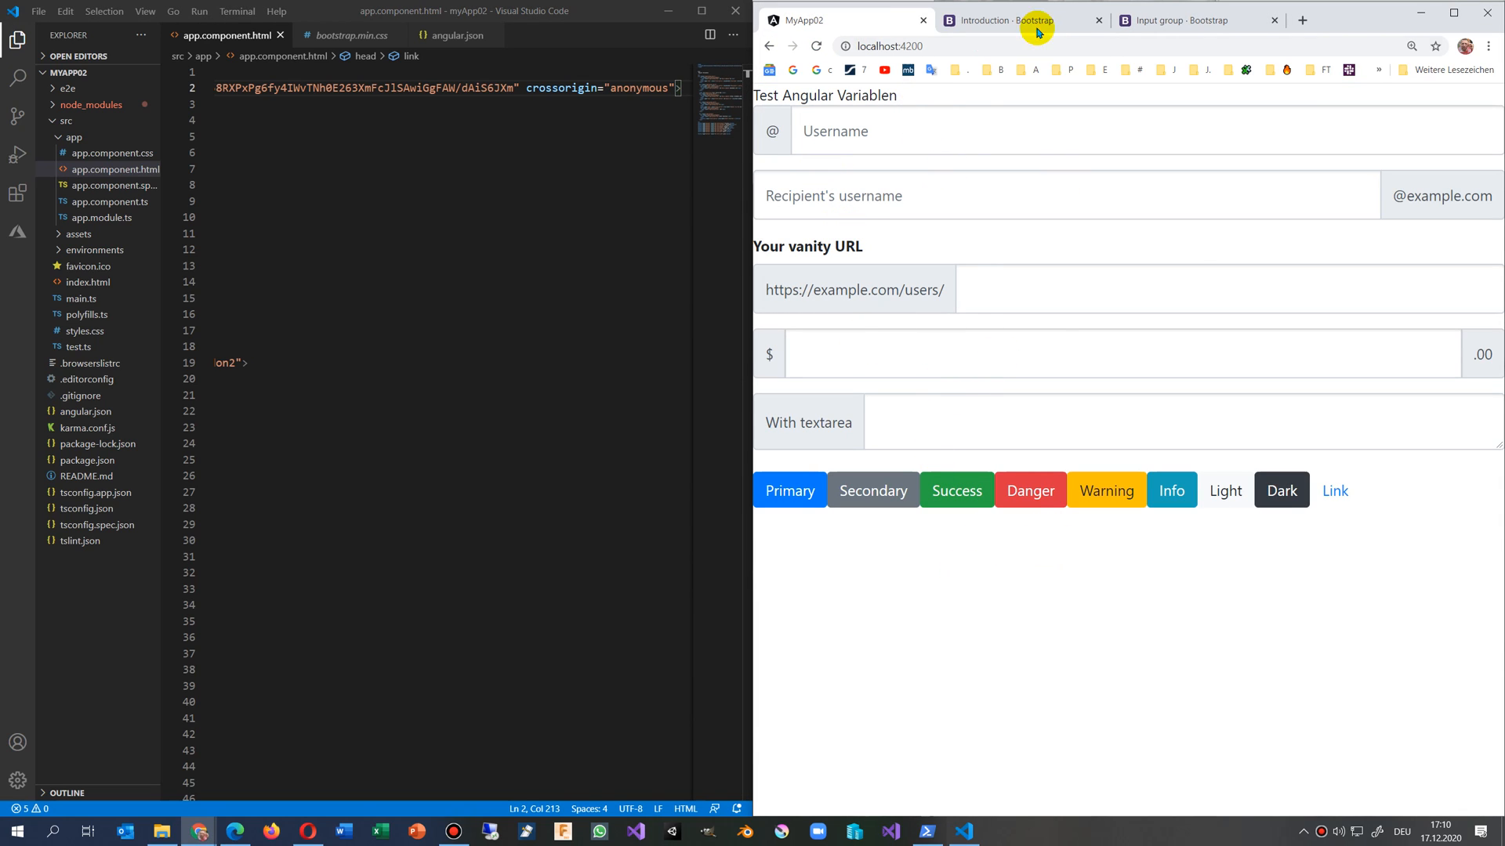
{"action": "left_click", "coordinate": [999, 18]}
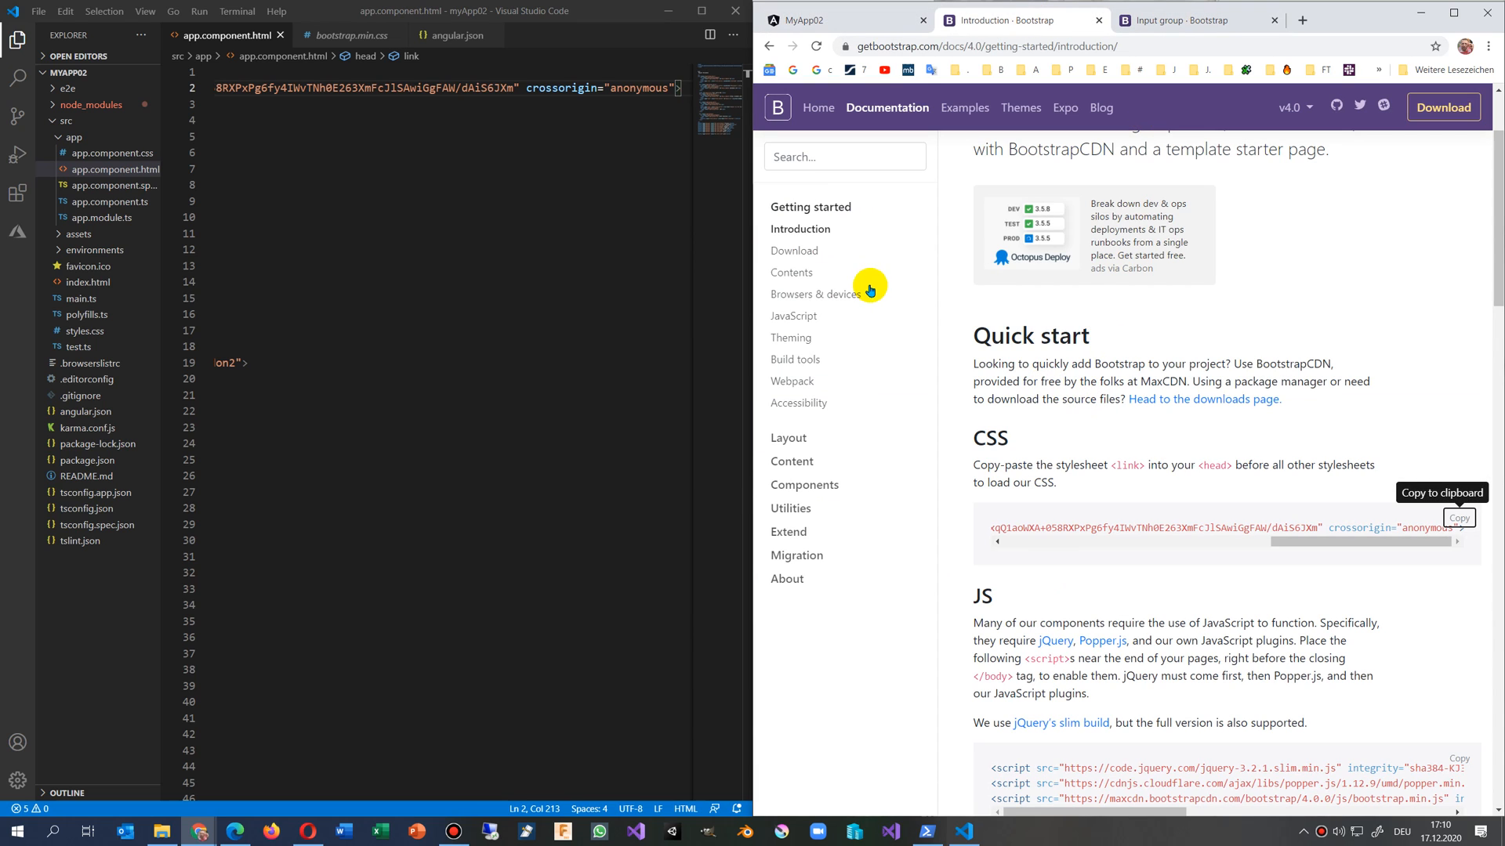
{"action": "mouse_move", "coordinate": [768, 46]}
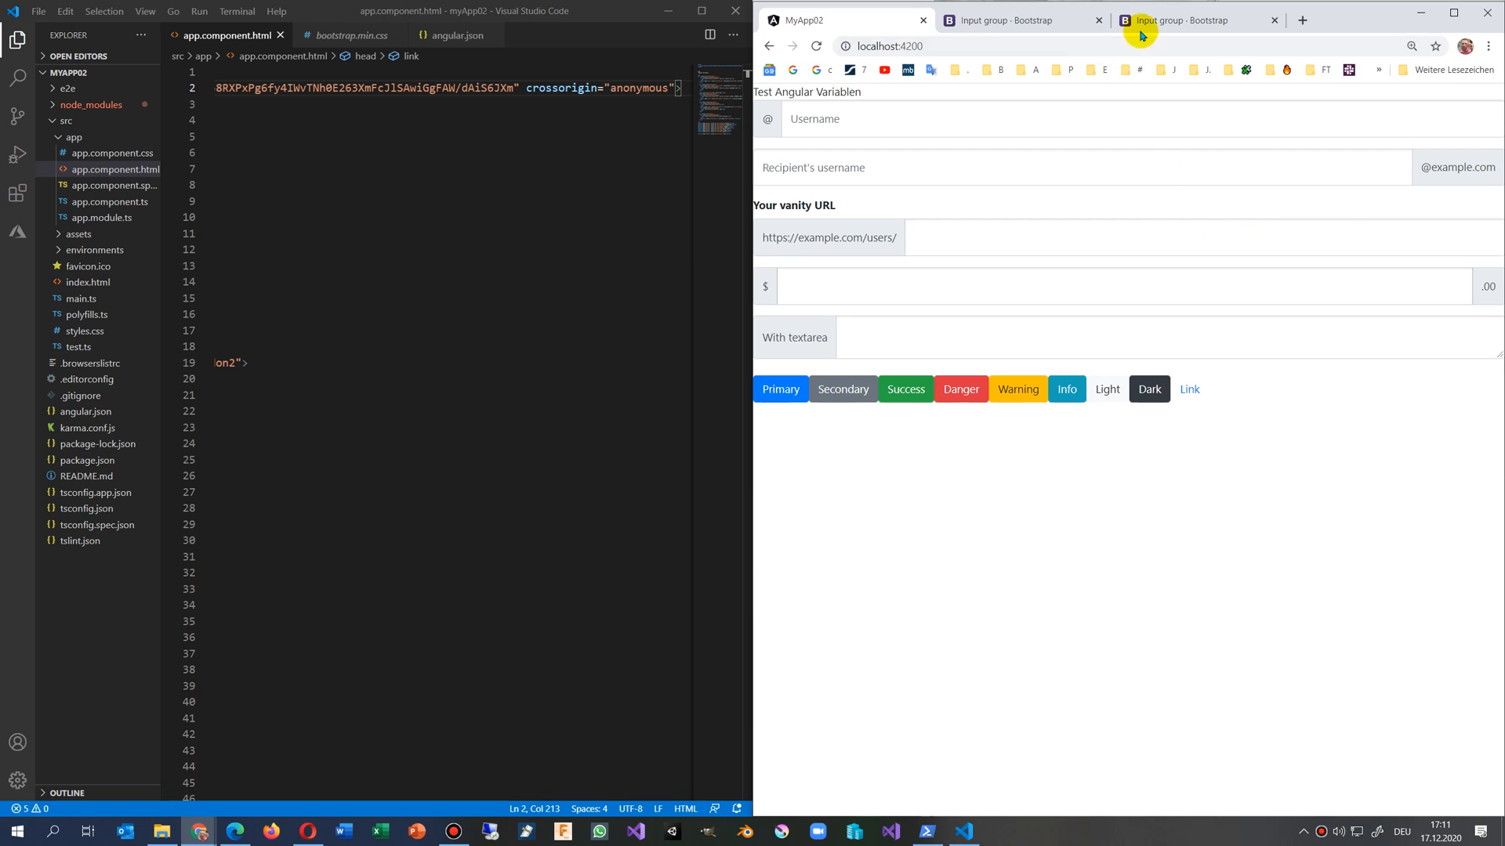
{"action": "left_click", "coordinate": [1189, 19]}
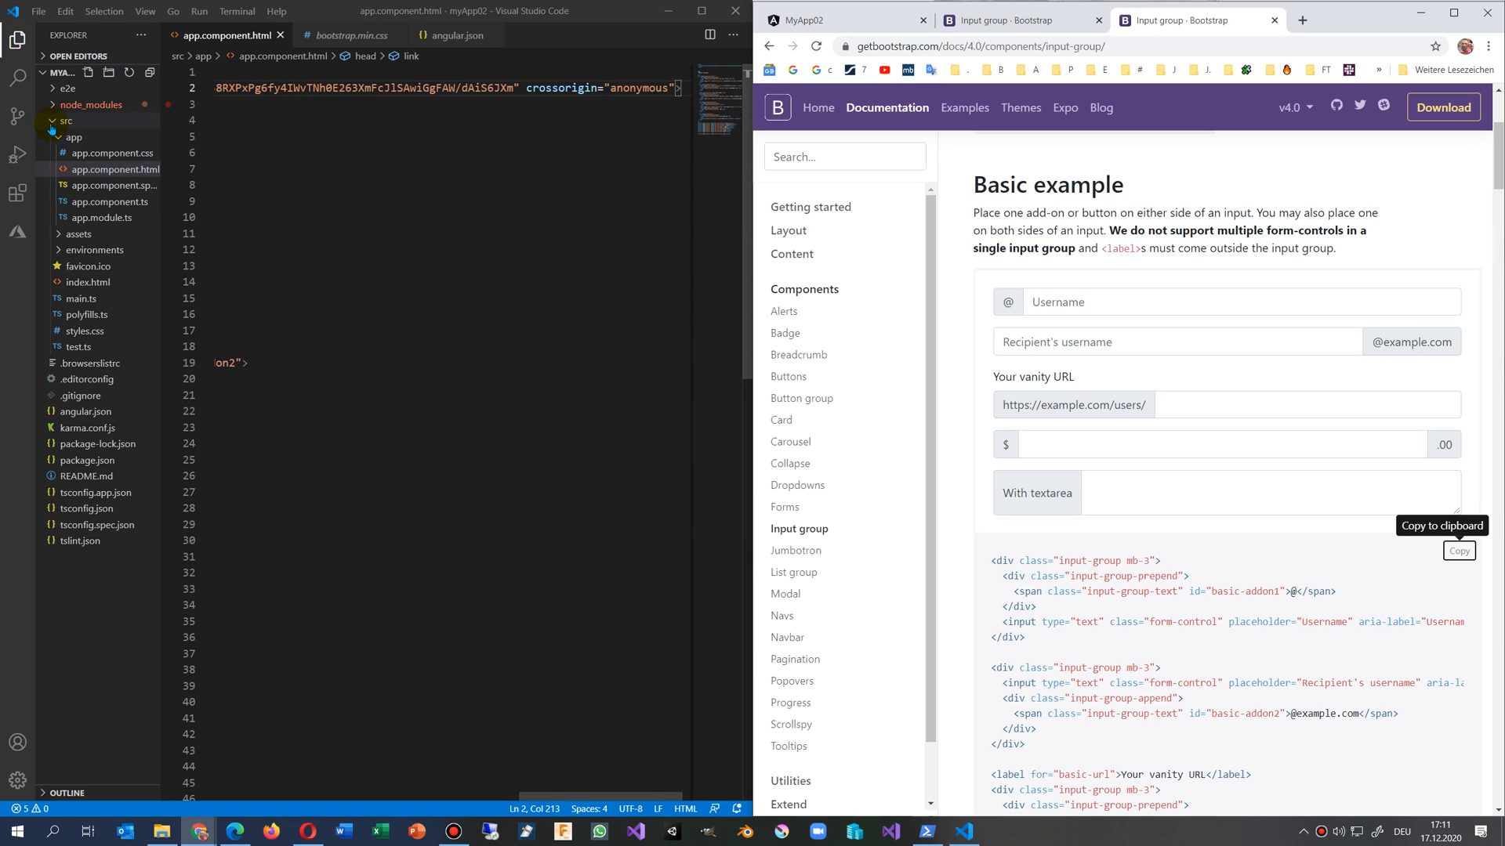
{"action": "left_click", "coordinate": [92, 105]}
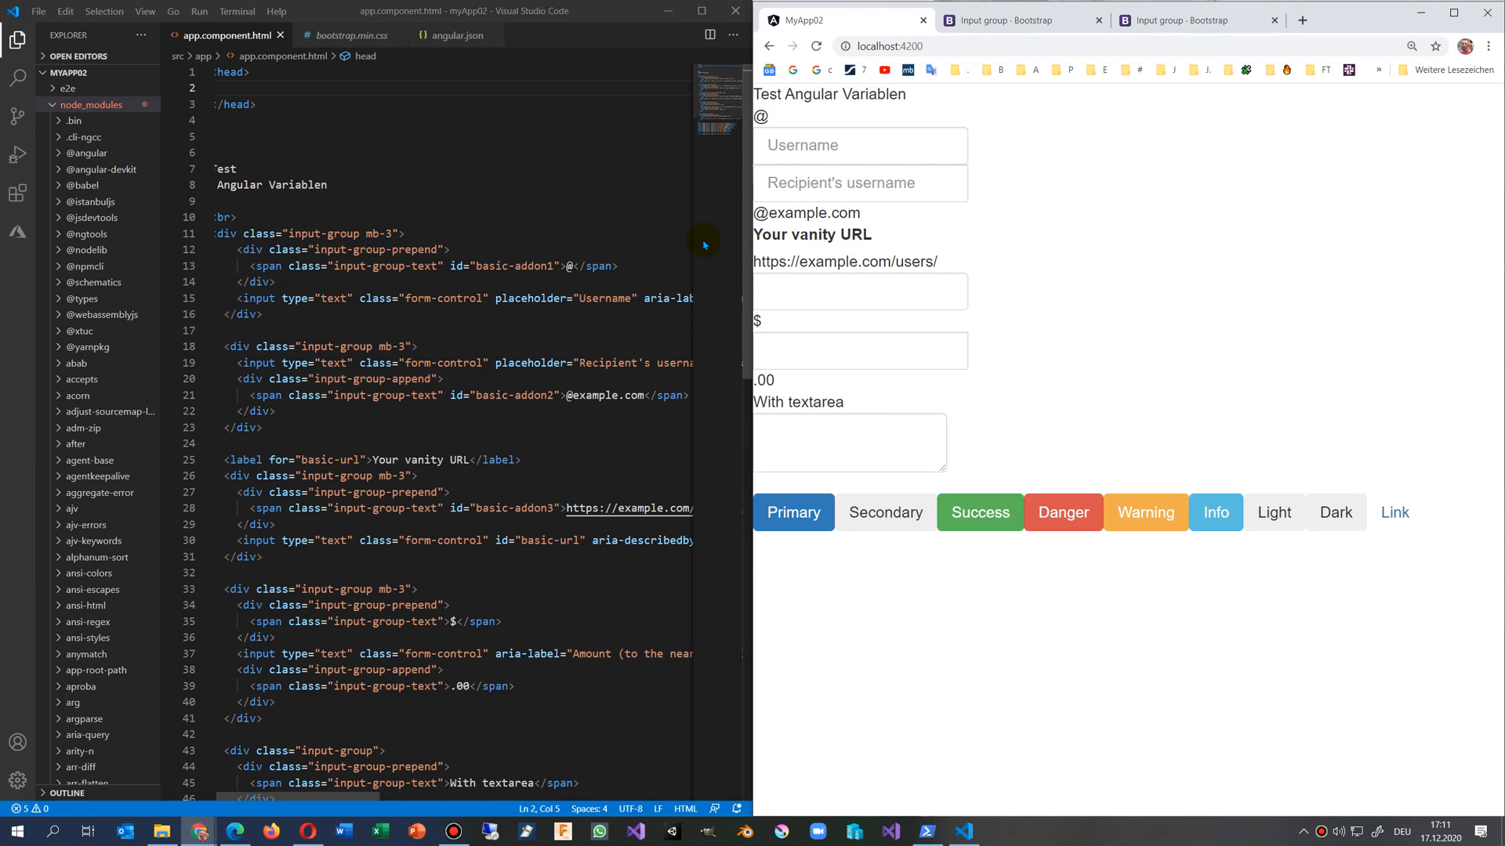
{"action": "mouse_move", "coordinate": [197, 362]}
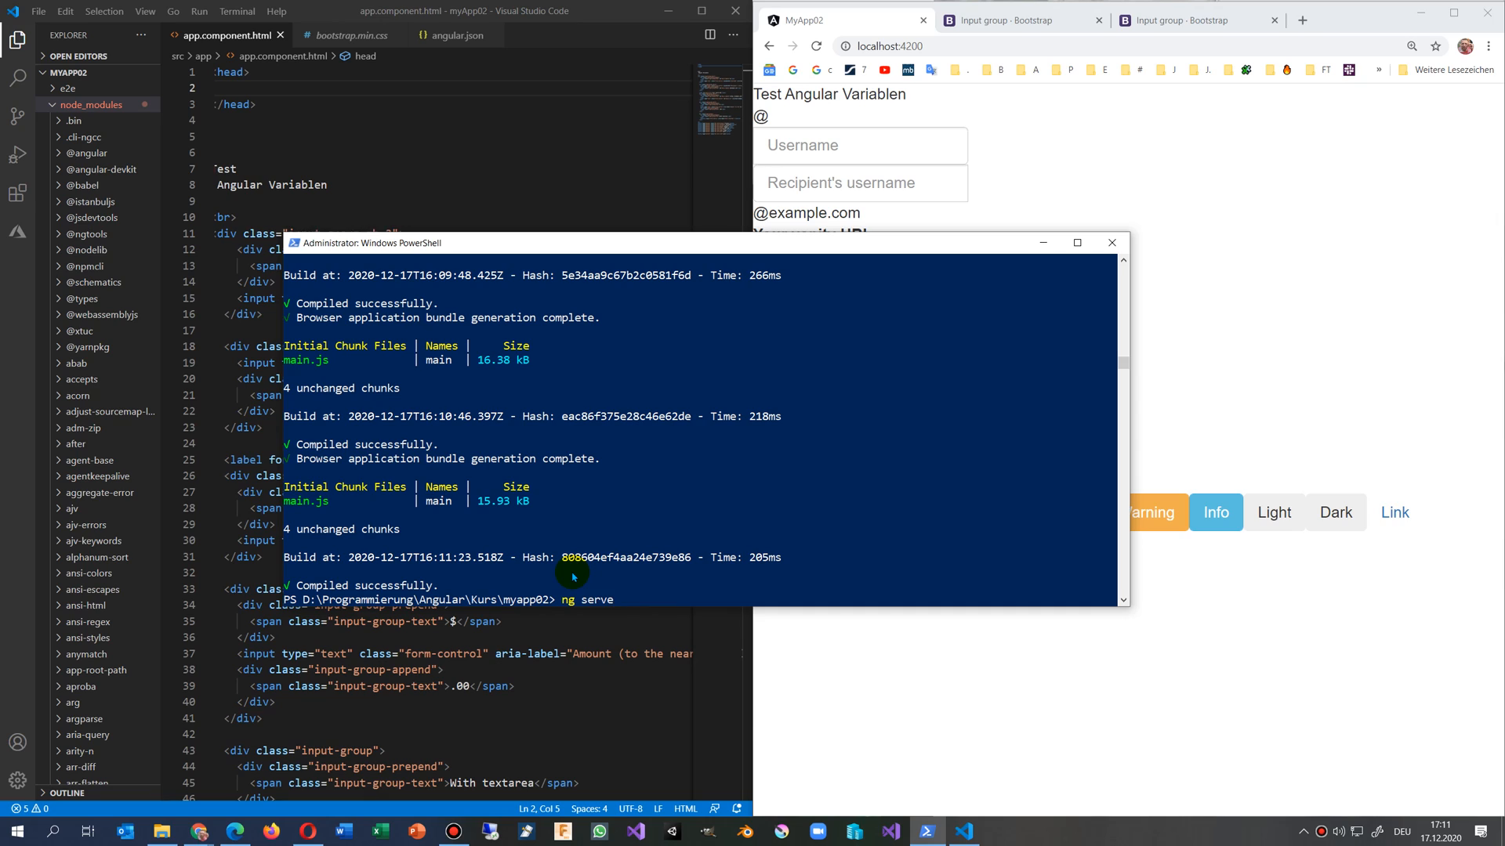
Install bootstrap@4 into the project with npm install -save bootstrap@4.
{"action": "type", "text": "npm install --save bootstrap"}
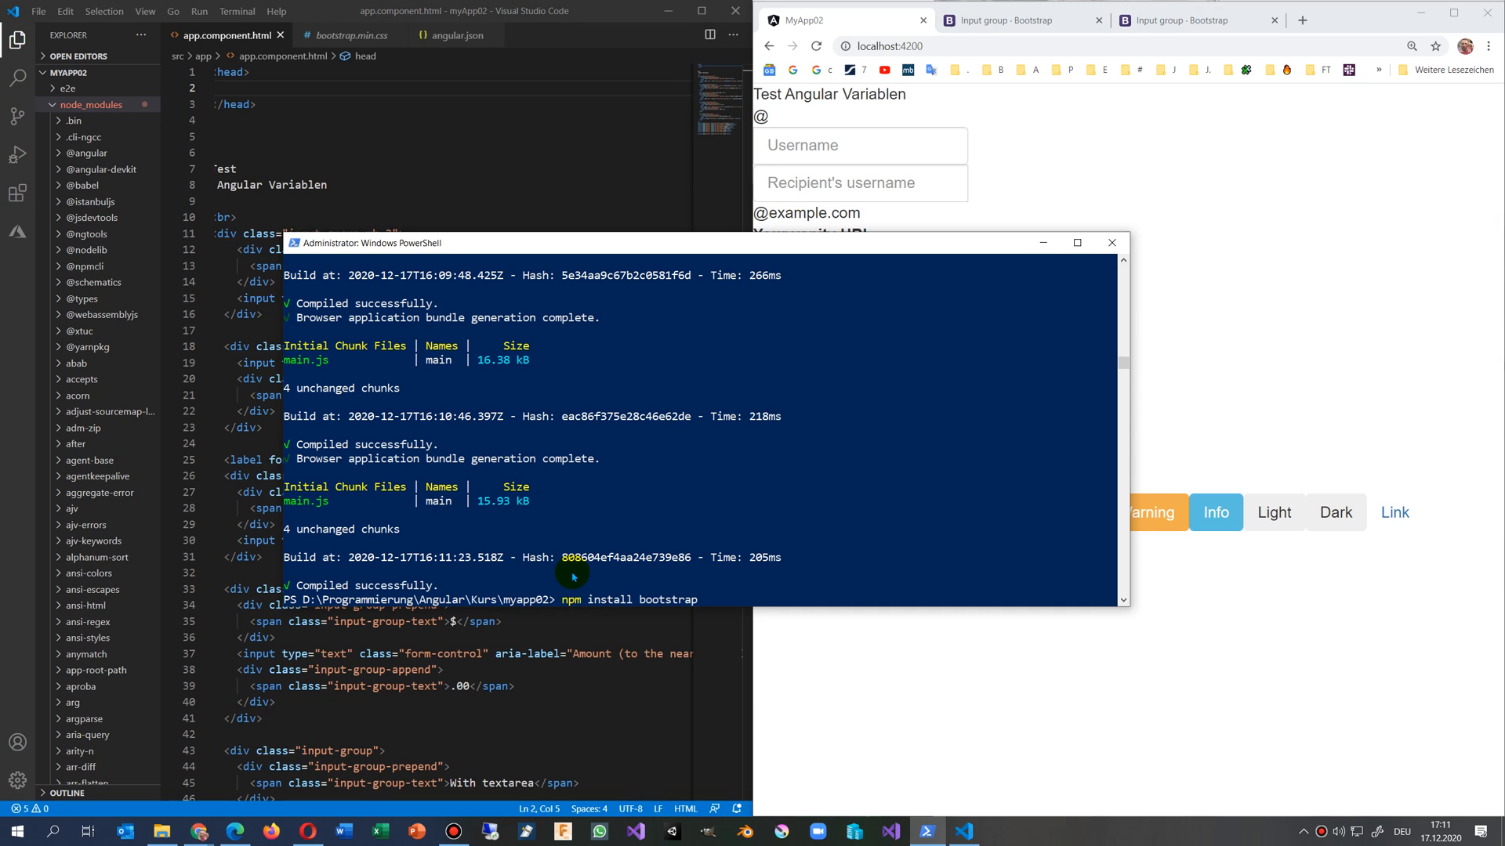
{"action": "type", "text": "-save bootstrap@4"}
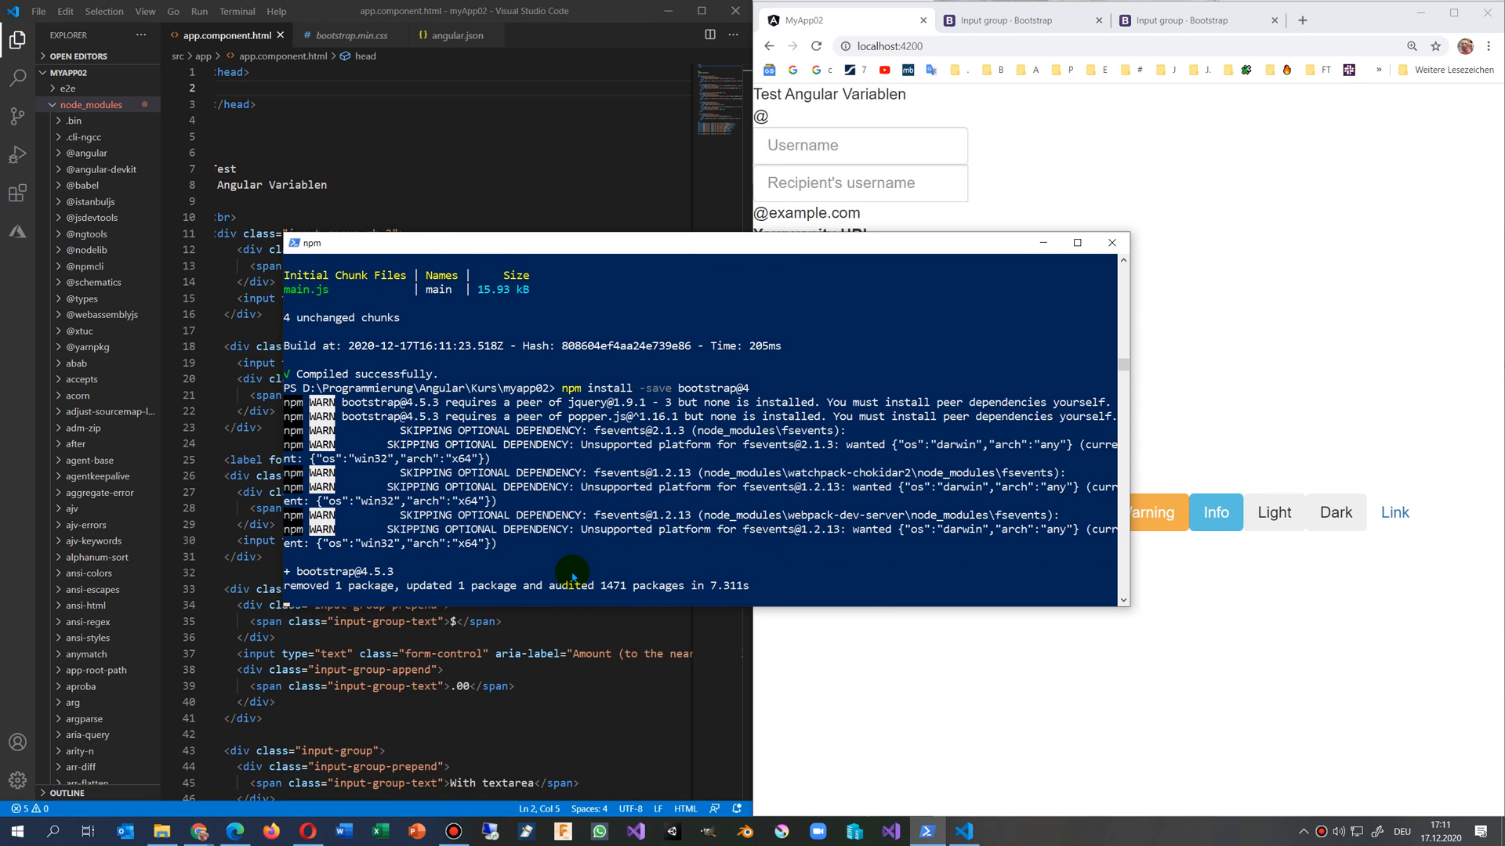
{"action": "scroll", "scroll_direction": "down", "scroll_amount": 3}
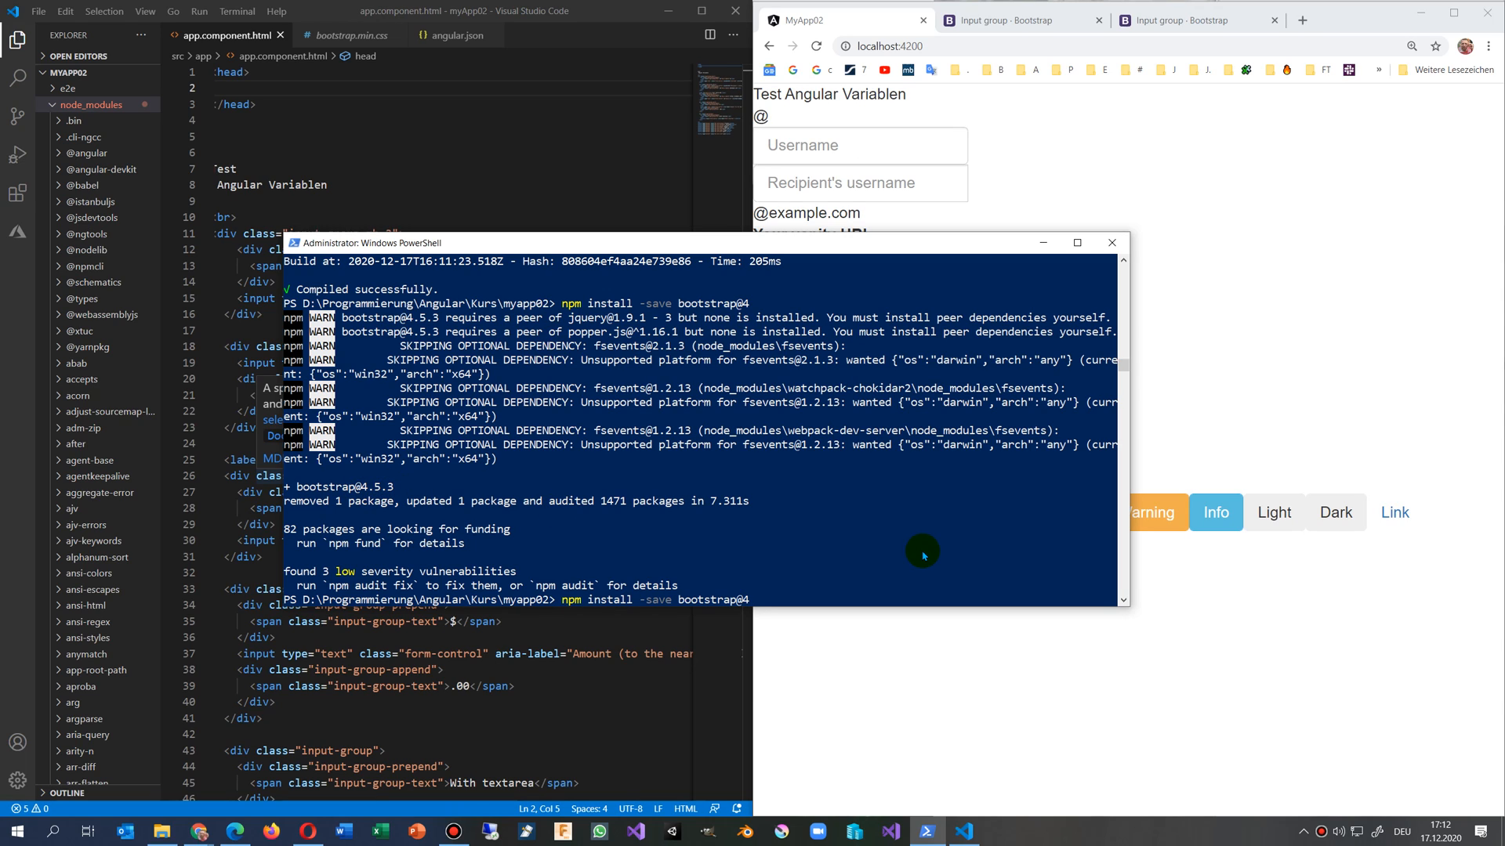
Restart the Angular development server with ng serve.
{"action": "type", "text": "ng serve"}
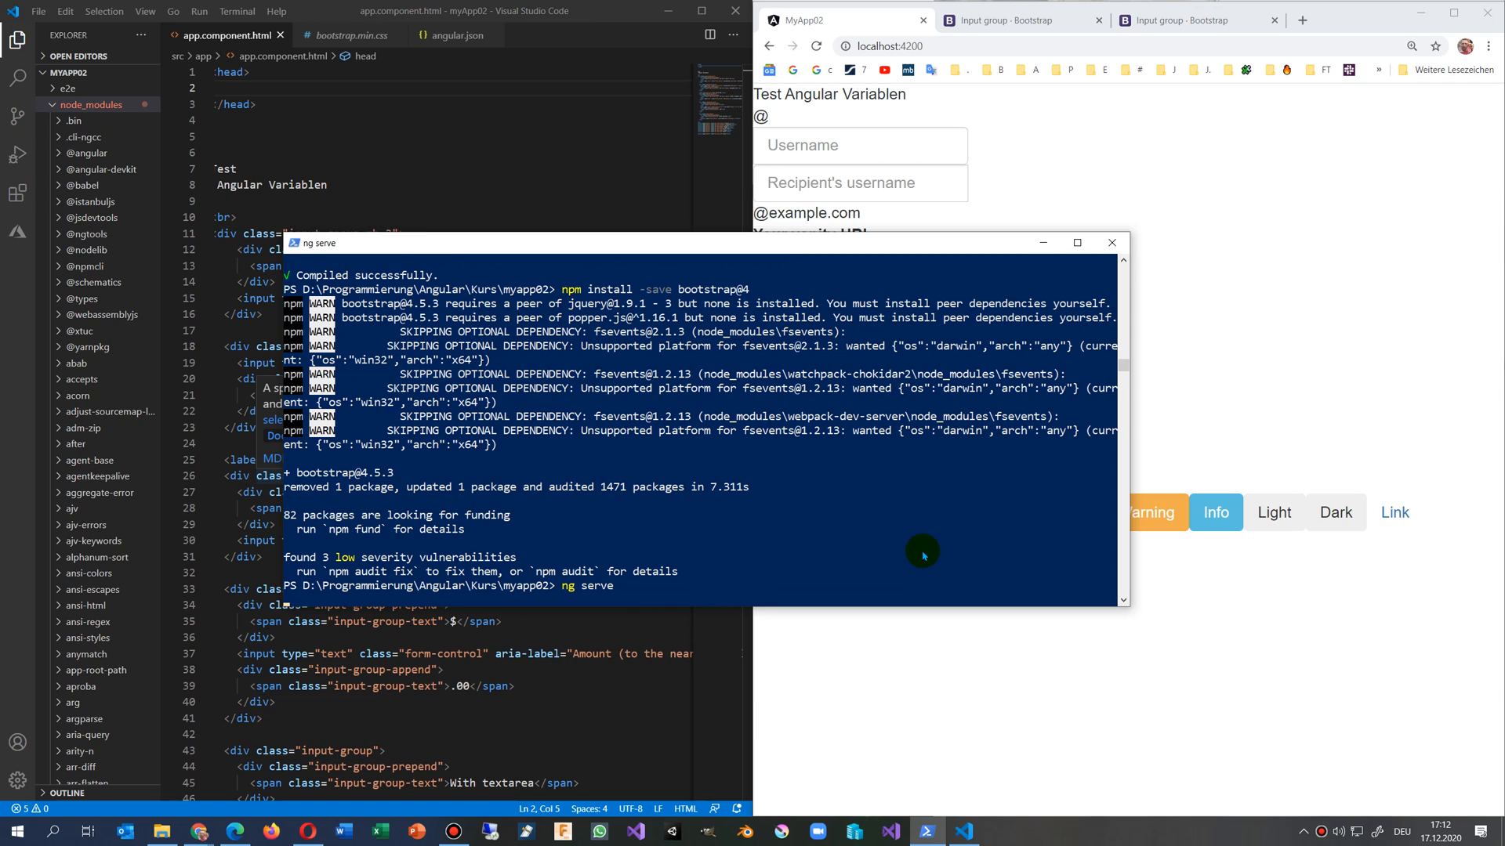
{"action": "mouse_move", "coordinate": [682, 249]}
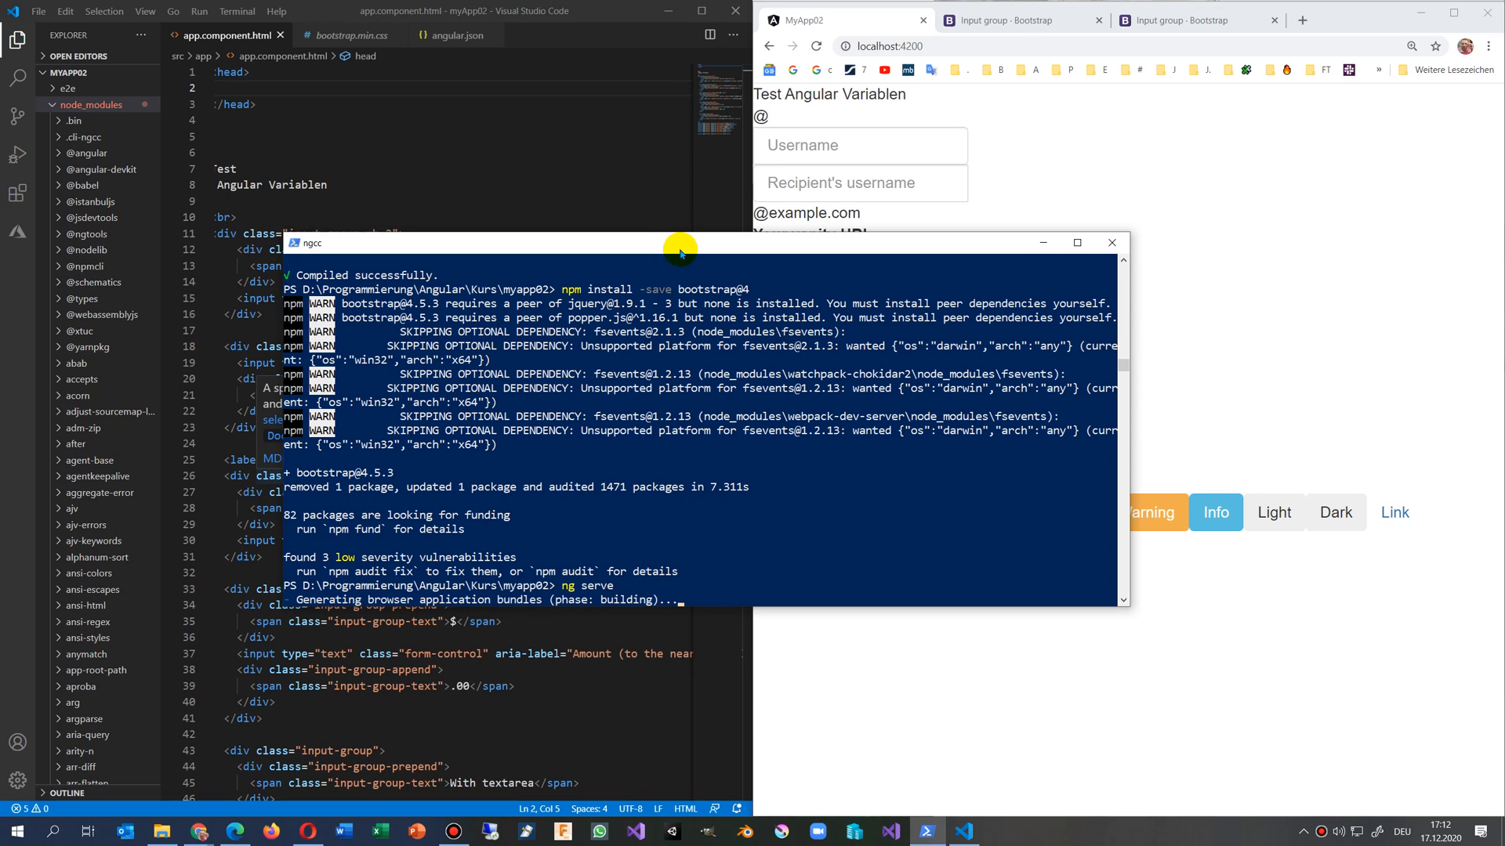
{"action": "mouse_move", "coordinate": [382, 592]}
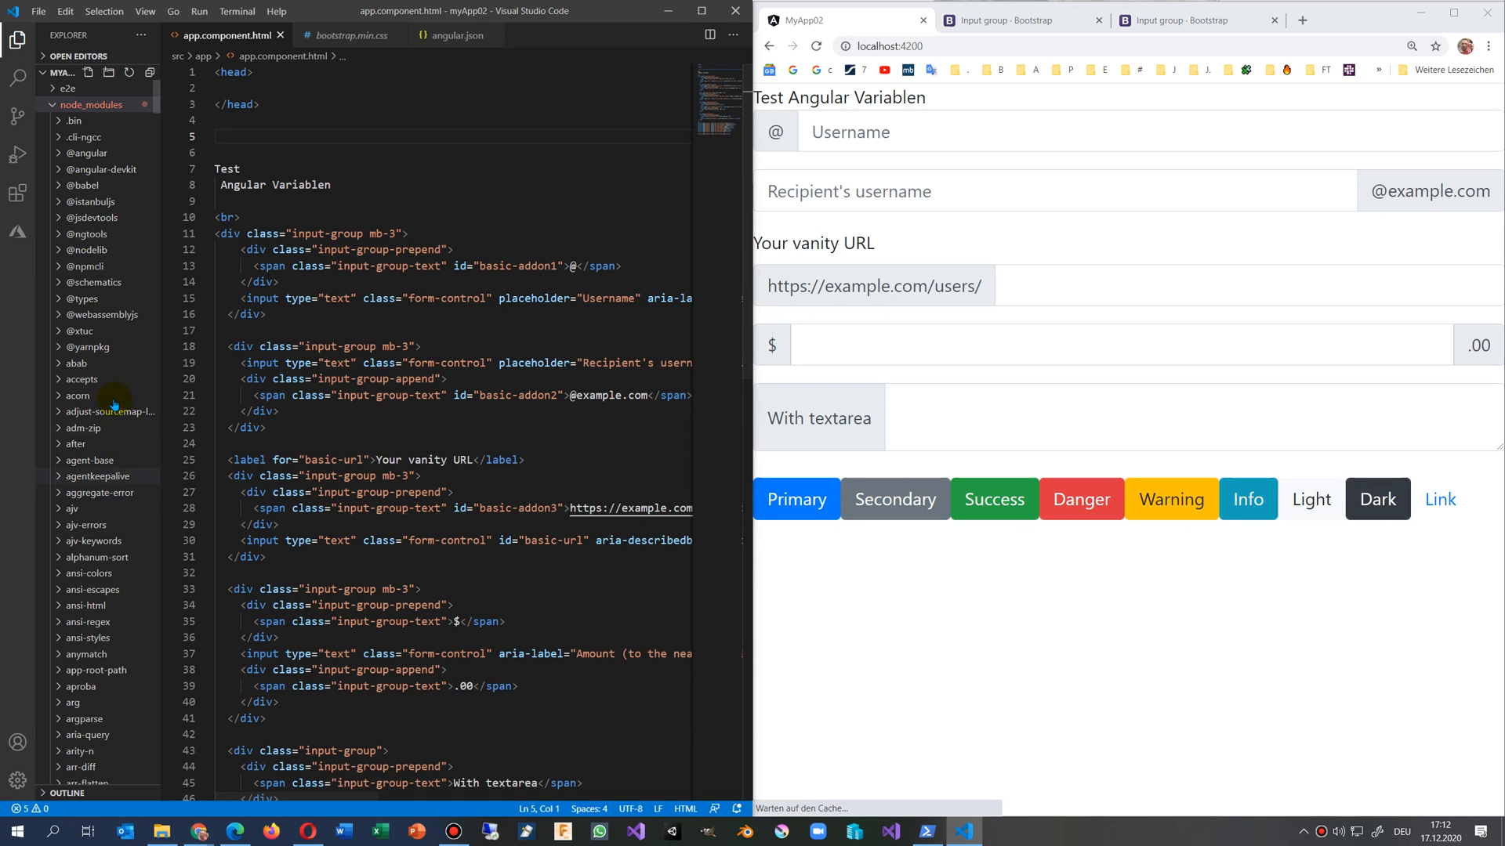
{"action": "mouse_move", "coordinate": [89, 461]}
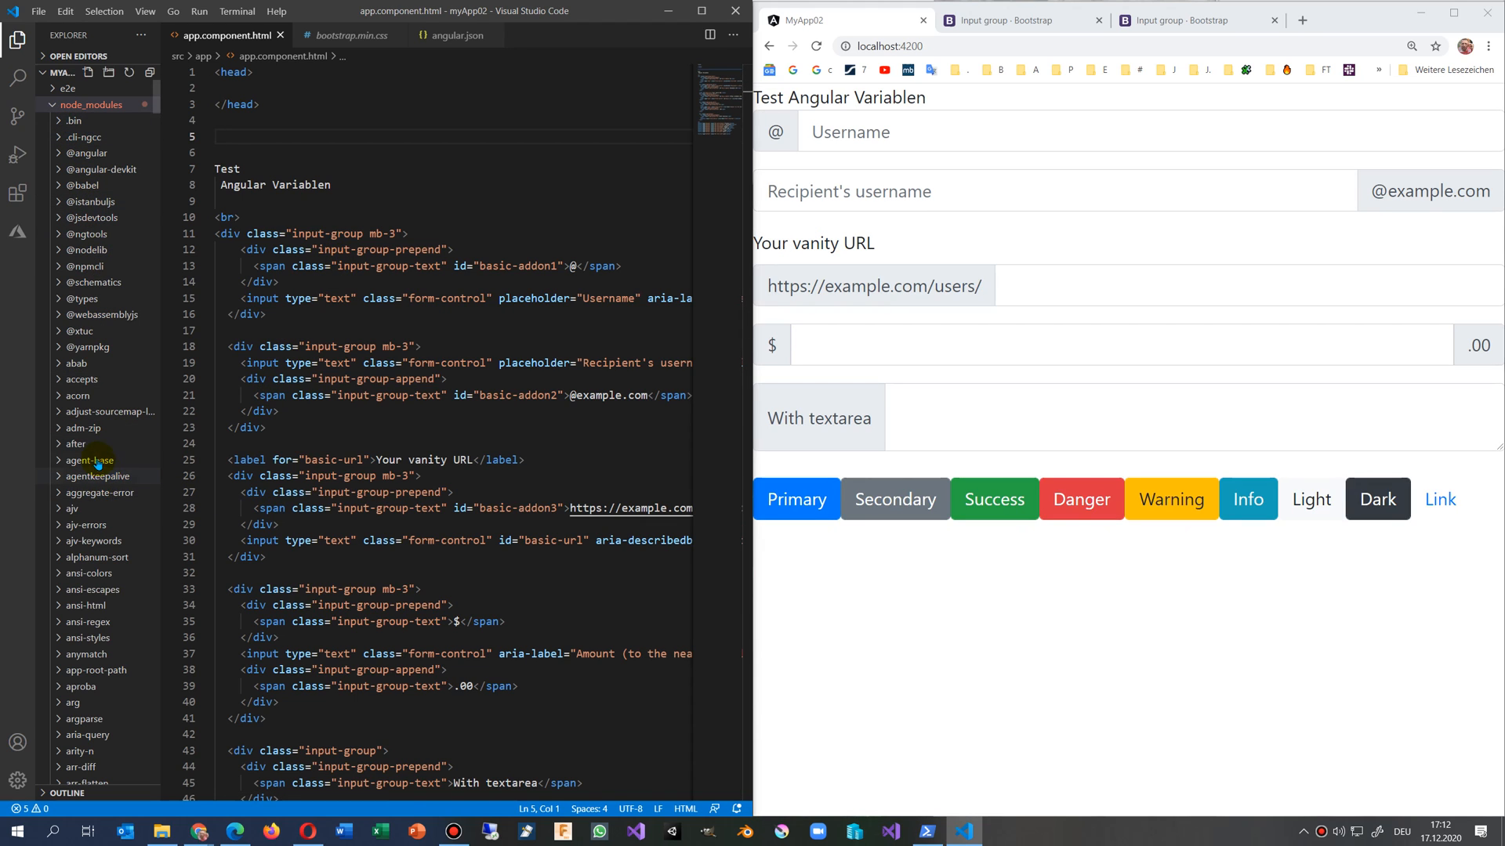
Check that node_modules/bootstrap/dist/css/bootstrap.min.css reads v4.5.3, then close it.
{"action": "scroll", "scroll_direction": "down", "scroll_amount": 3}
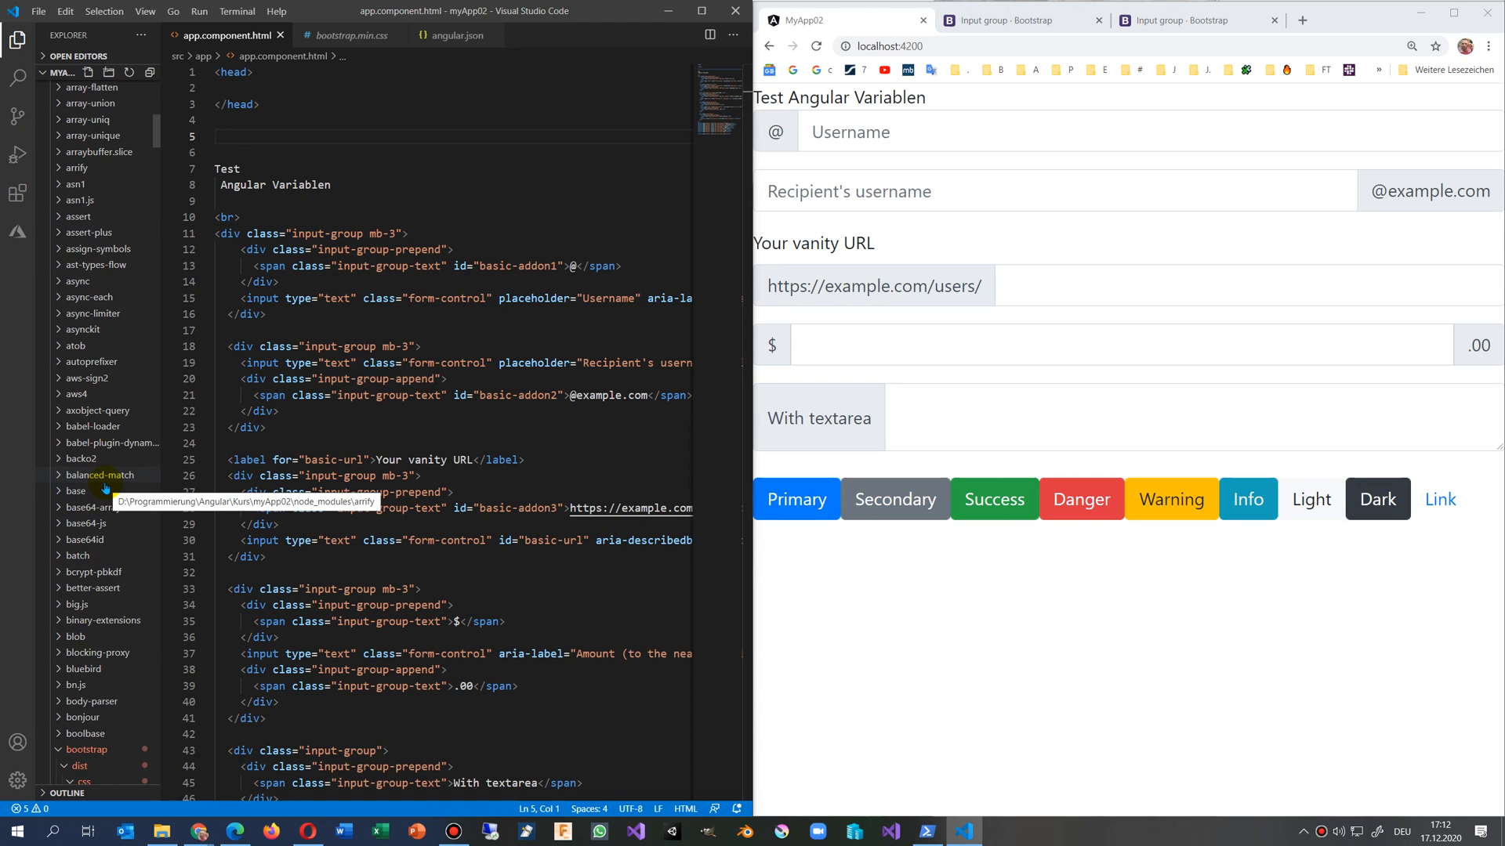
{"action": "left_click", "coordinate": [86, 749]}
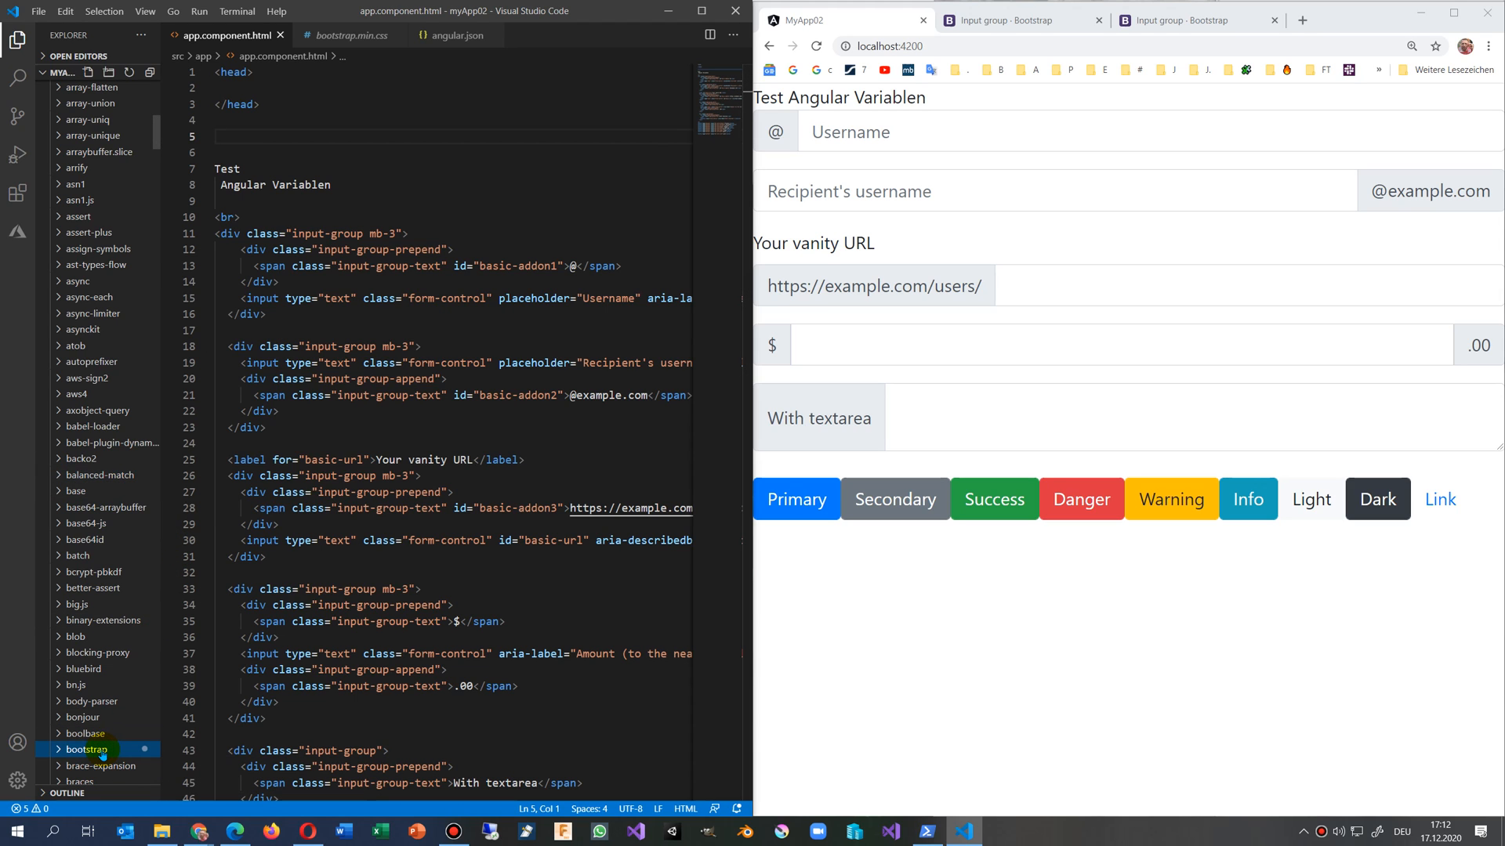
{"action": "left_click", "coordinate": [199, 11]}
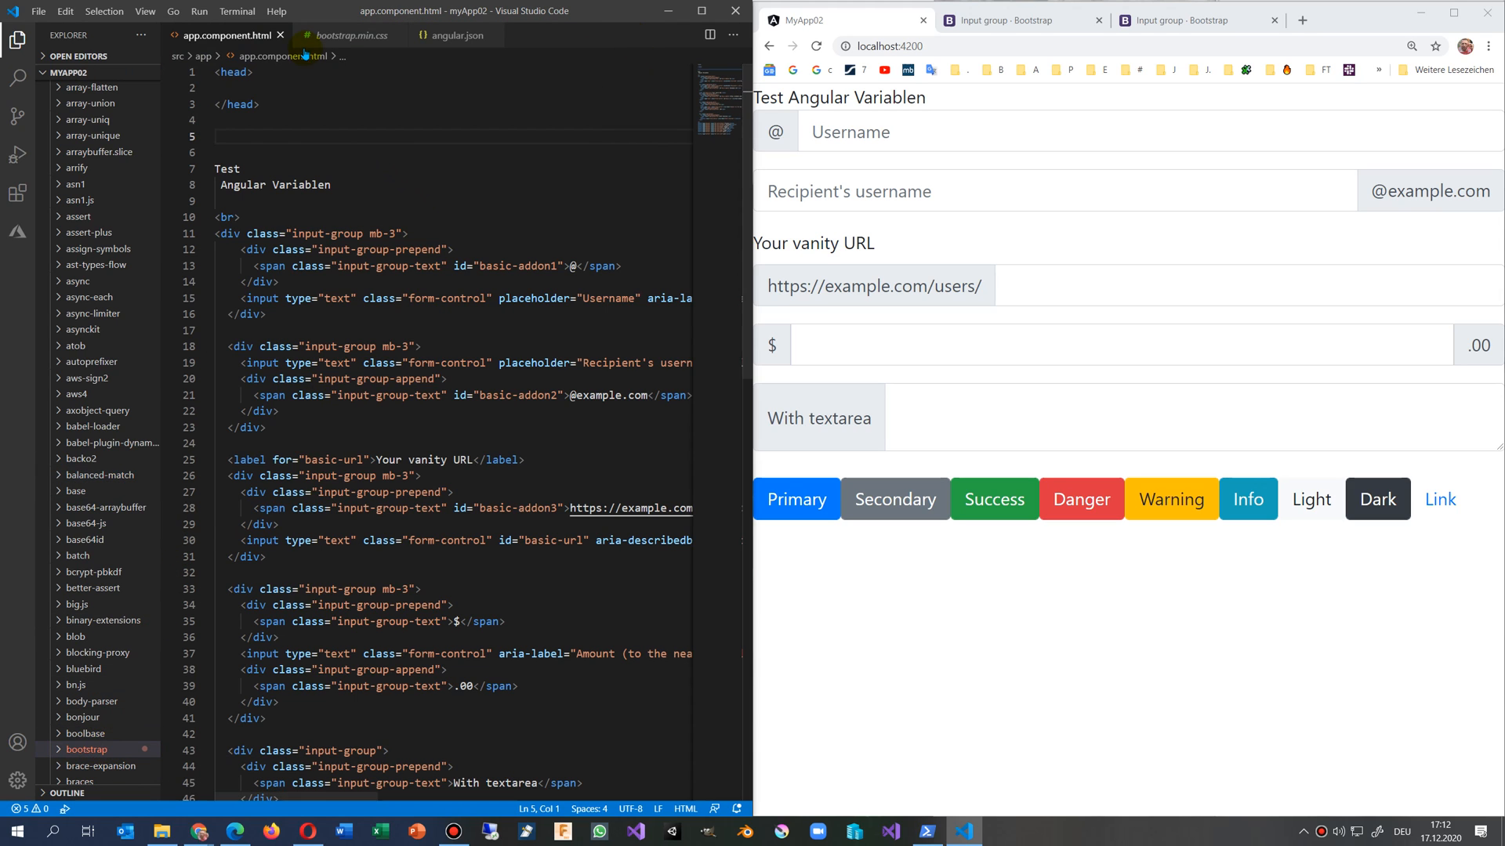
{"action": "left_click", "coordinate": [350, 36]}
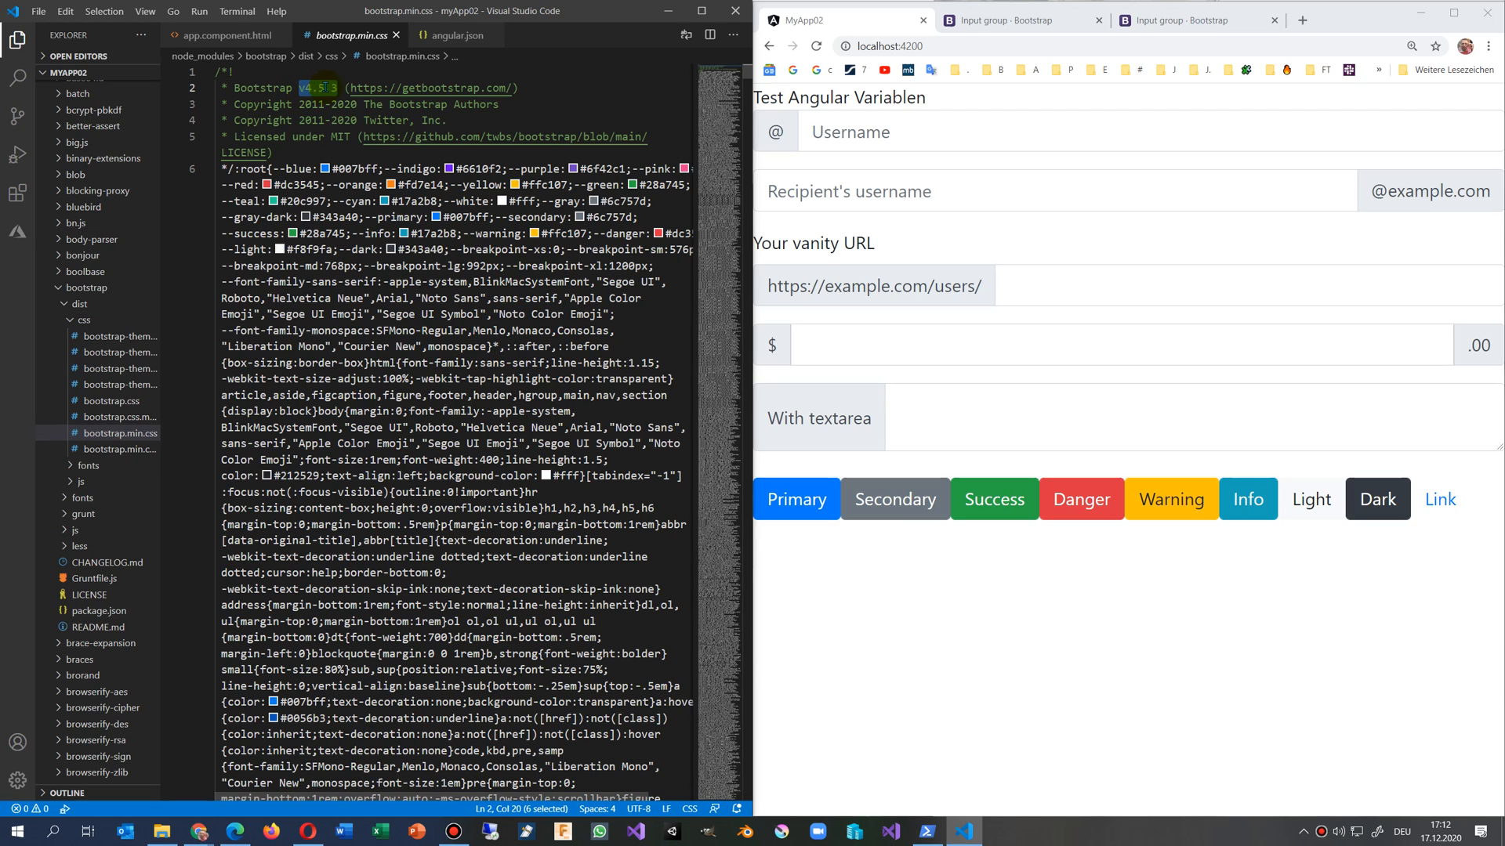
{"action": "mouse_move", "coordinate": [591, 108]}
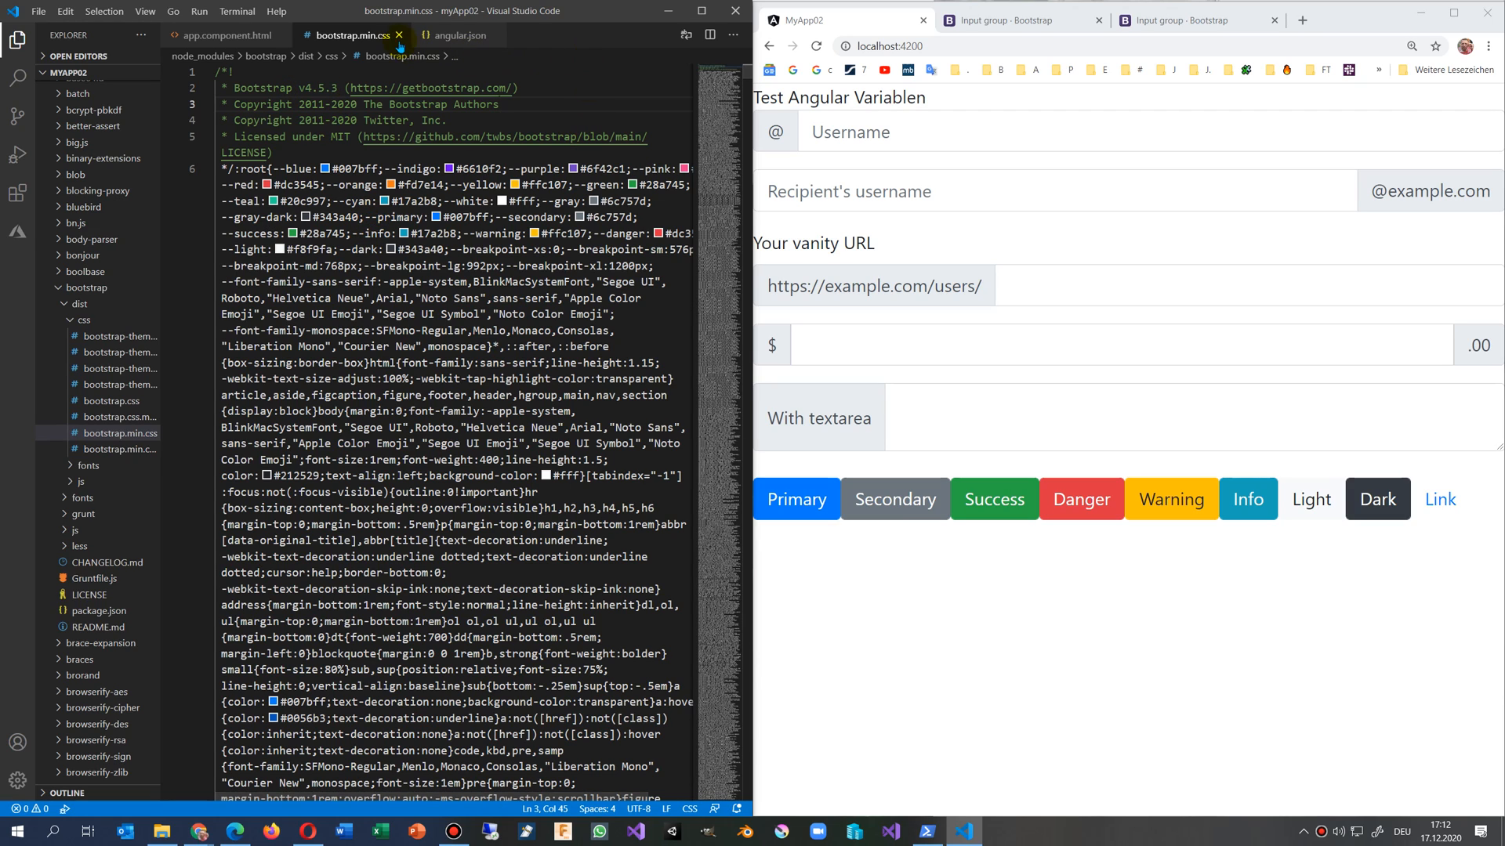
{"action": "left_click", "coordinate": [226, 36]}
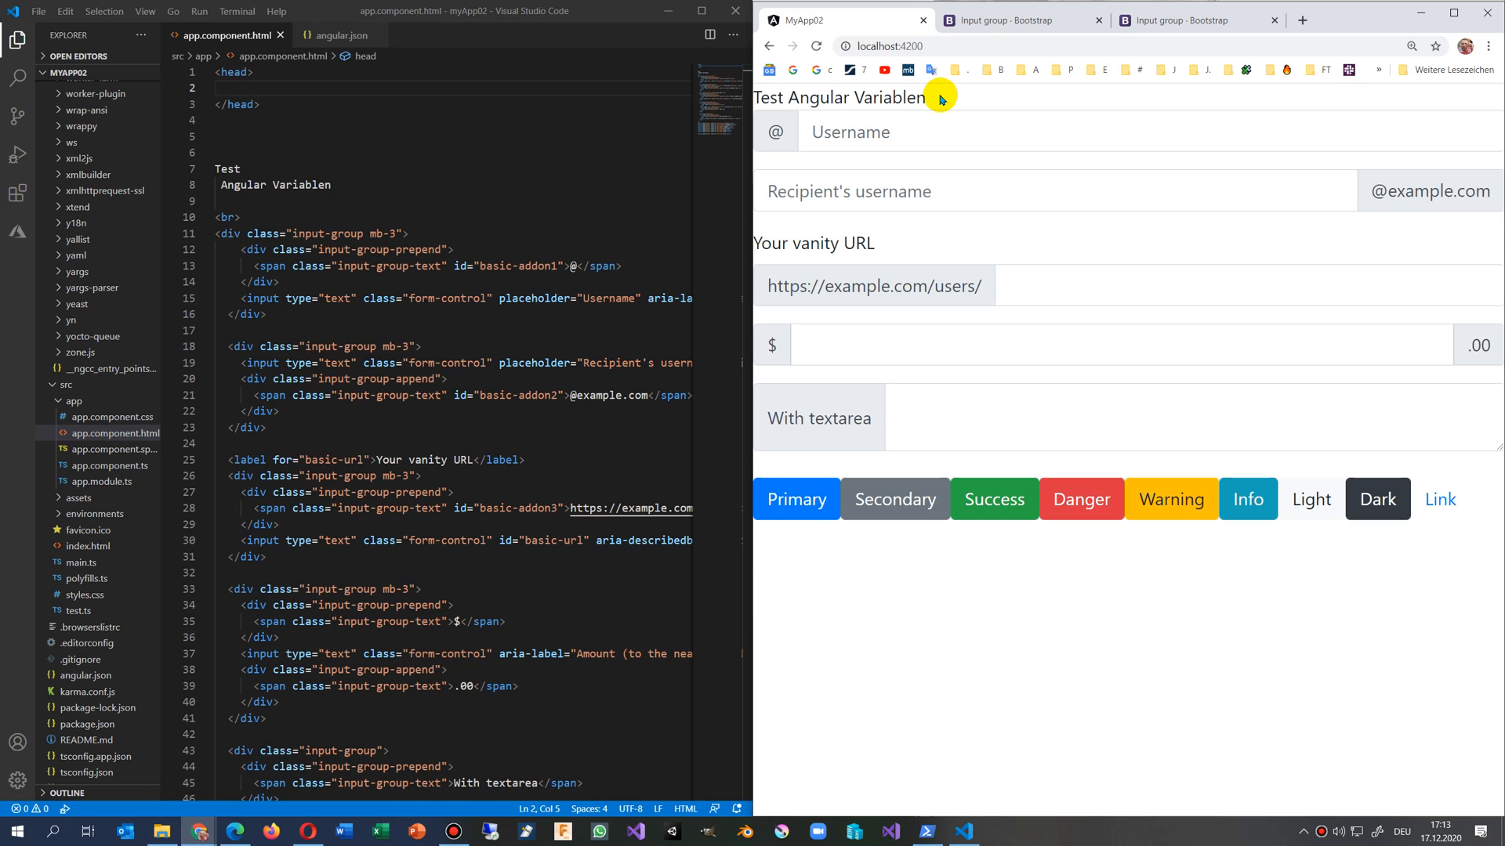
{"action": "left_click", "coordinate": [1003, 19]}
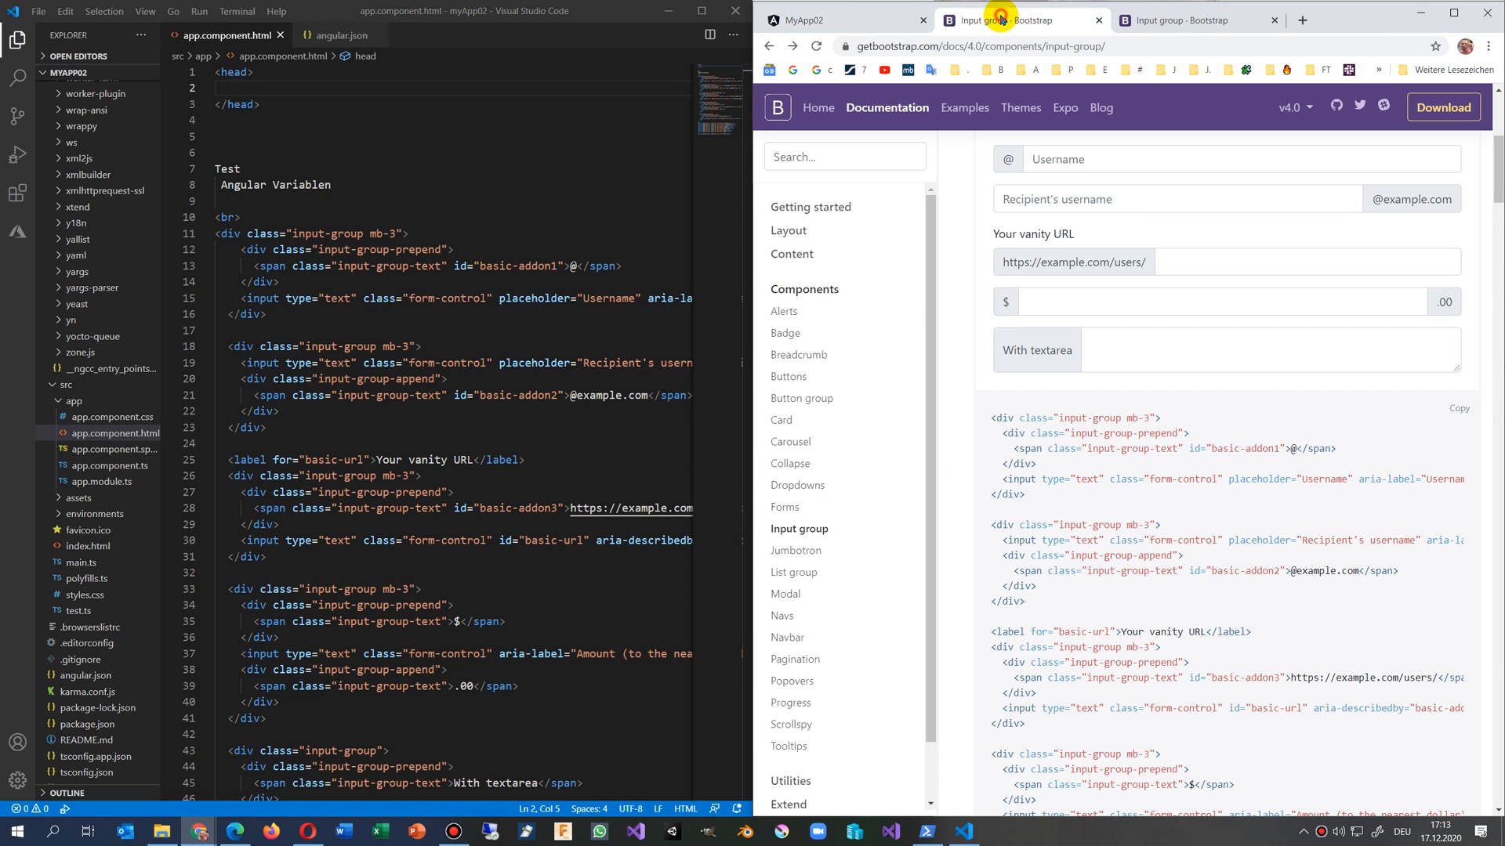
{"action": "left_click", "coordinate": [805, 19]}
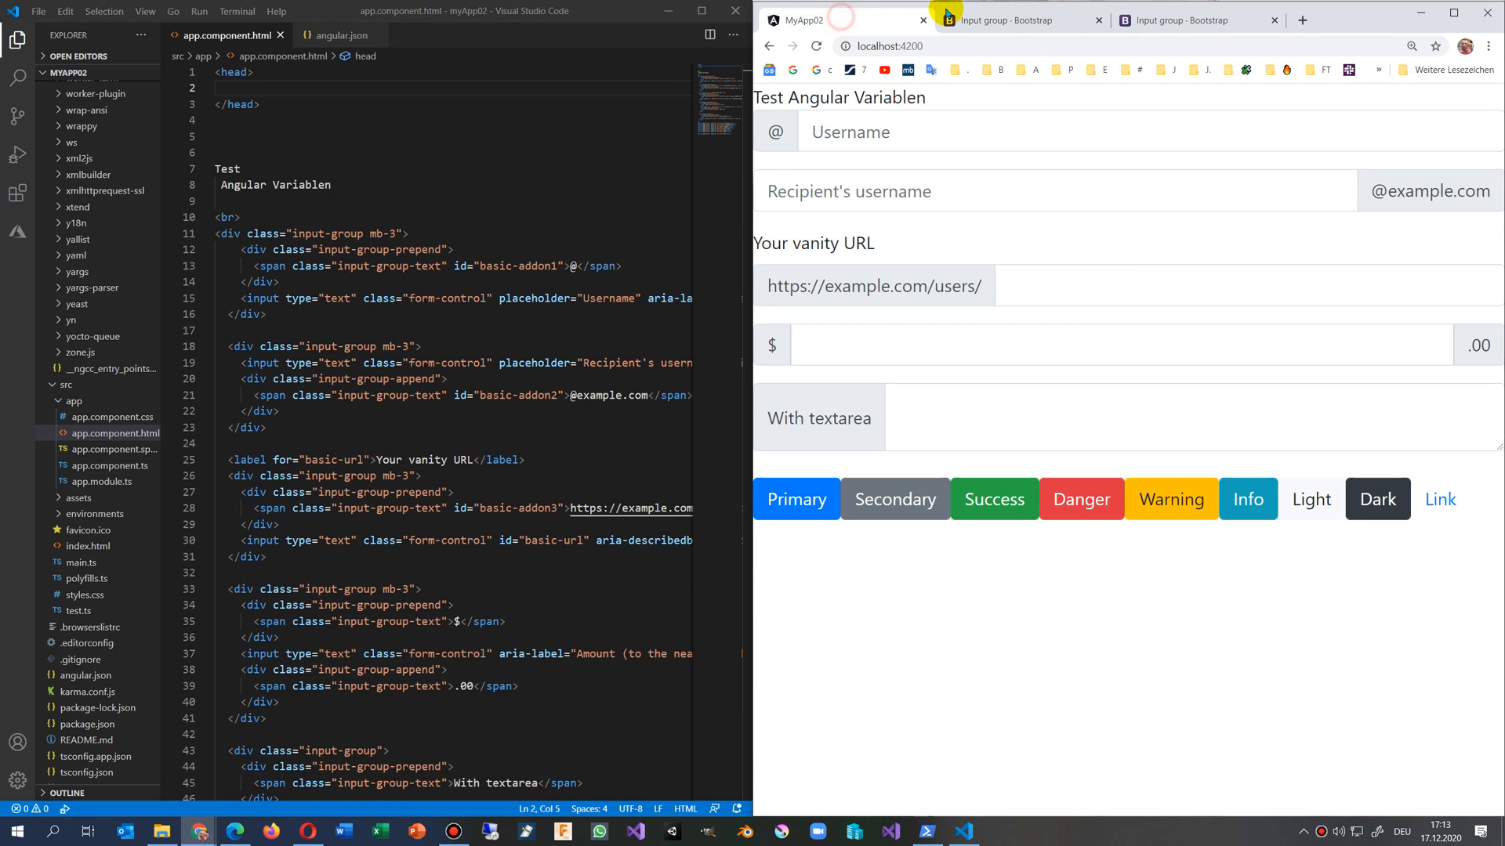
{"action": "left_click", "coordinate": [1190, 19]}
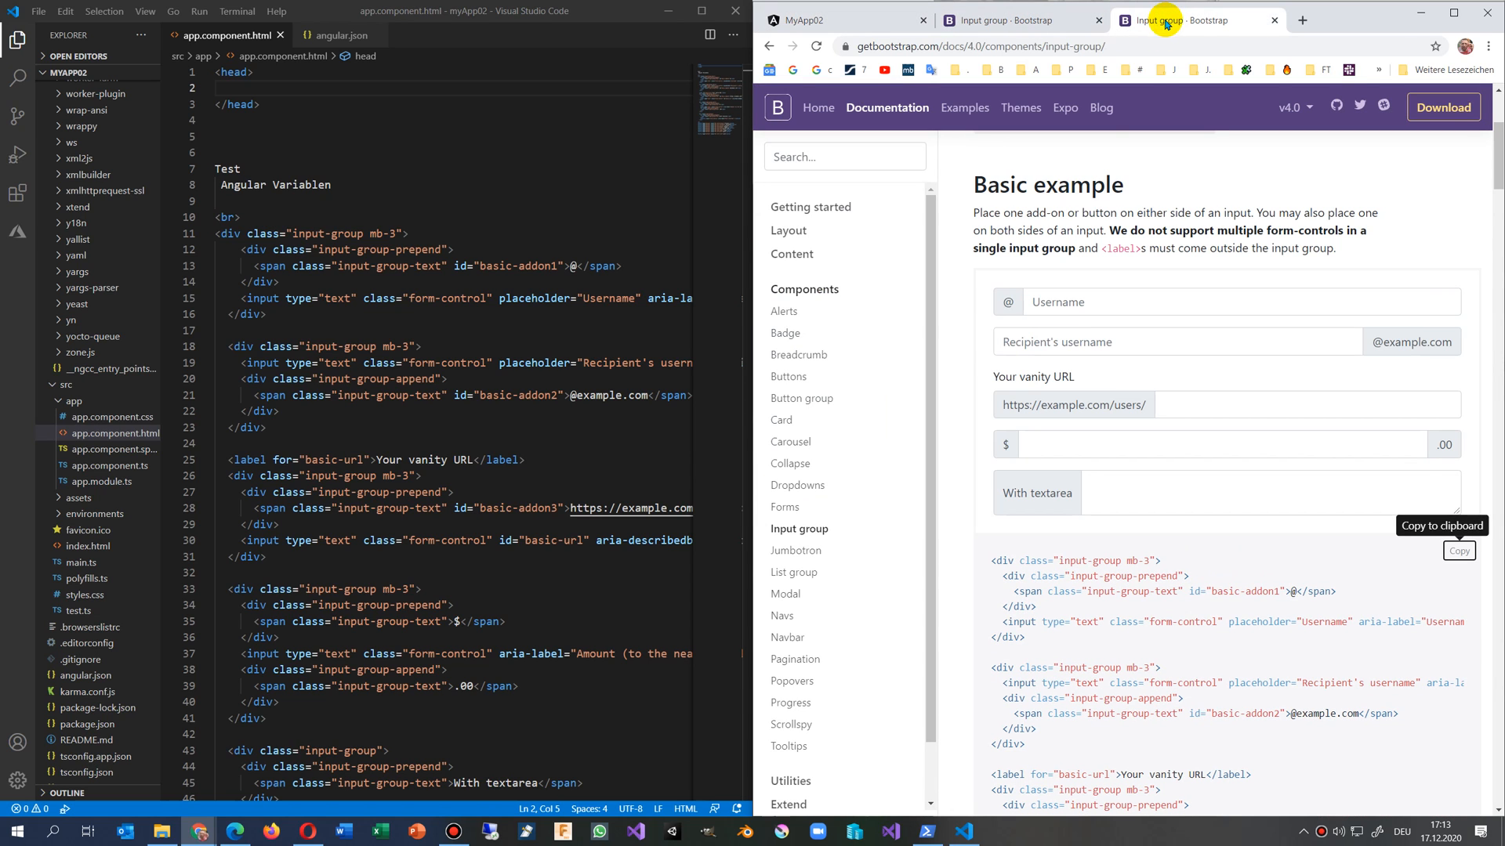
{"action": "mouse_move", "coordinate": [514, 293]}
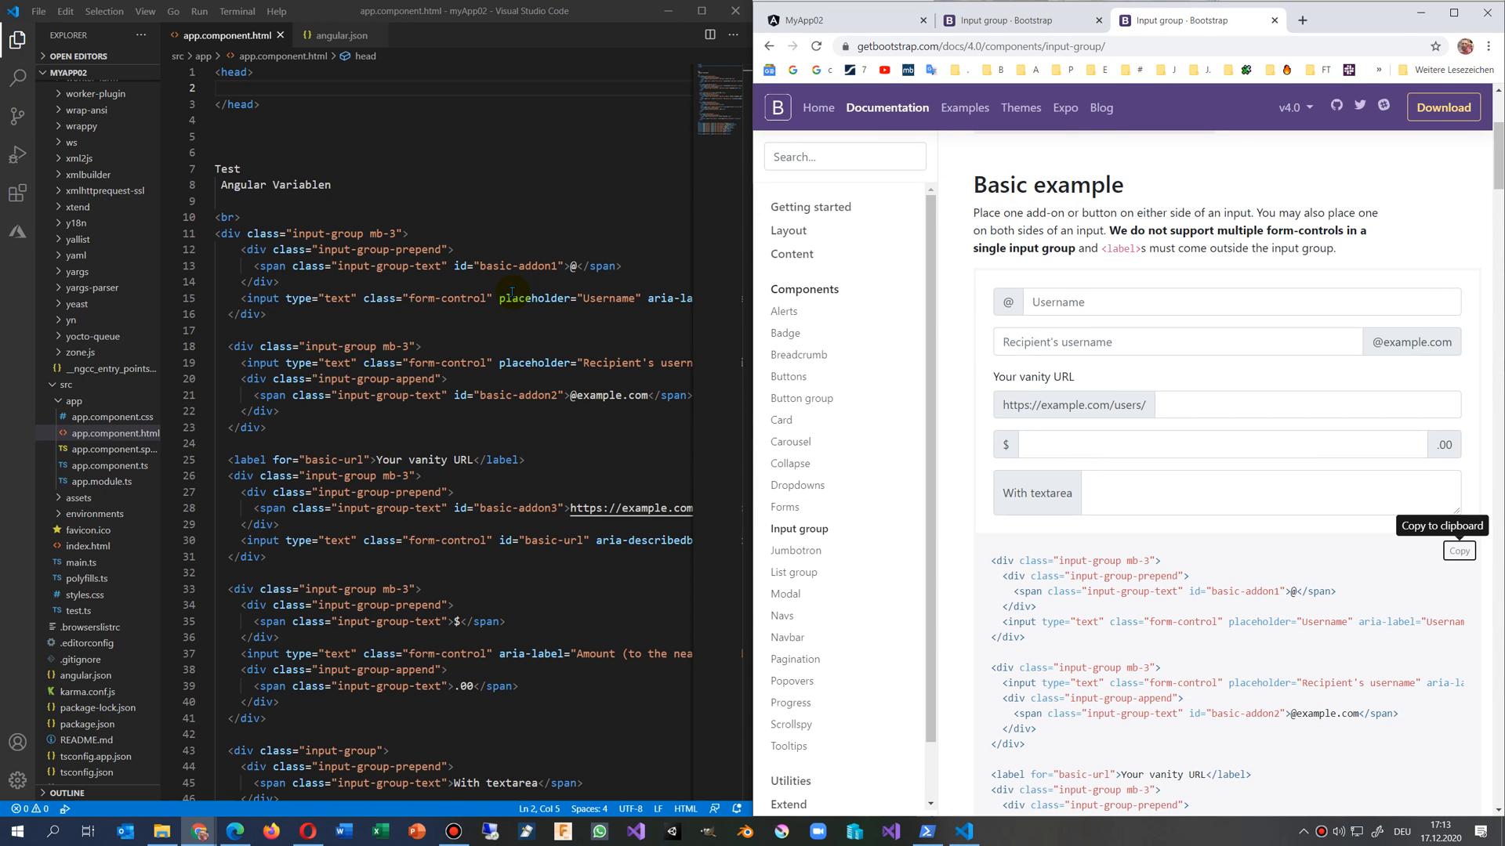
{"action": "left_click", "coordinate": [286, 91]}
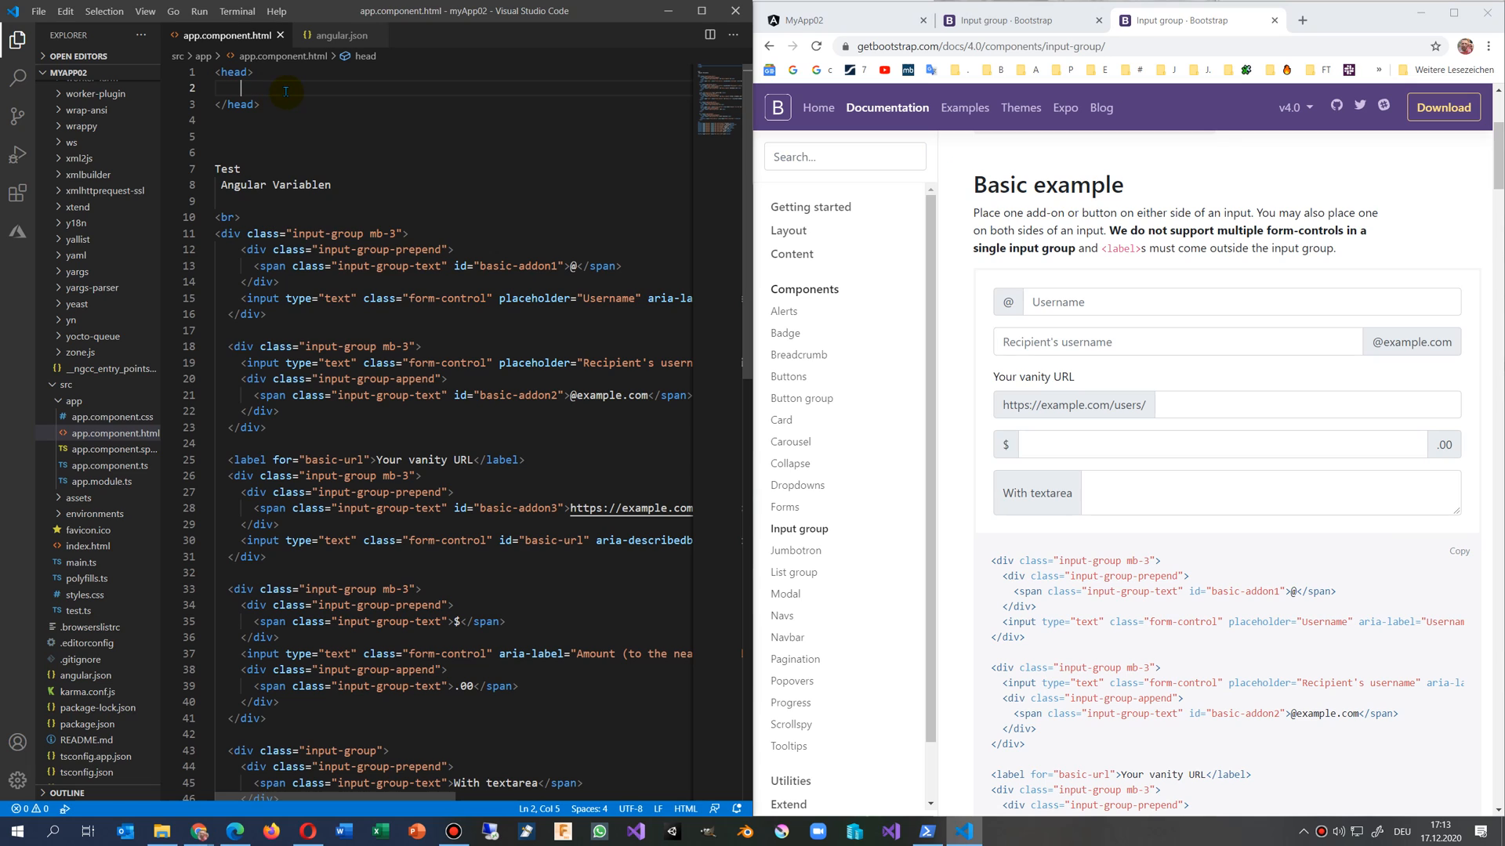
{"action": "left_click", "coordinate": [809, 19]}
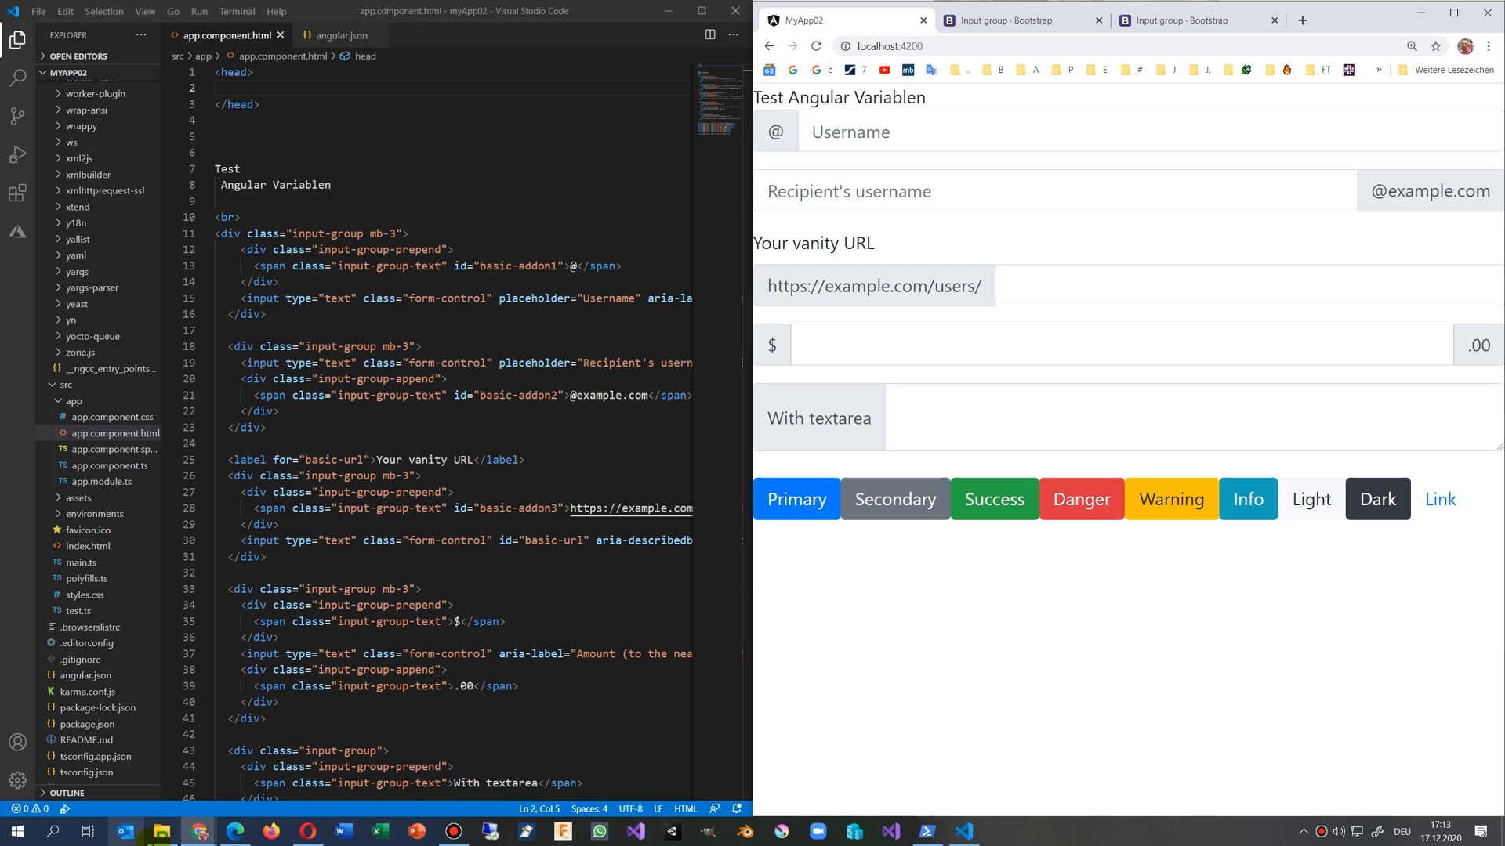
{"action": "mouse_move", "coordinate": [198, 831]}
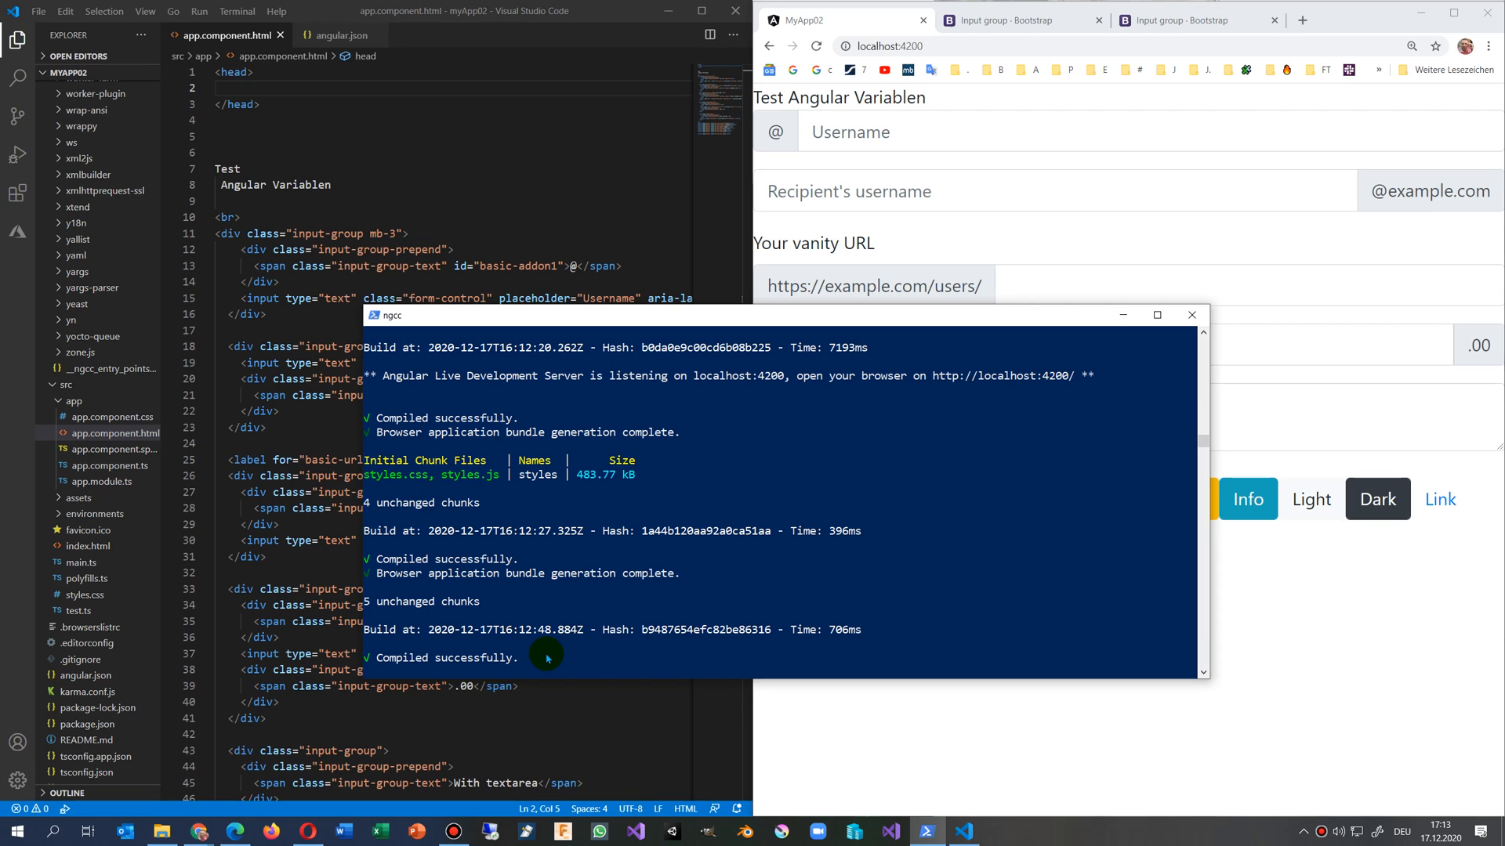
Recall npm install -save bootstrap@4 and remove the @4 version suffix.
{"action": "type", "text": "npm install -save bootstrap@4"}
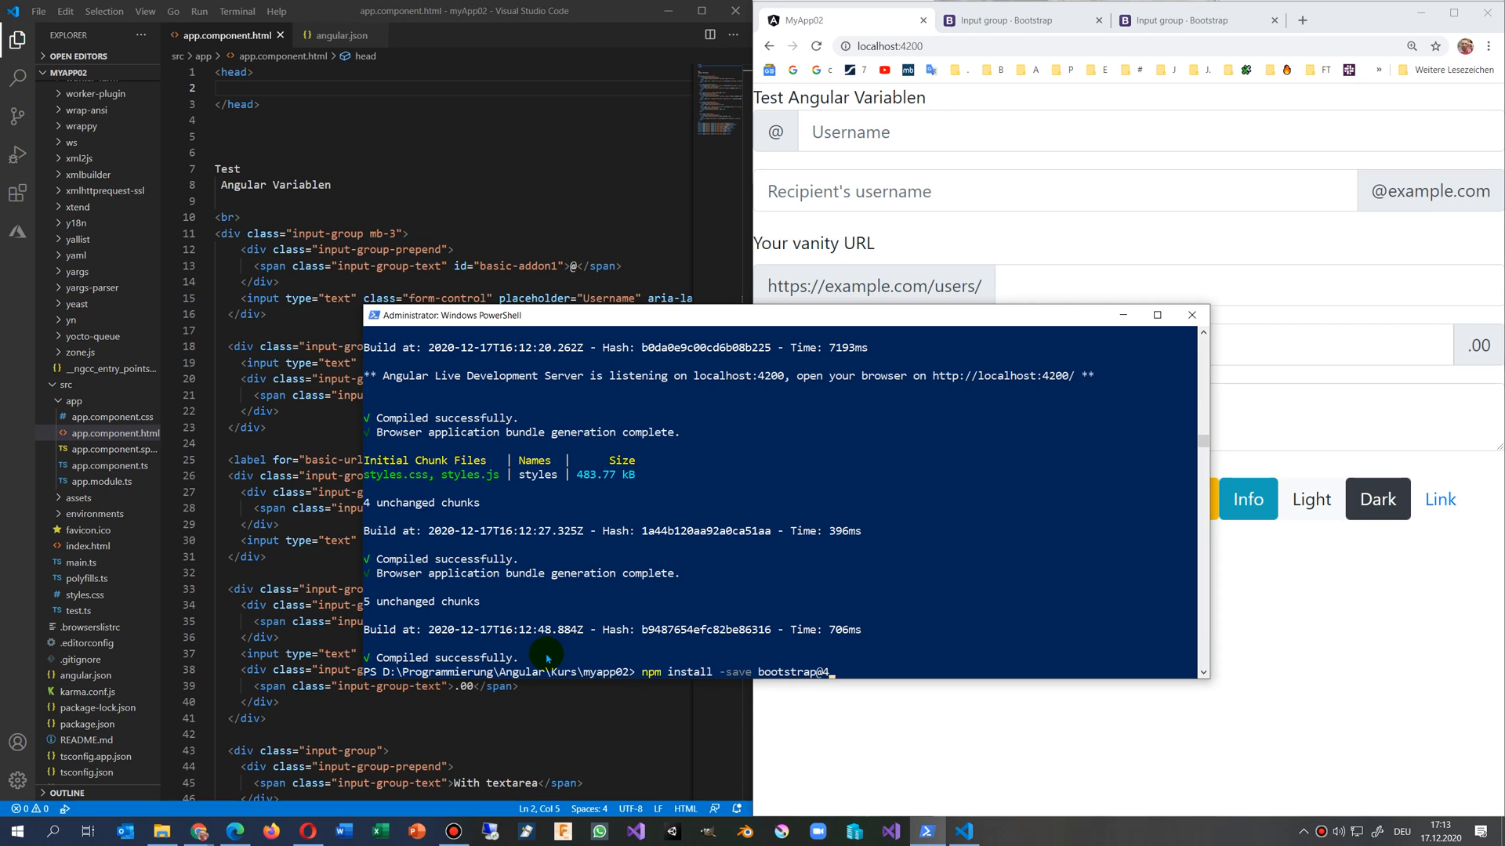
{"action": "mouse_move", "coordinate": [823, 669]}
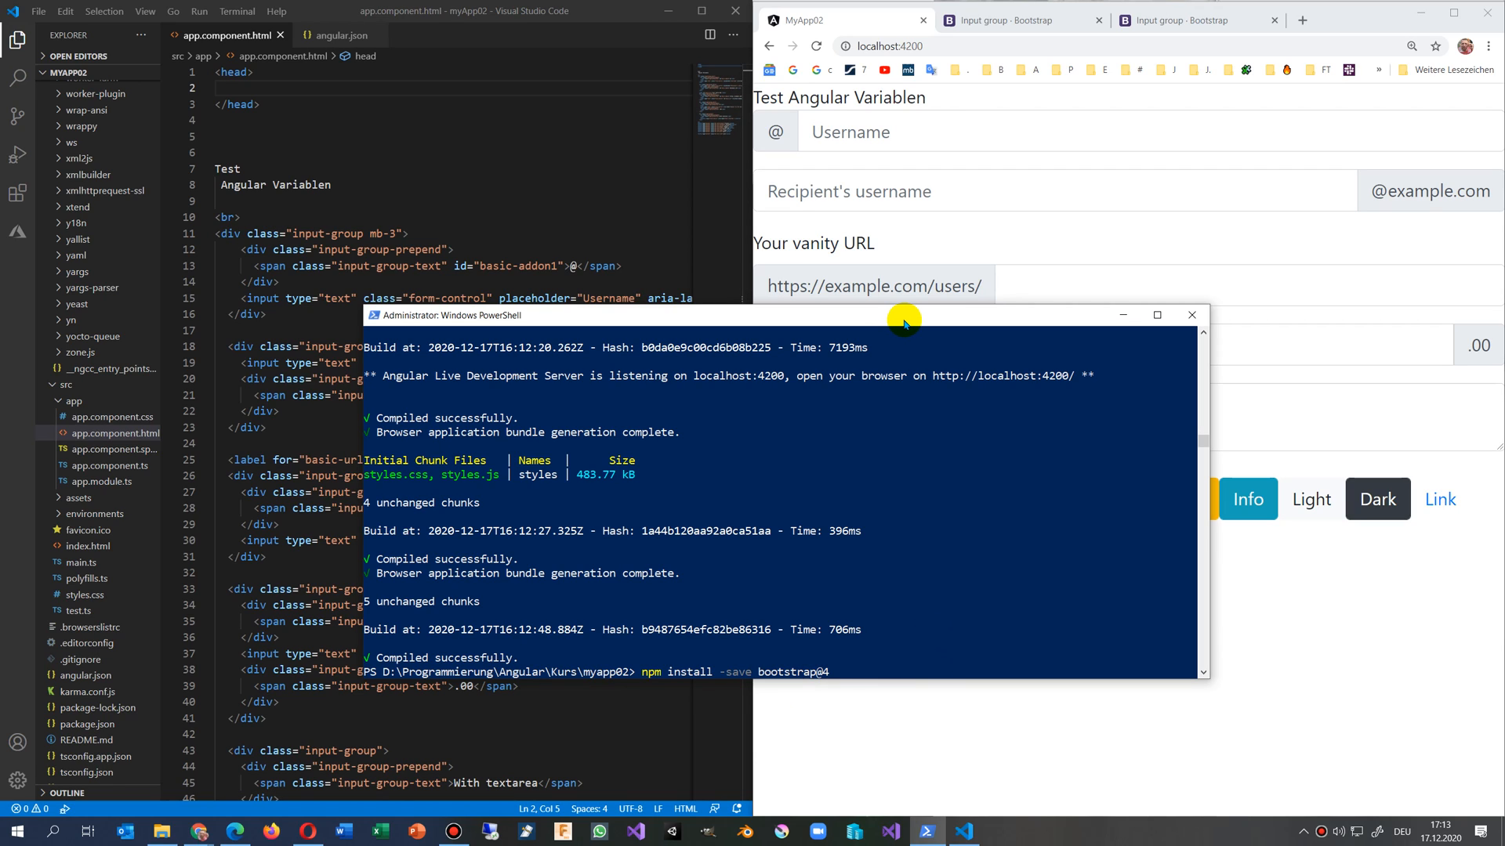
{"action": "key", "text": "BackSpace"}
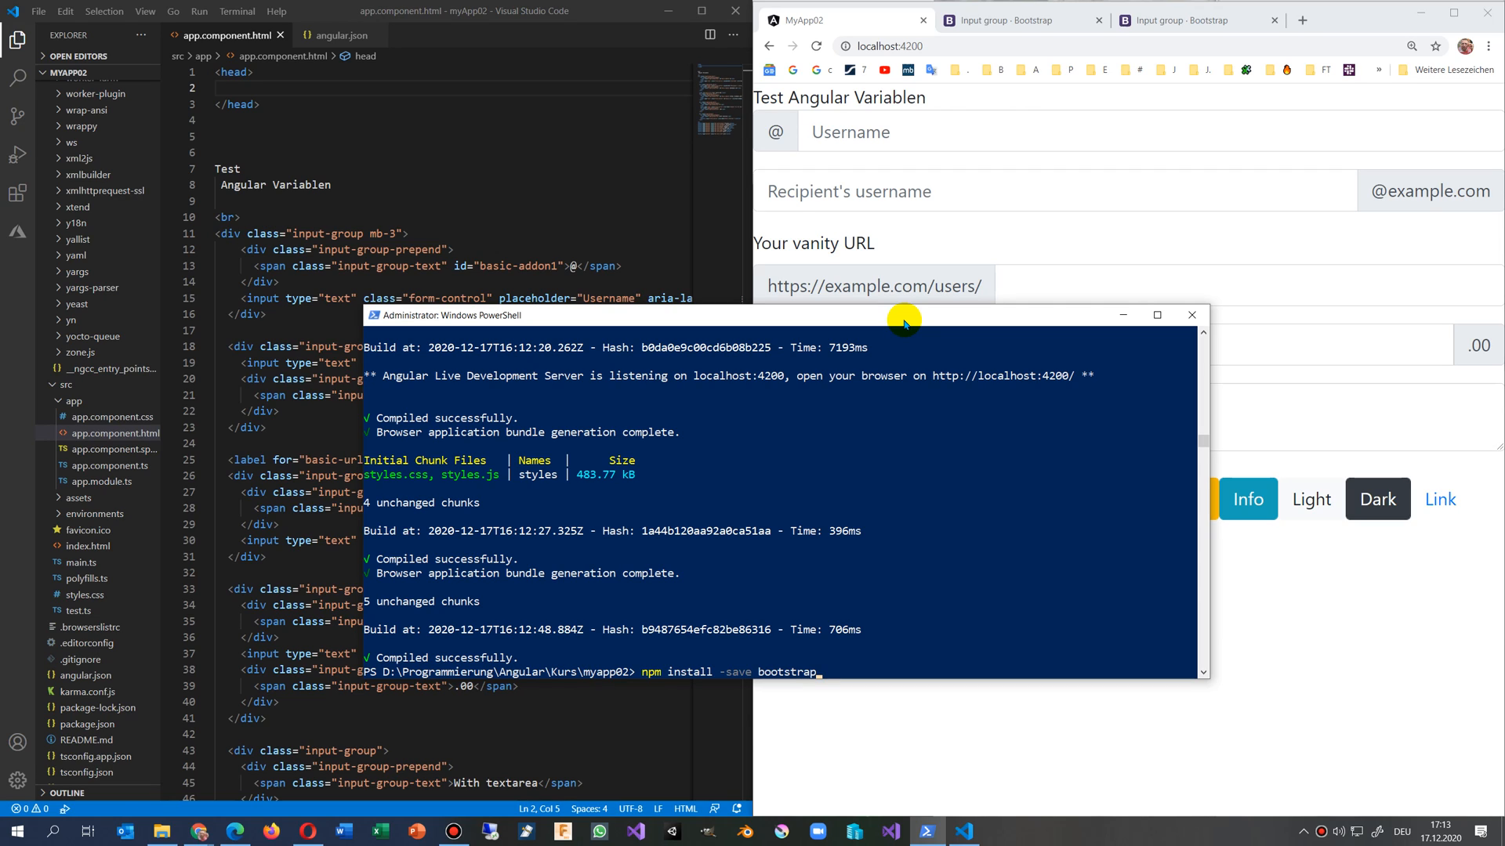